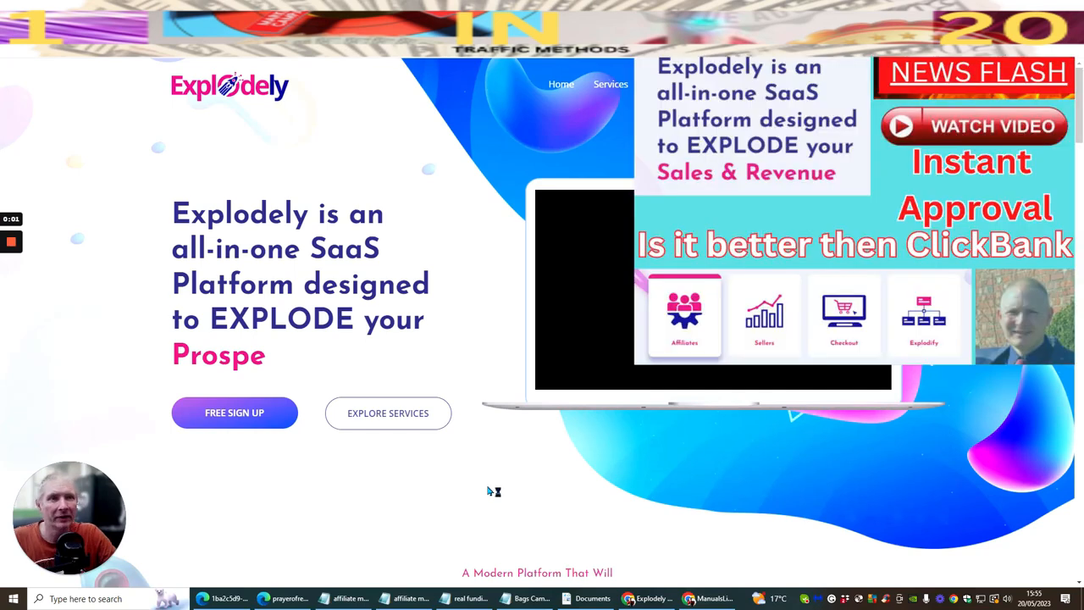
pyautogui.moveTo(413, 518)
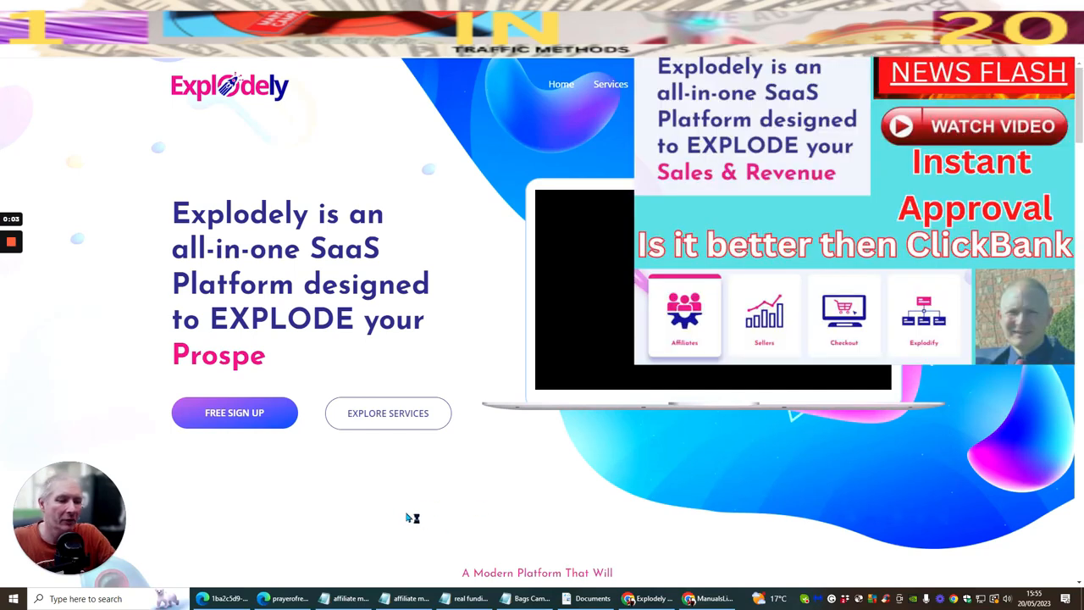
pyautogui.moveTo(356, 545)
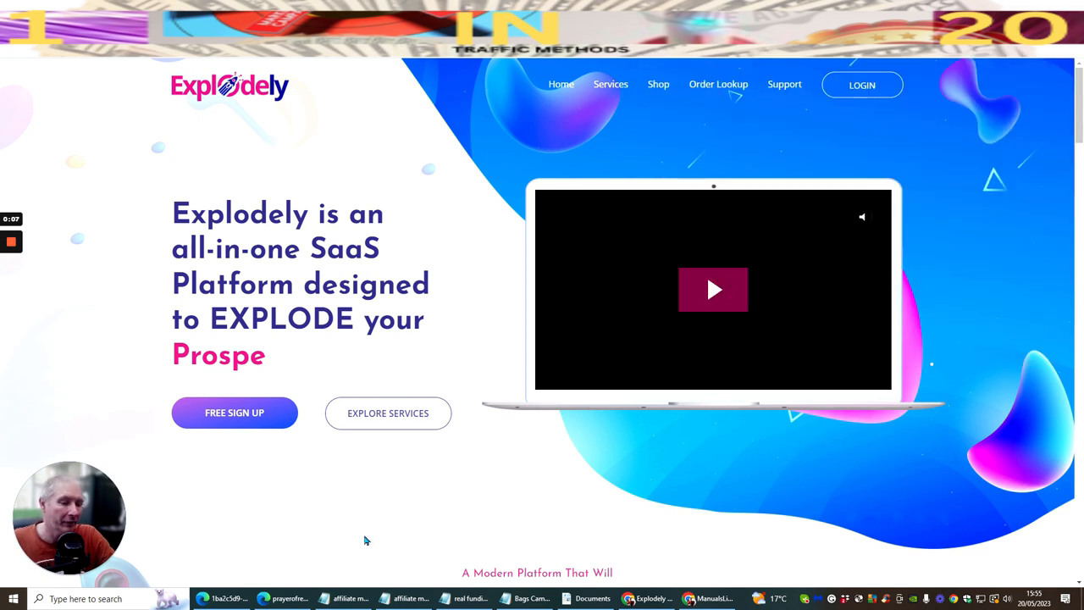
pyautogui.moveTo(504, 511)
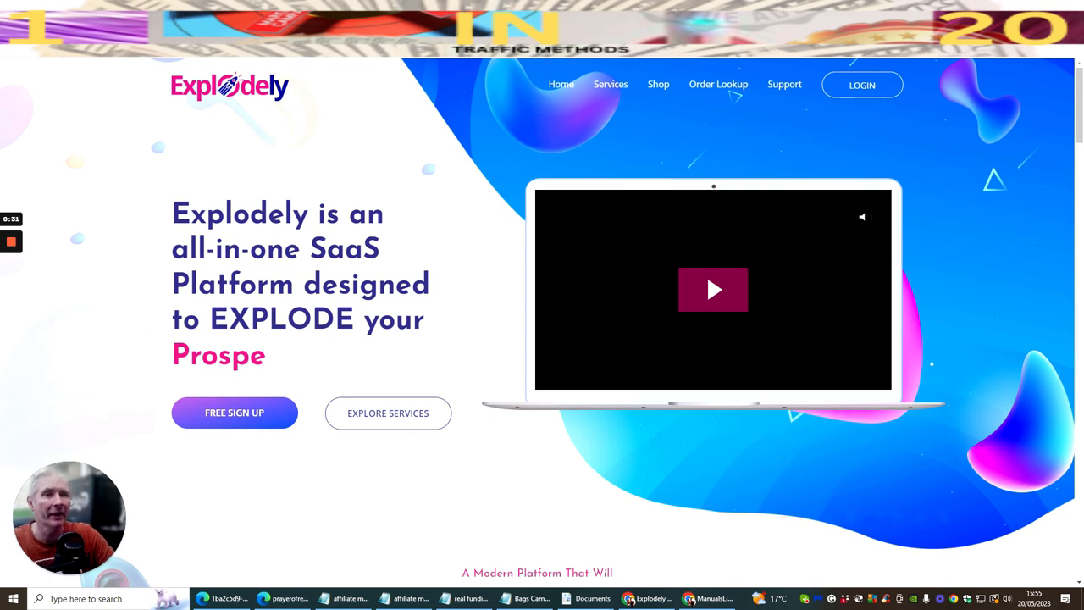
pyautogui.moveTo(410, 180)
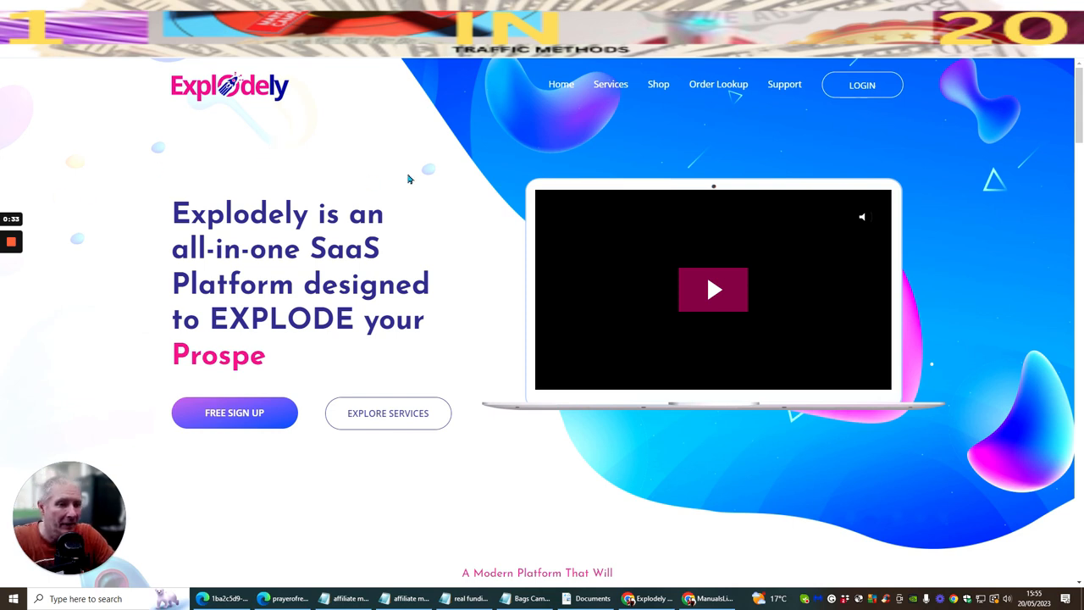
pyautogui.moveTo(280, 415)
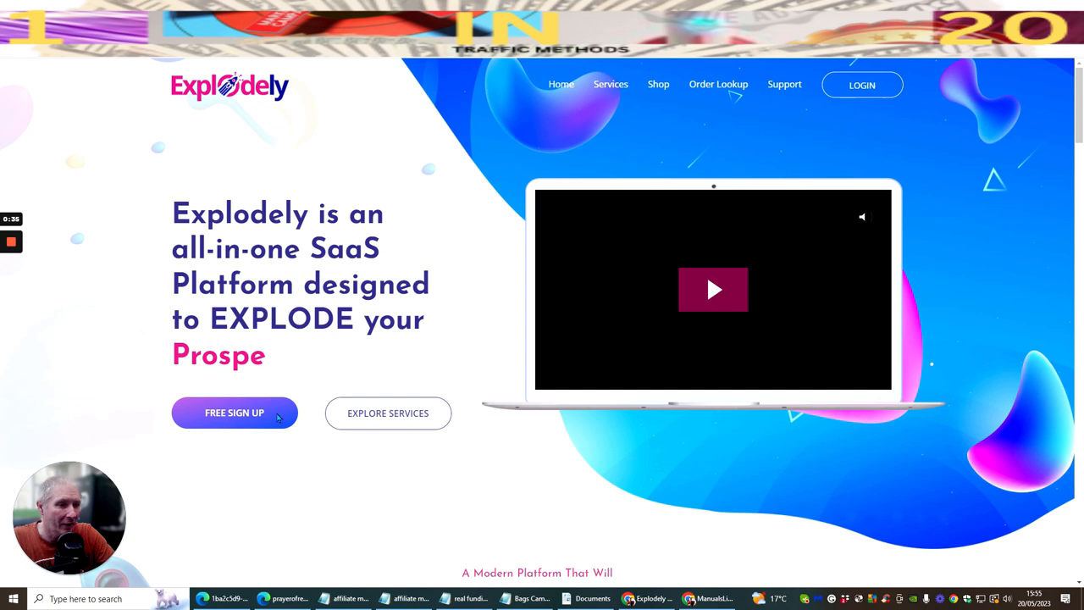
pyautogui.moveTo(456, 199)
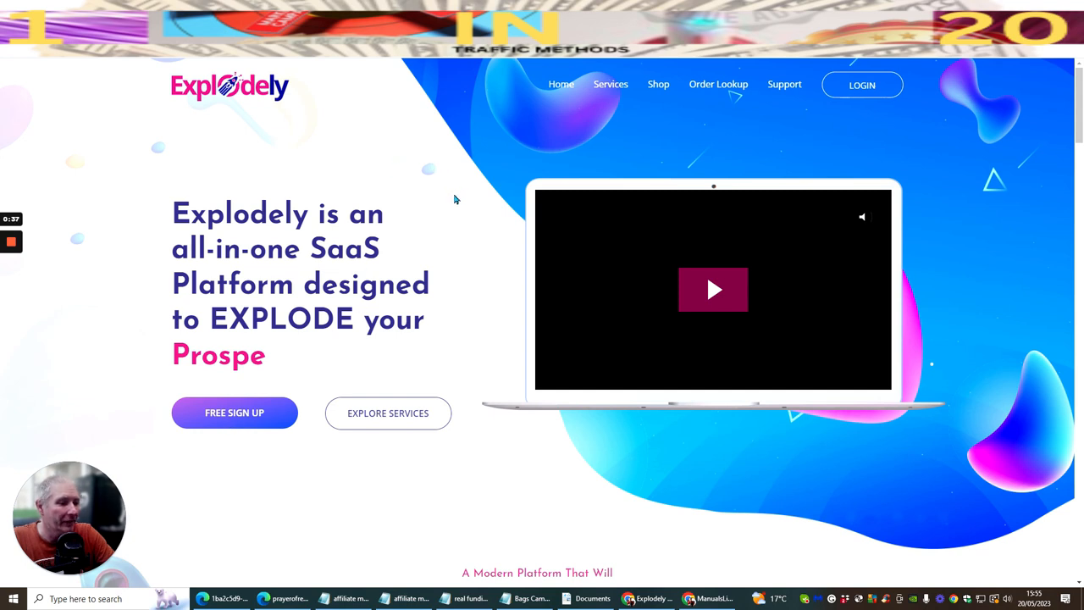
# - Scroll the homepage through the Affiliates overview and Award Winning Processing sections
pyautogui.scroll(-3)
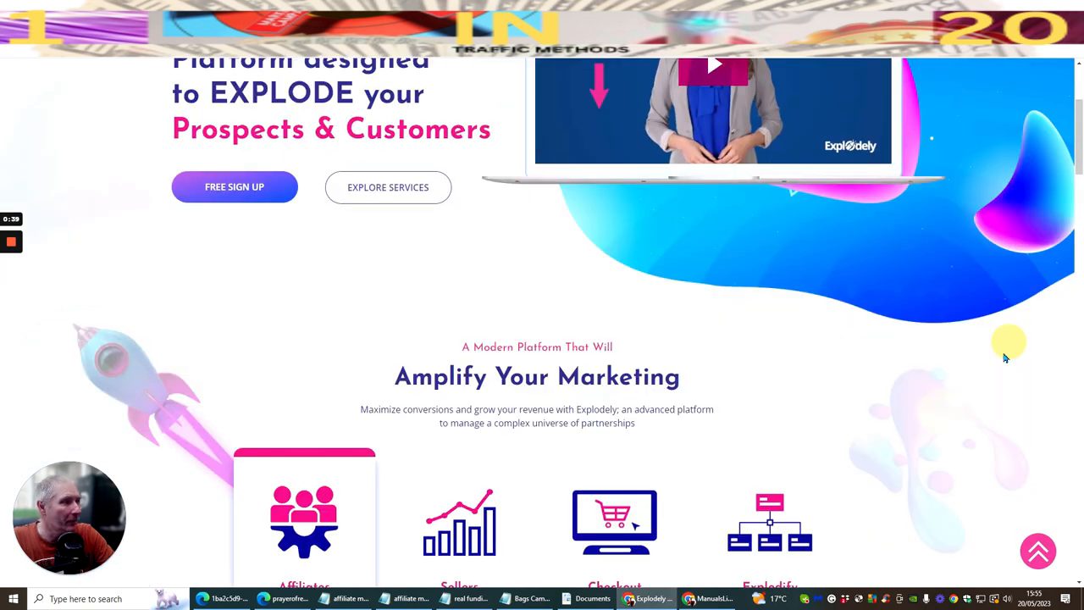
pyautogui.scroll(-3)
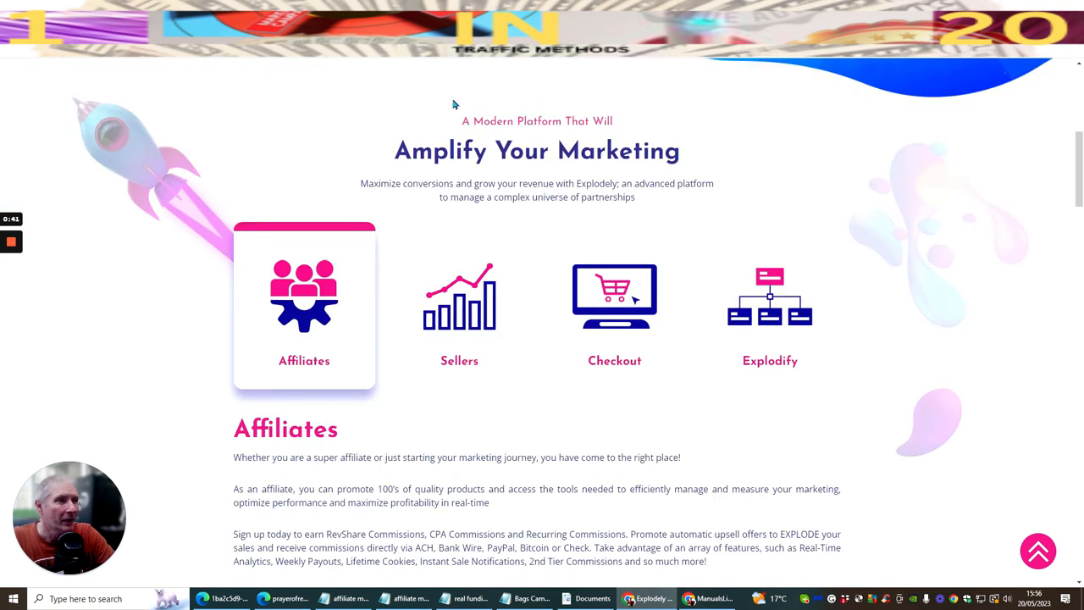
pyautogui.moveTo(488, 157)
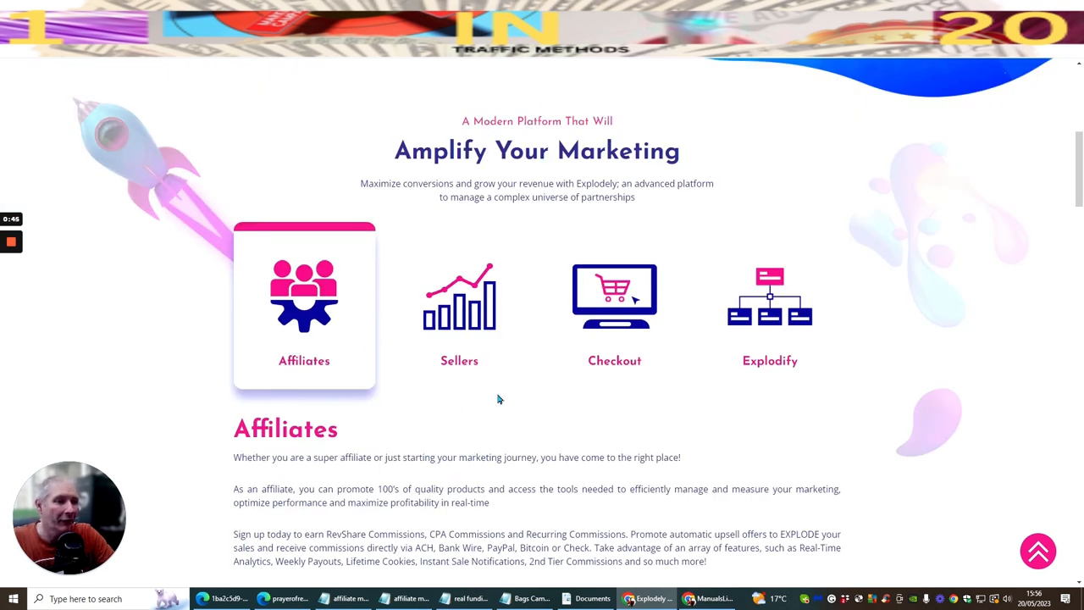
pyautogui.moveTo(715, 398)
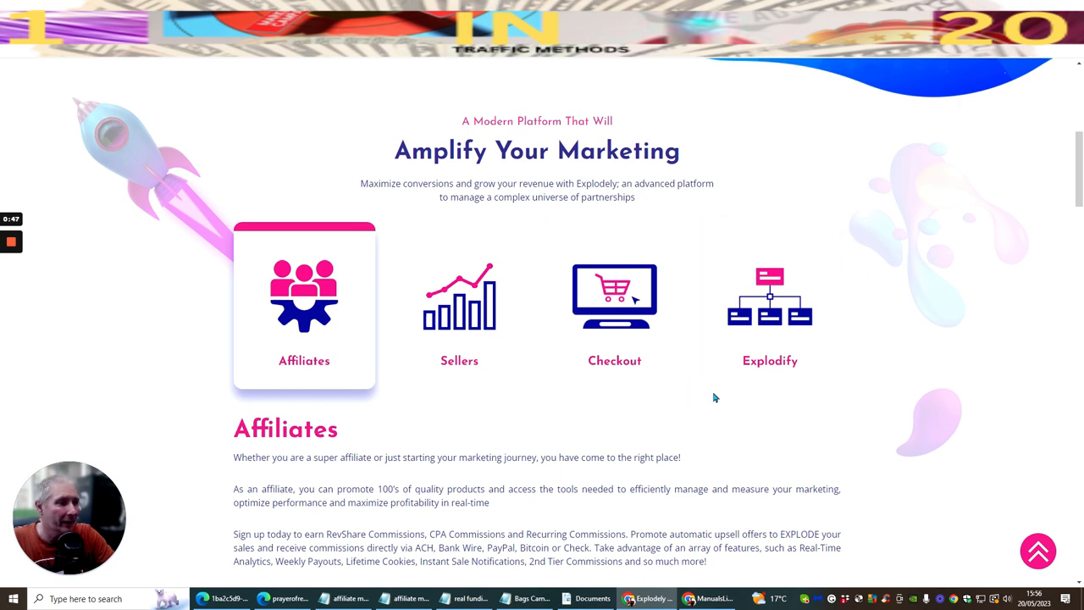
pyautogui.scroll(-3)
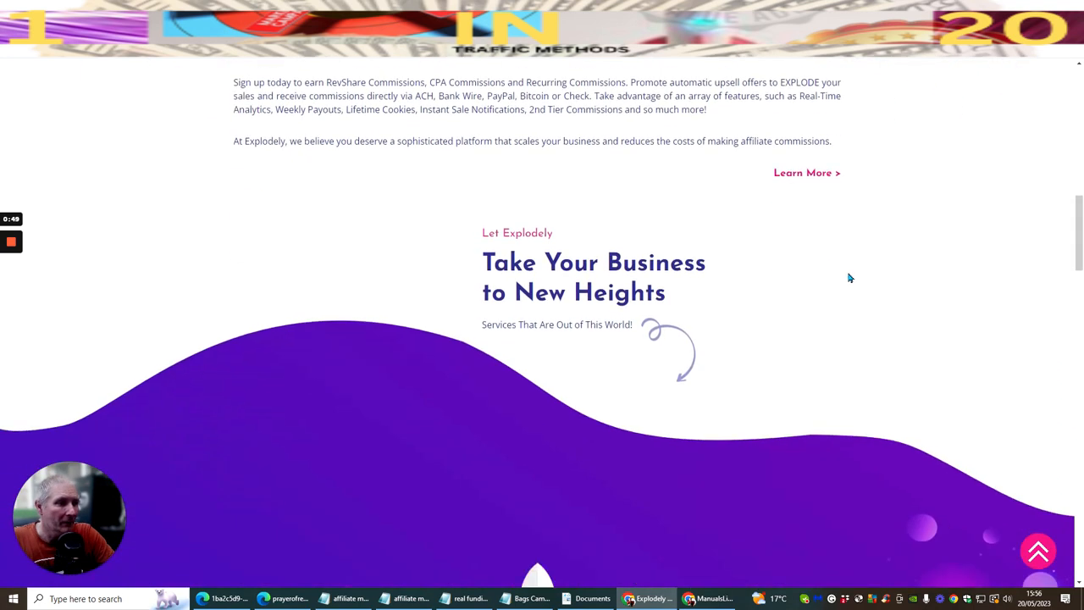
pyautogui.scroll(-3)
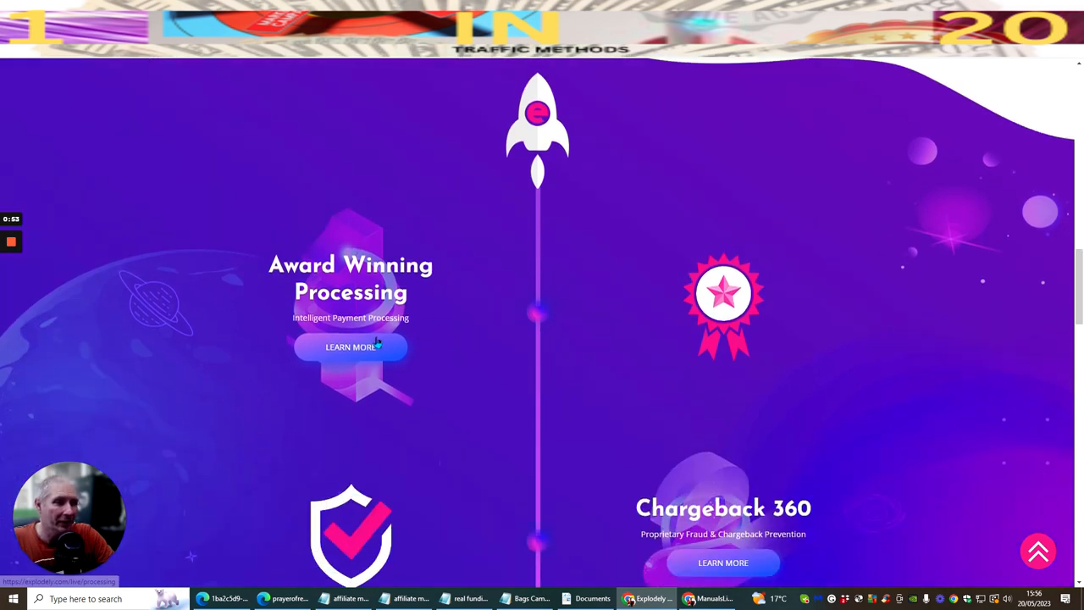
pyautogui.scroll(-3)
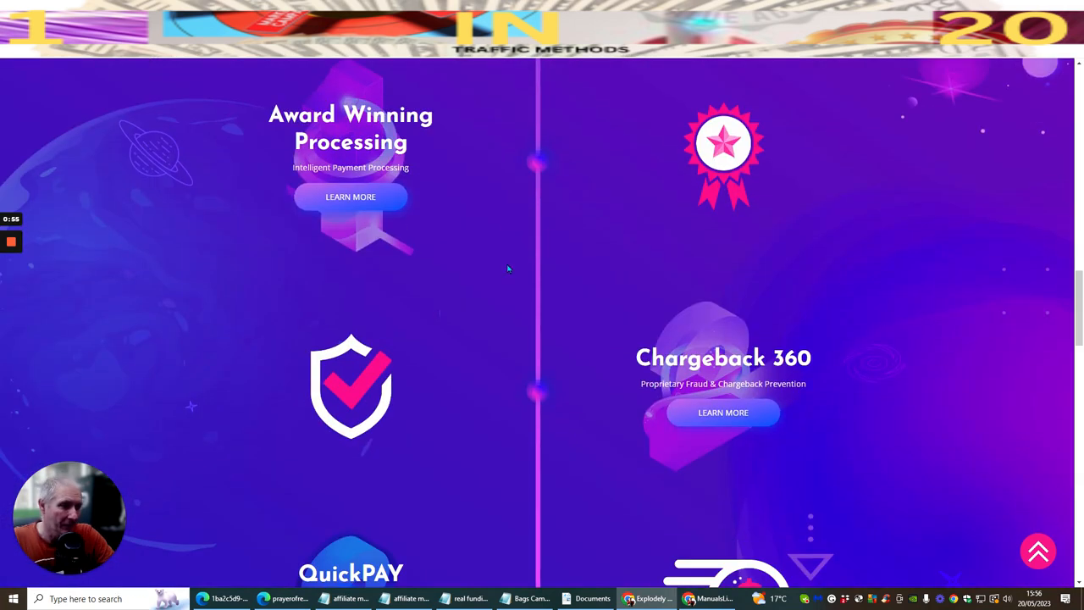
pyautogui.moveTo(502, 274)
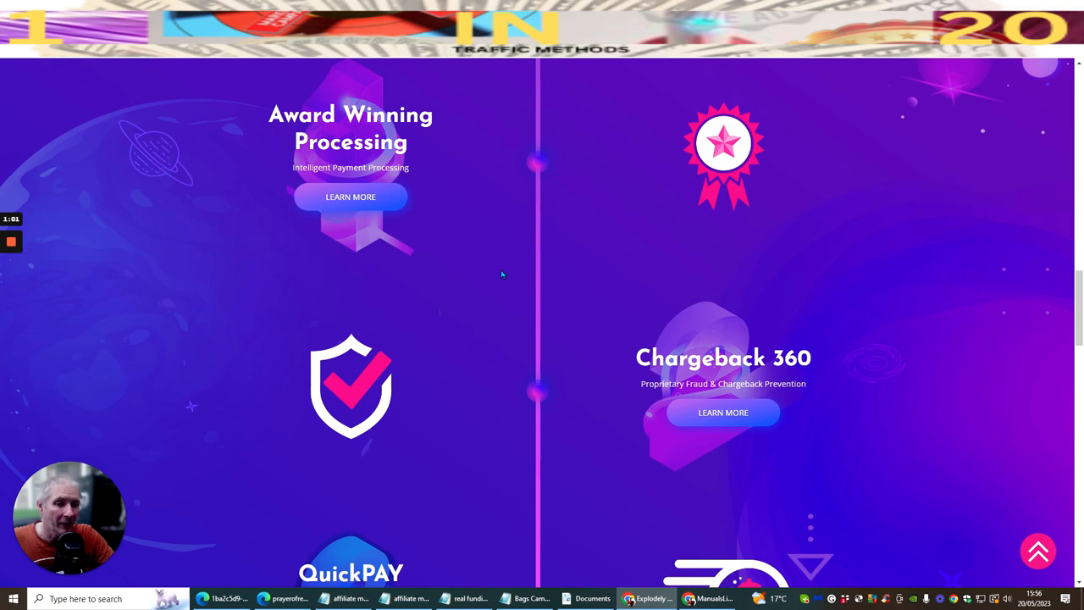
pyautogui.moveTo(471, 271)
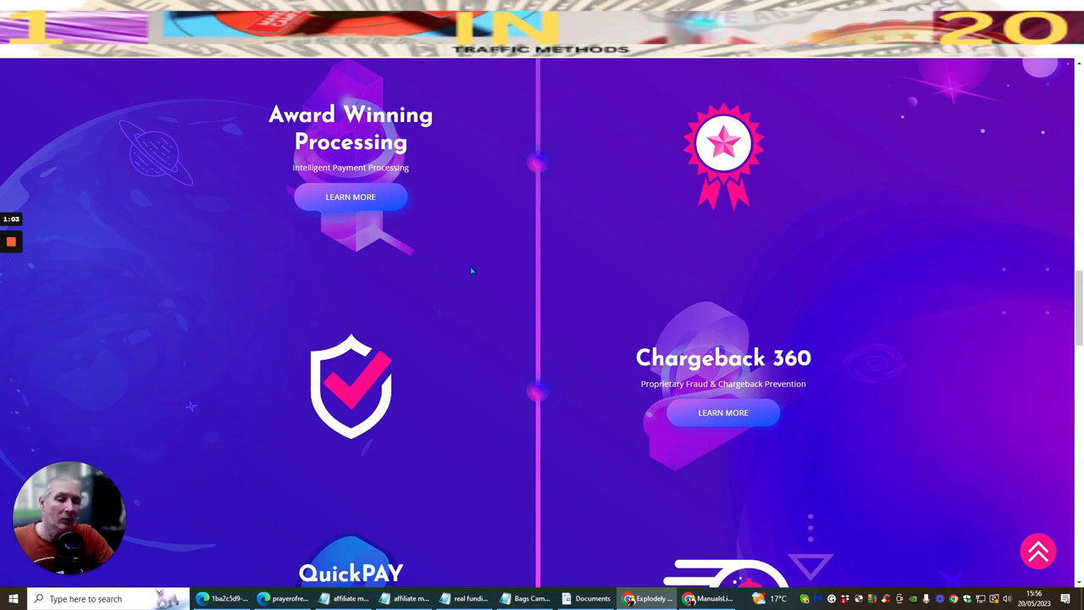
pyautogui.moveTo(474, 294)
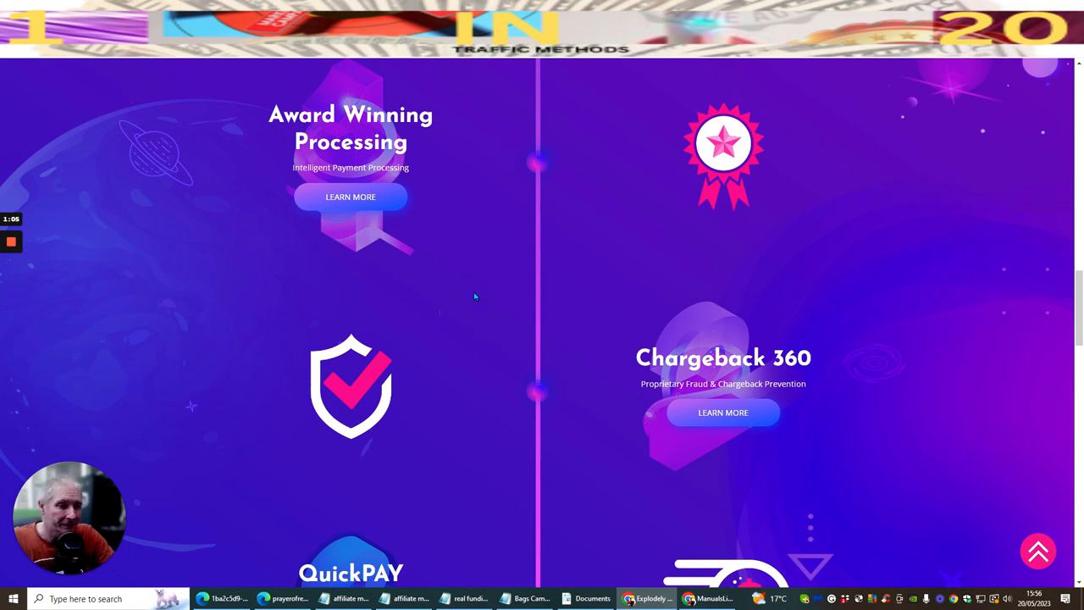
pyautogui.scroll(-3)
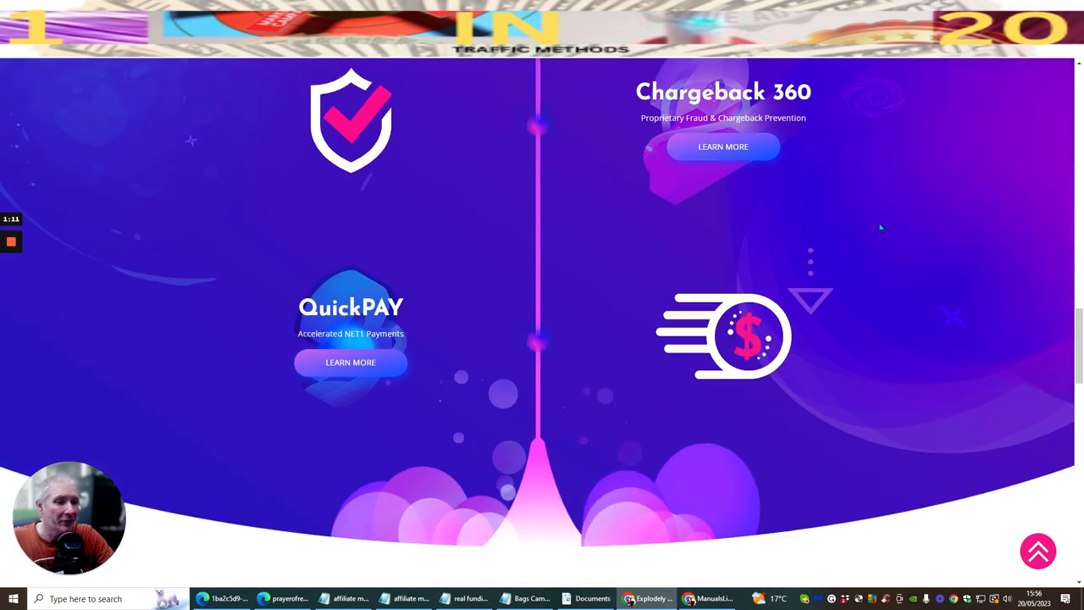
# - Continue past QuickPAY and Crypto rewards down to the Need Some Help? support section
pyautogui.scroll(-3)
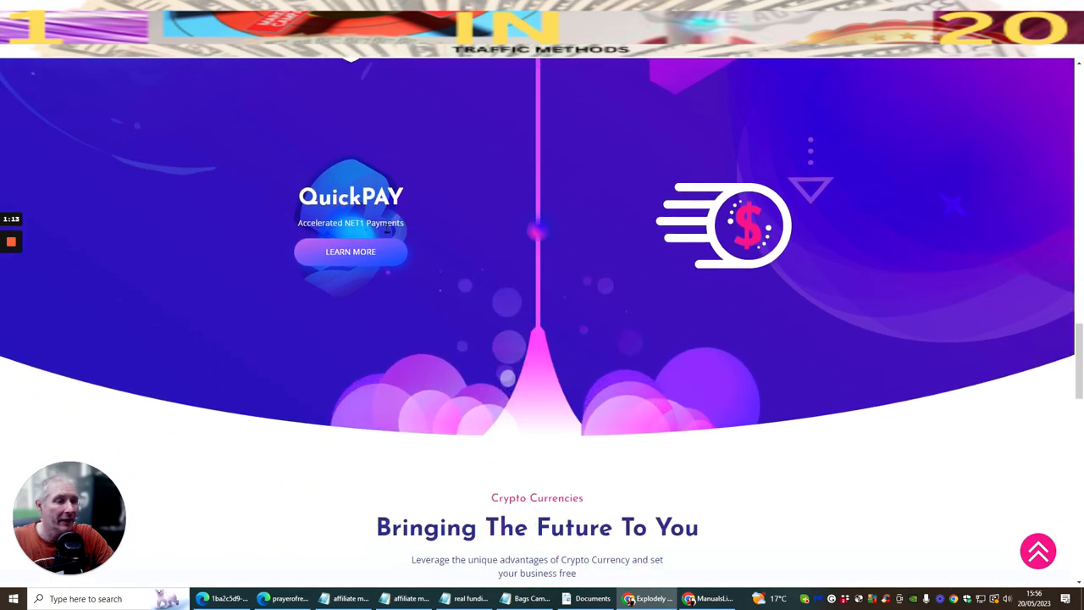
pyautogui.scroll(-3)
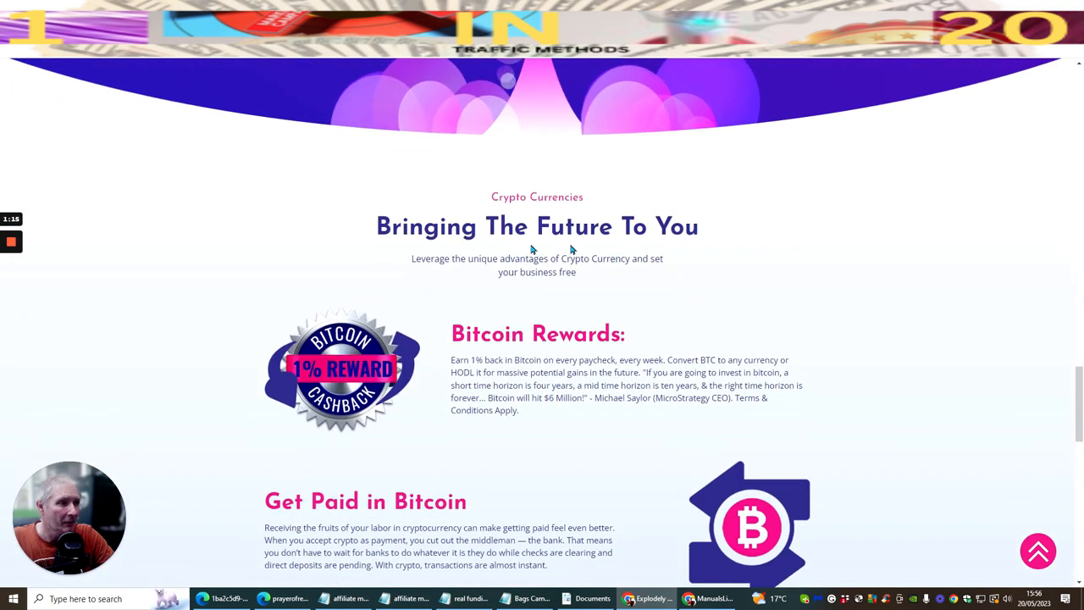
pyautogui.scroll(-3)
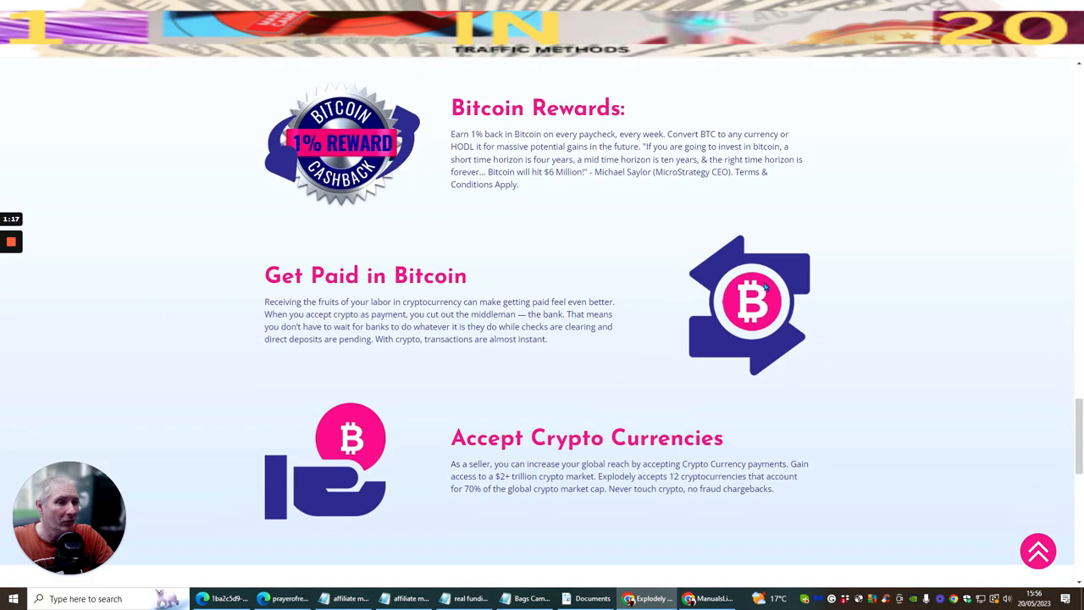
pyautogui.moveTo(572, 247)
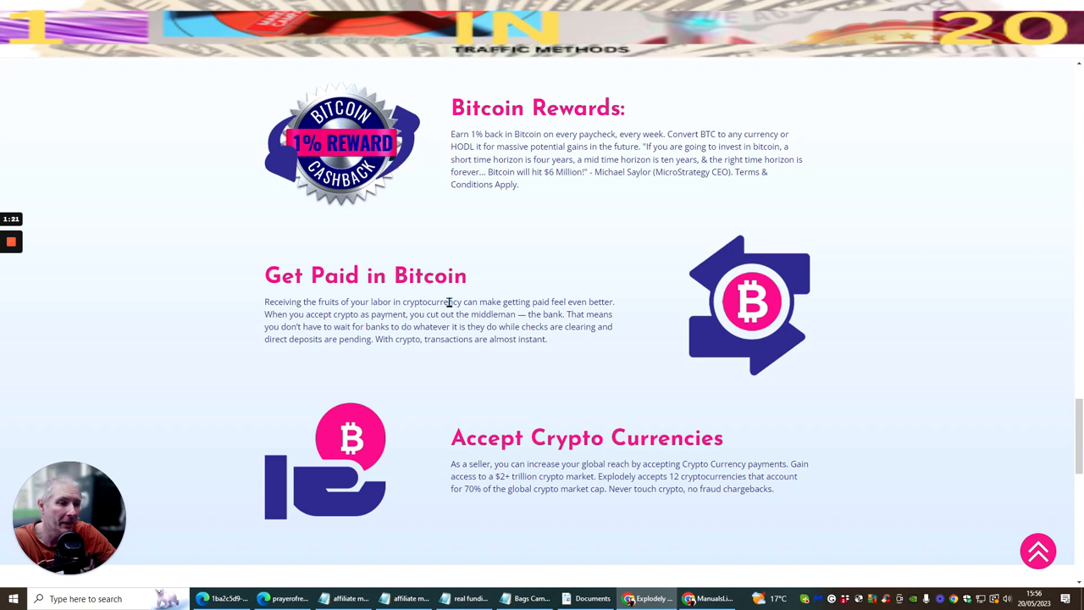
pyautogui.scroll(-3)
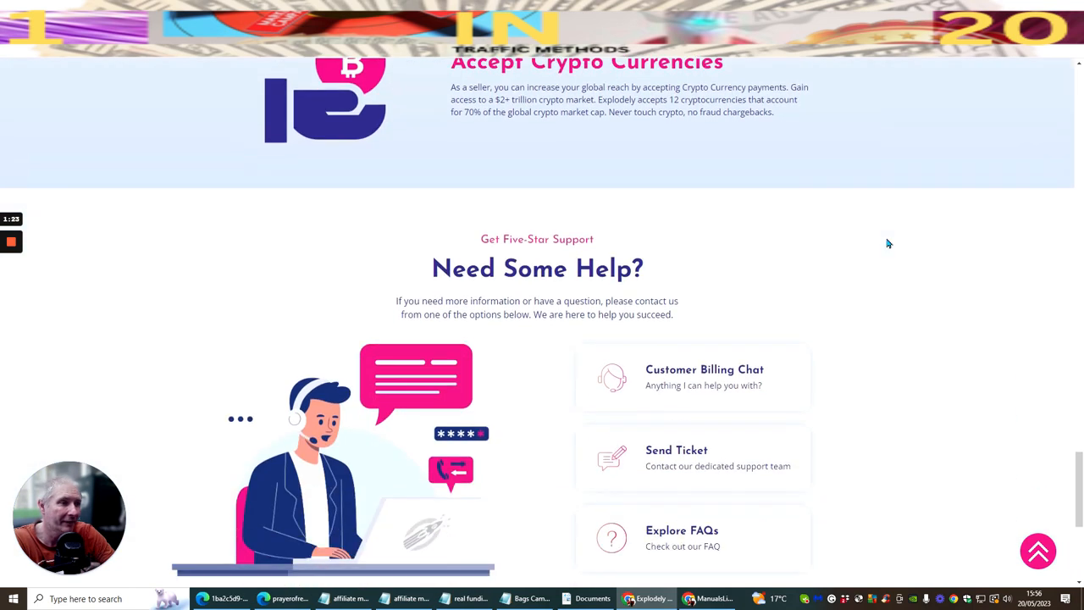
pyautogui.scroll(-3)
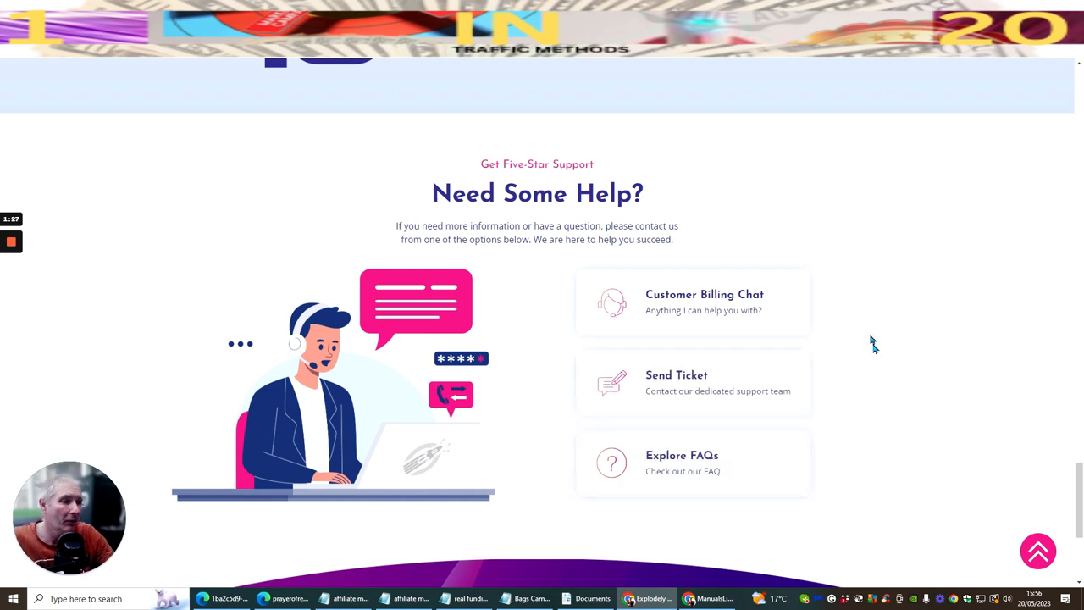
pyautogui.scroll(-3)
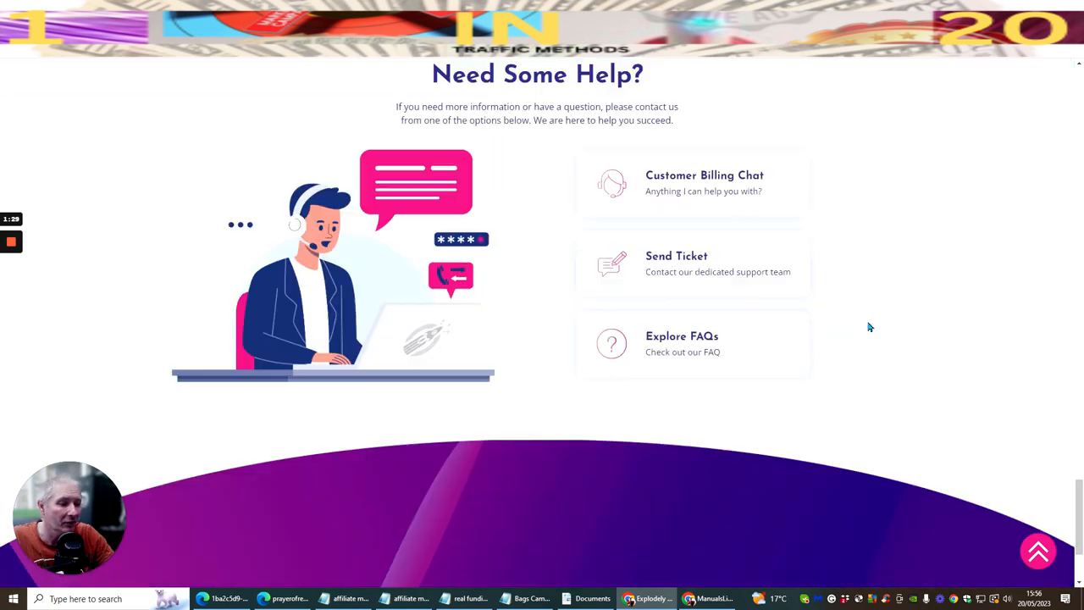
pyautogui.scroll(-3)
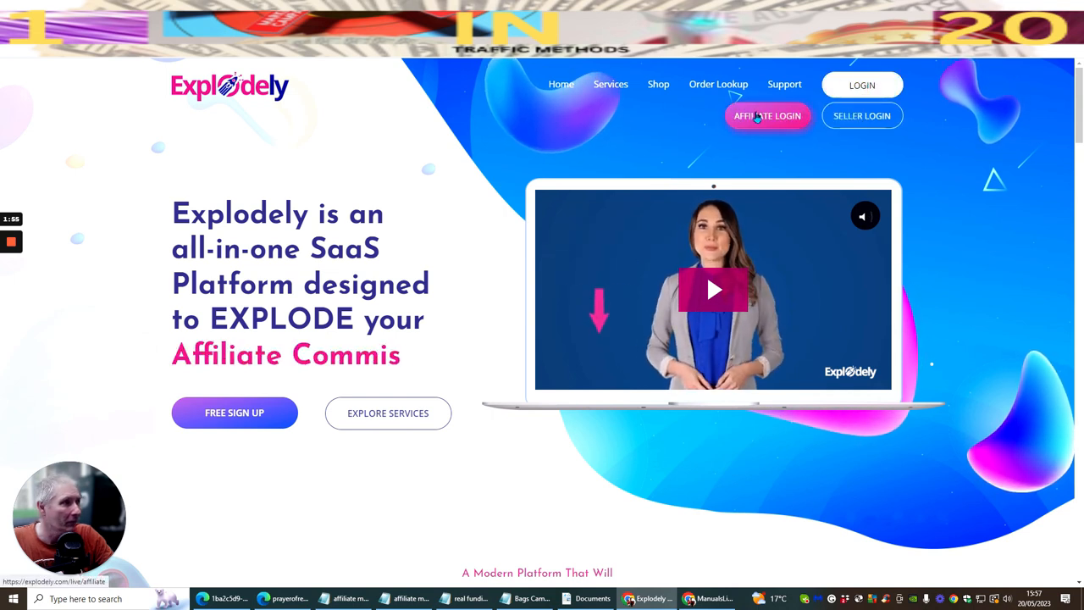
# - Reach the Affiliate Sign In page via LOGIN > AFFILIATE LOGIN on the main site
pyautogui.click(765, 115)
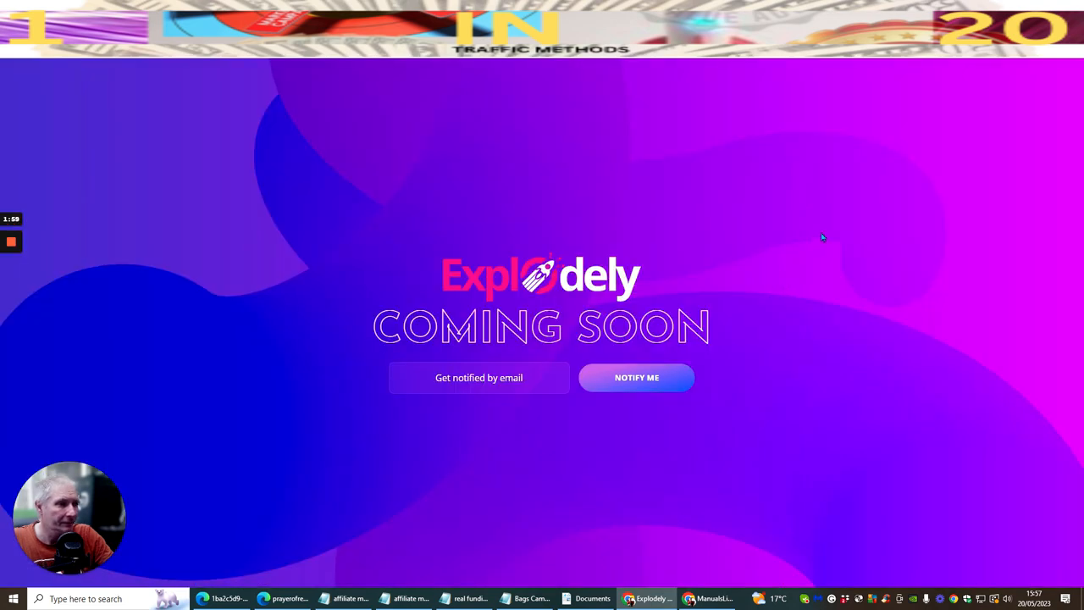
pyautogui.moveTo(787, 220)
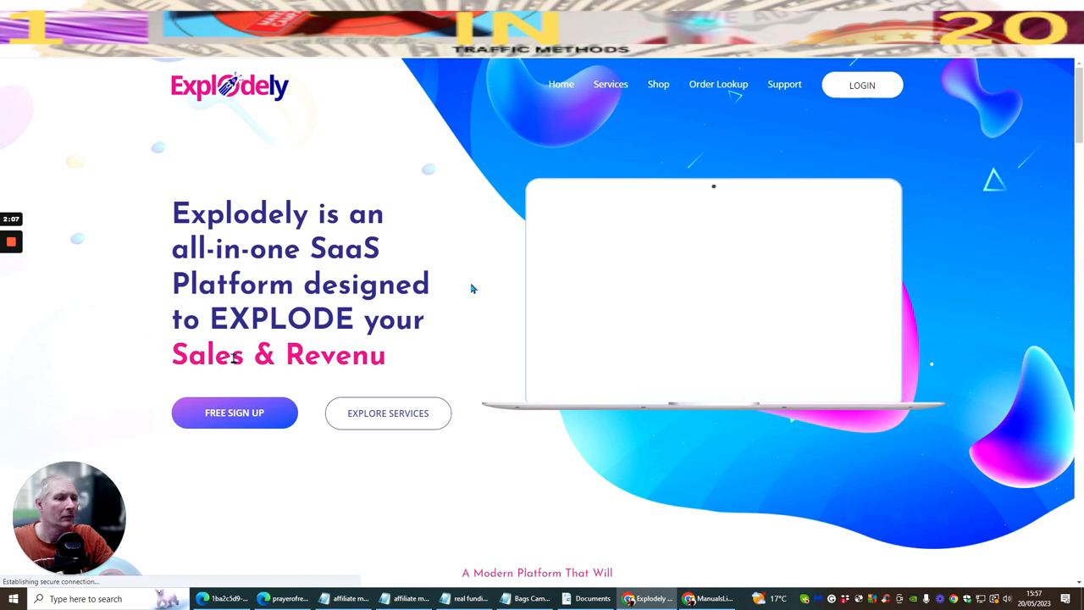
pyautogui.click(860, 85)
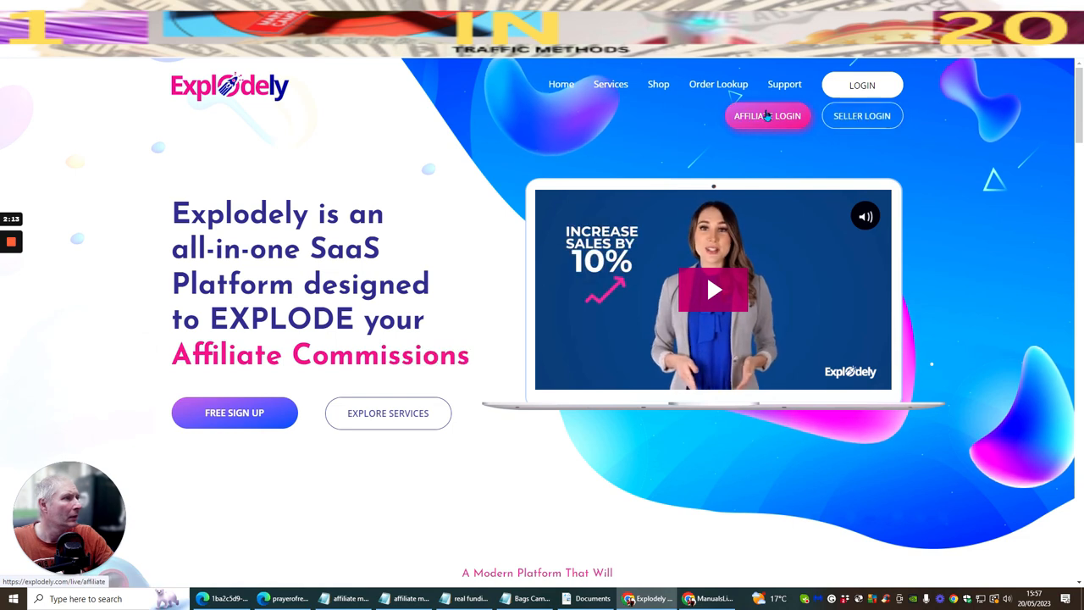
pyautogui.click(766, 115)
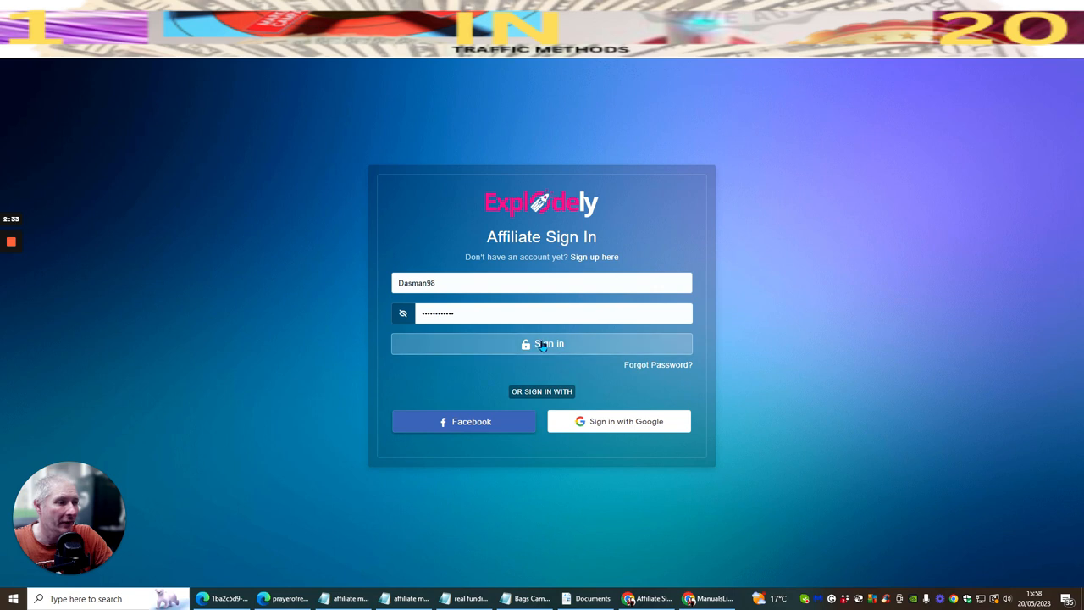
# - Sign in with the entered username and password to reach the affiliate dashboard
pyautogui.click(542, 342)
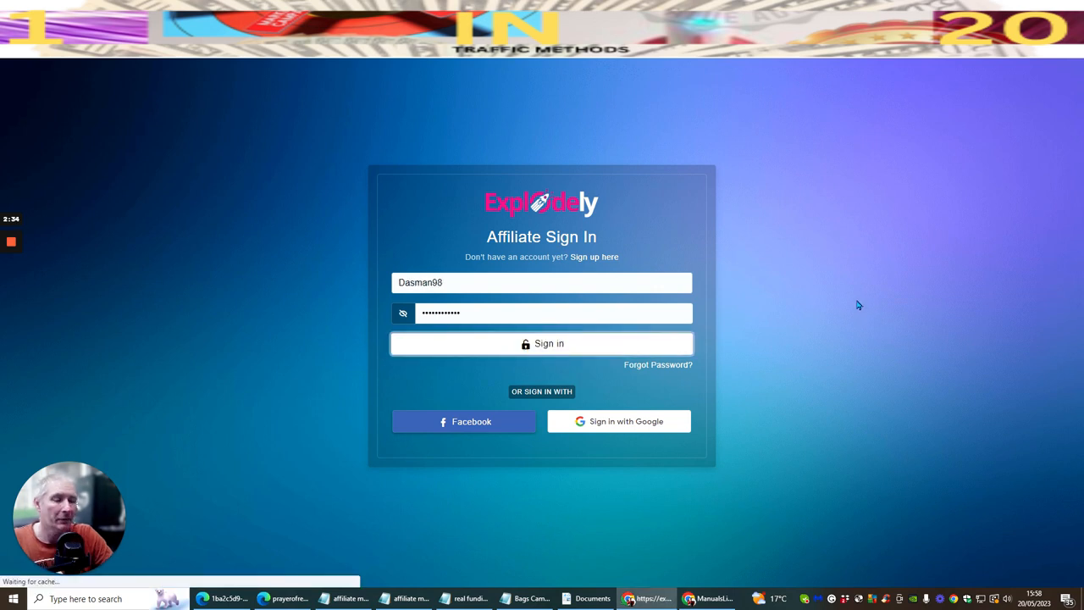
pyautogui.click(542, 342)
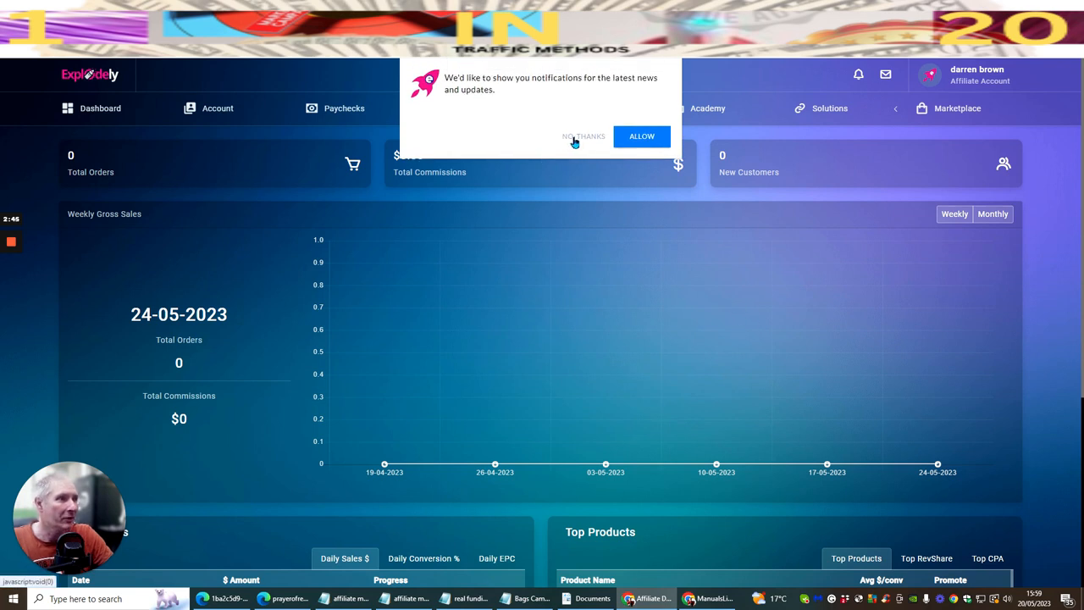
# - Decline browser notifications and open the Marketplace listing of products to promote
pyautogui.click(582, 135)
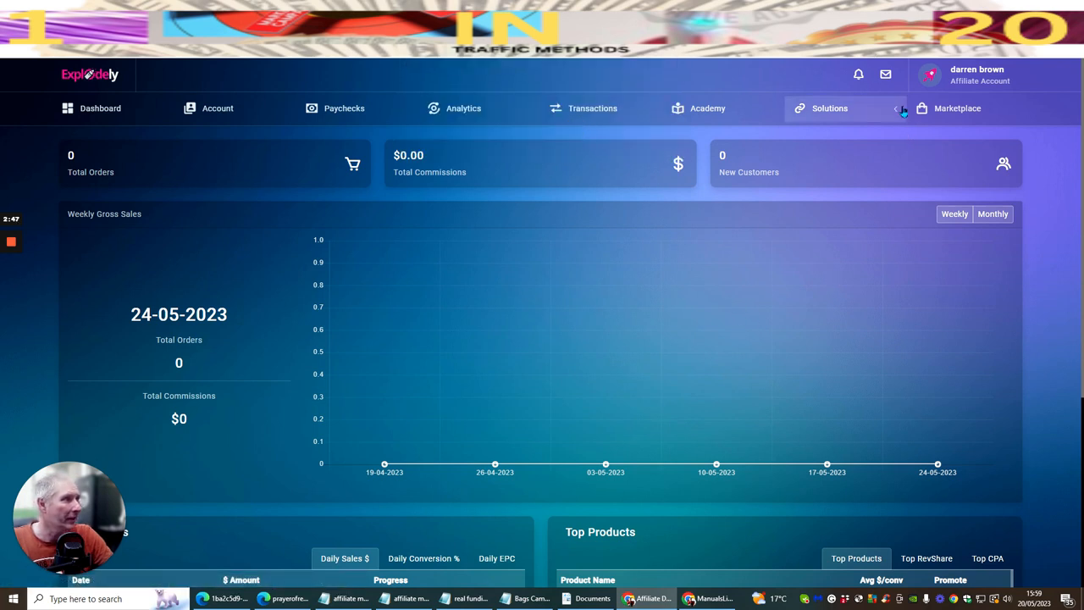
pyautogui.click(957, 108)
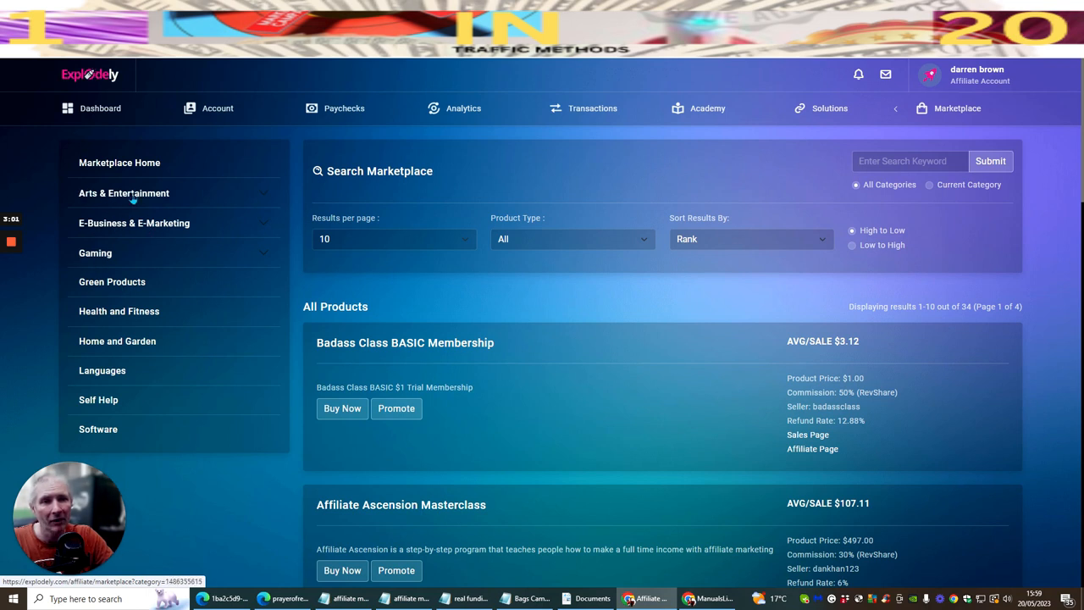
pyautogui.moveTo(697, 285)
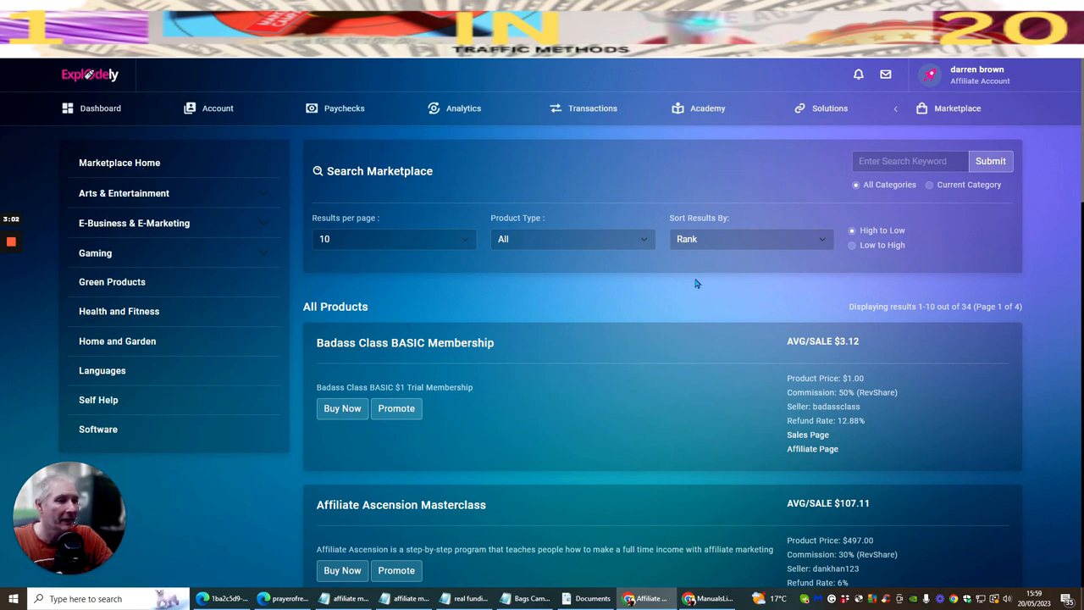
pyautogui.scroll(-3)
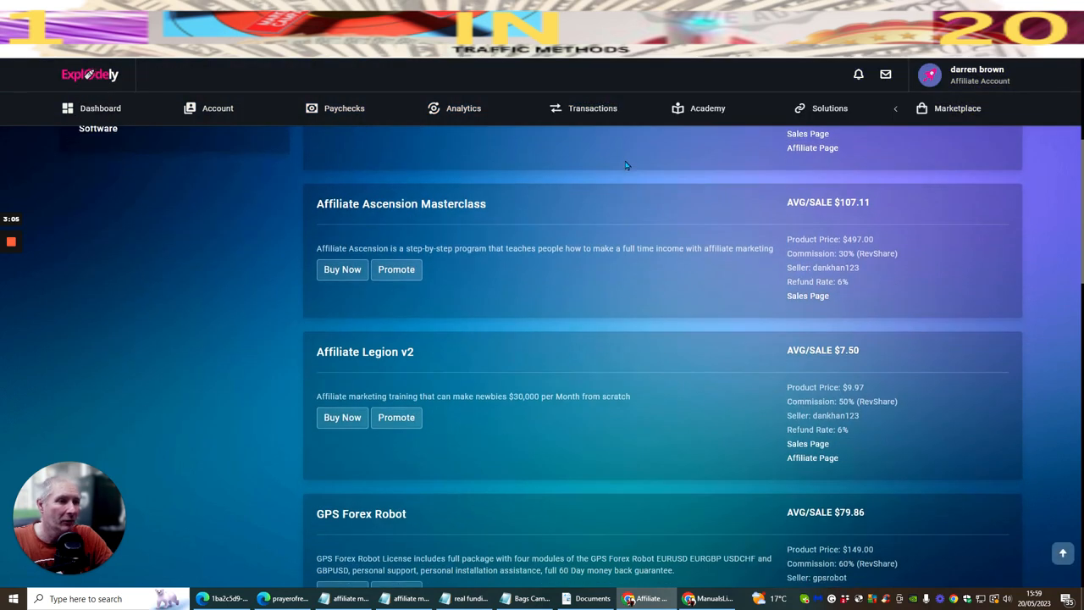
pyautogui.scroll(-3)
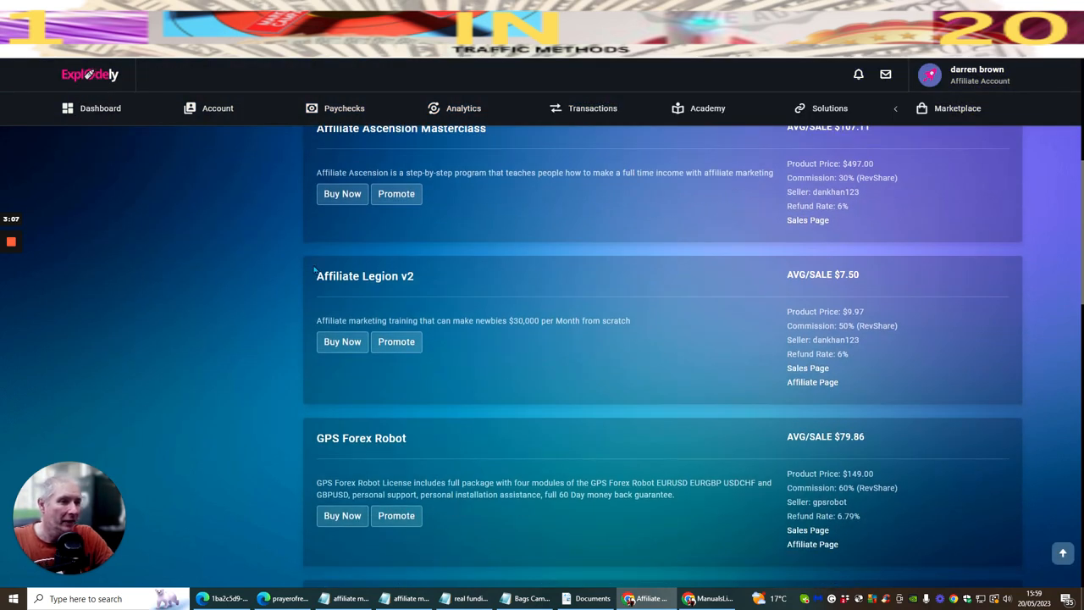
pyautogui.moveTo(405, 278)
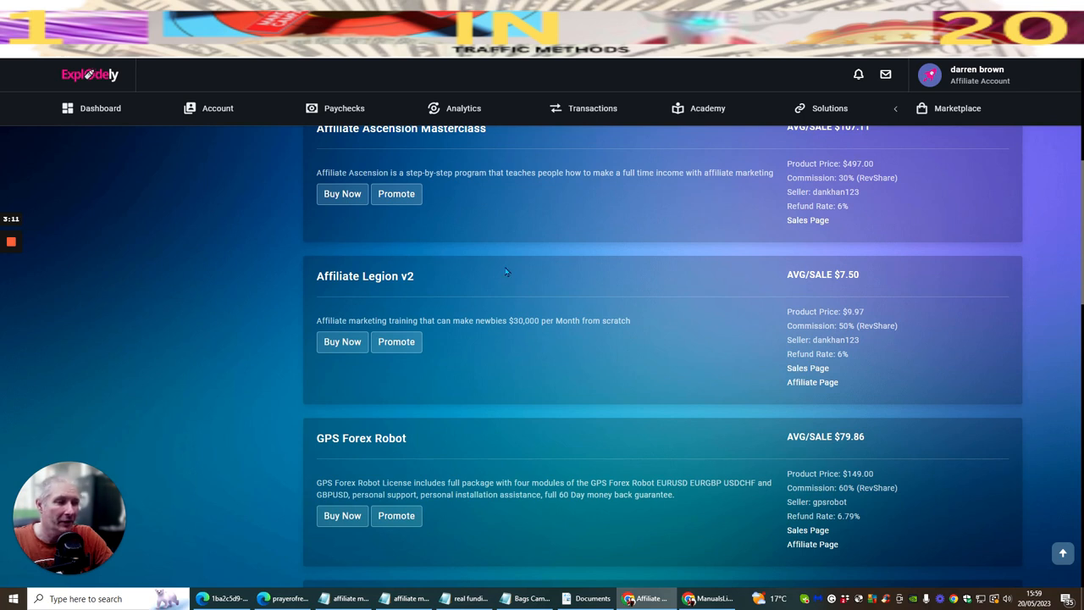
pyautogui.moveTo(352, 260)
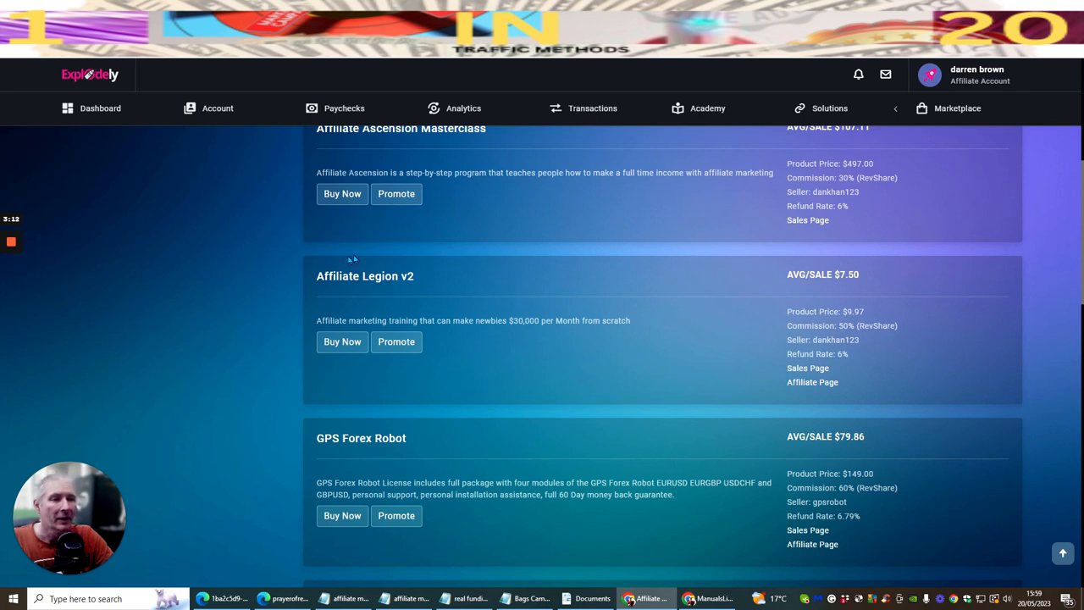
pyautogui.moveTo(409, 301)
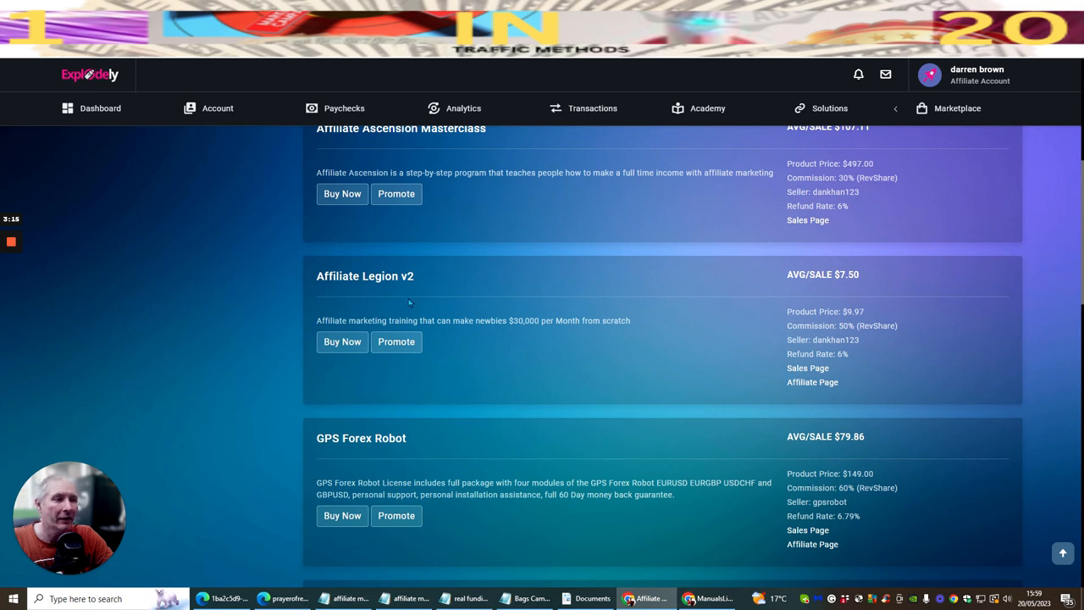
pyautogui.moveTo(318, 262)
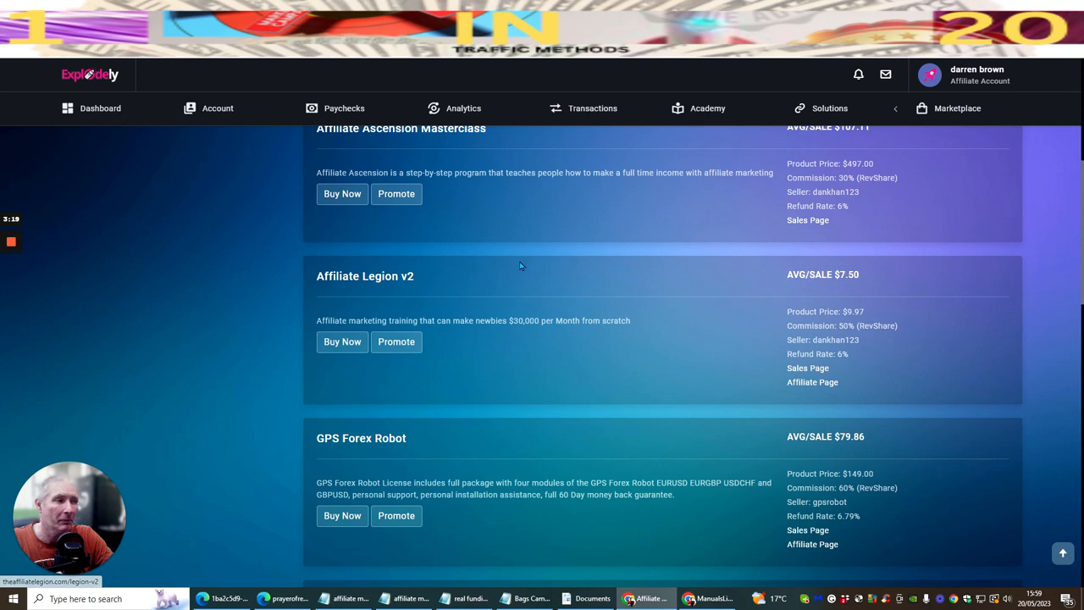
pyautogui.moveTo(612, 281)
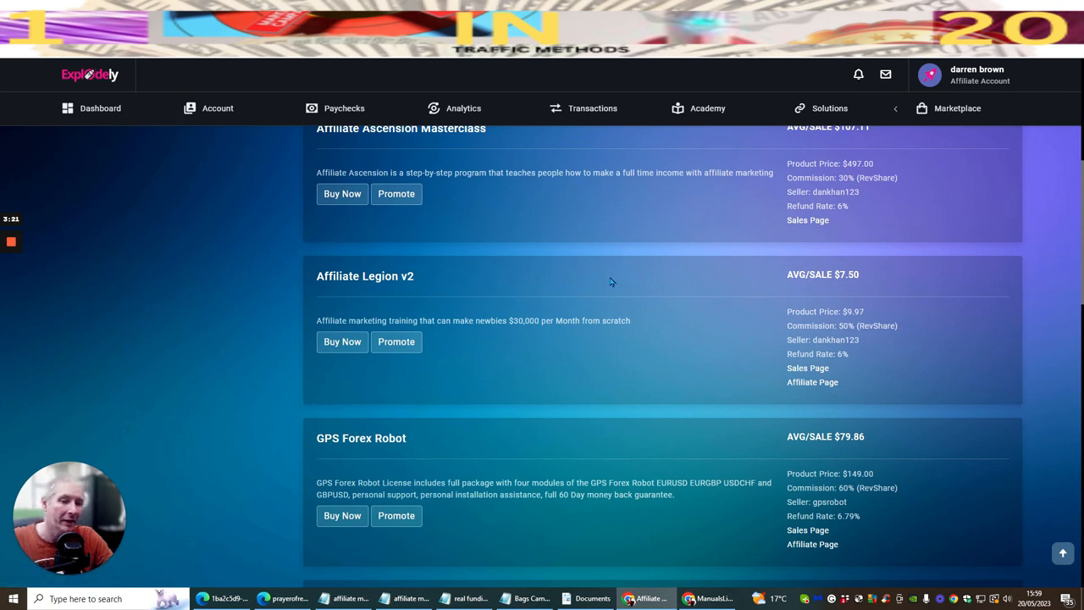
pyautogui.moveTo(468, 276)
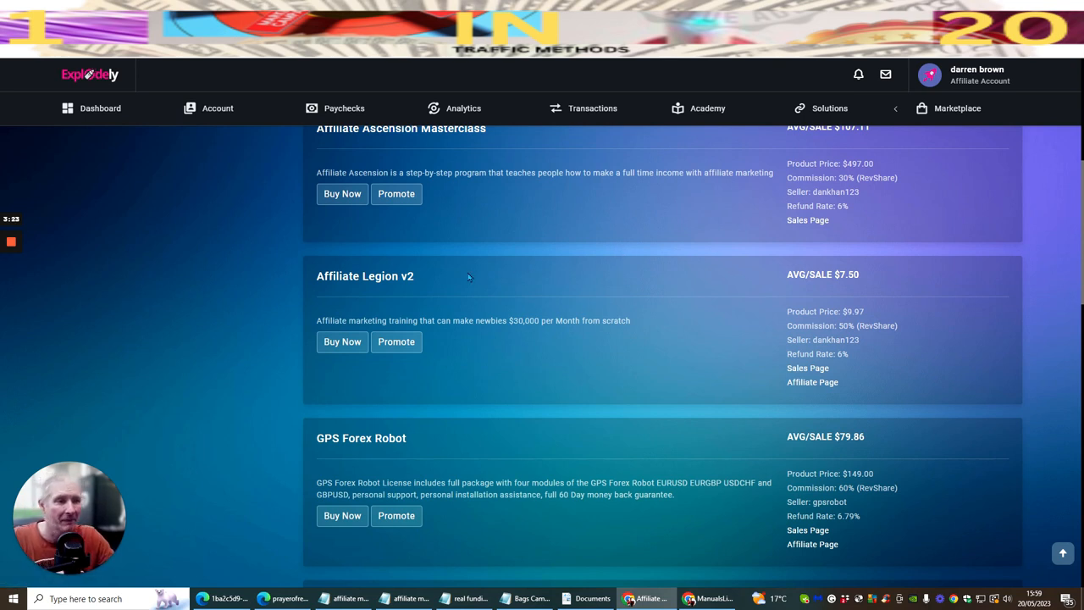
pyautogui.moveTo(458, 278)
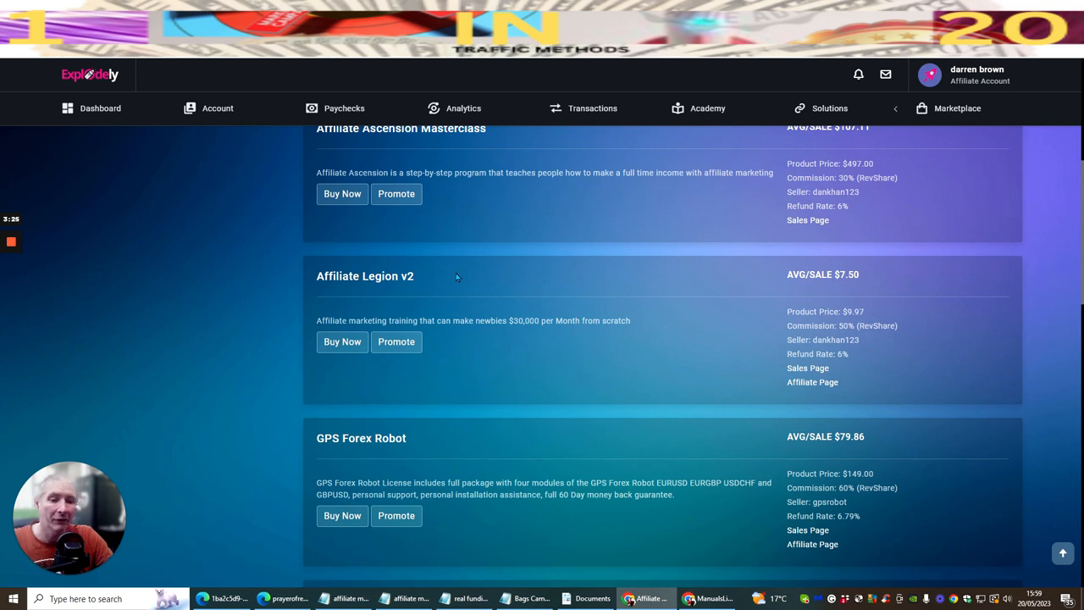
pyautogui.moveTo(489, 291)
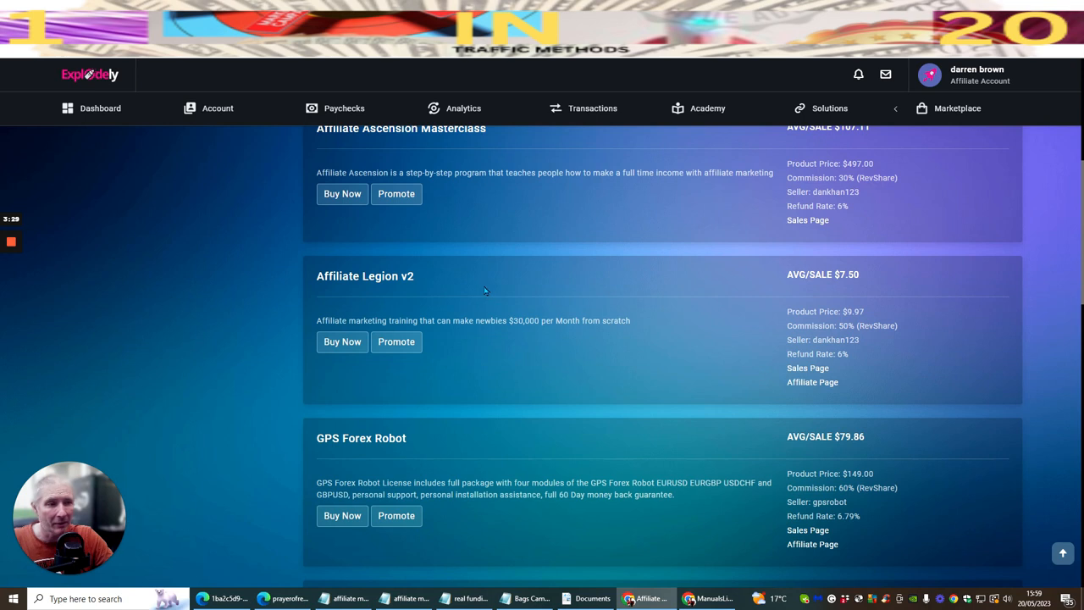
pyautogui.moveTo(426, 278)
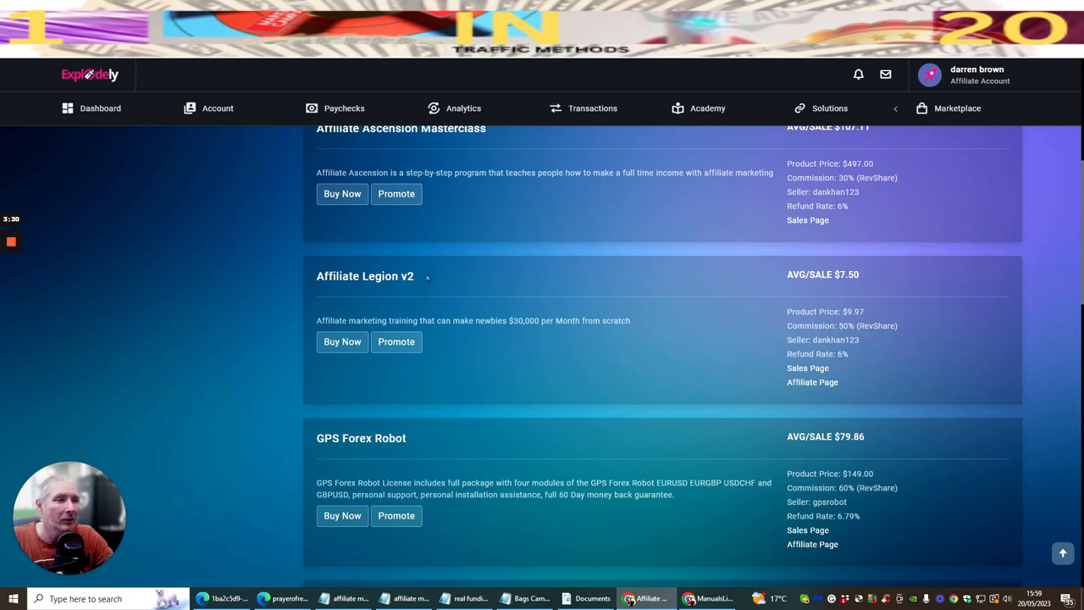
pyautogui.moveTo(399, 284)
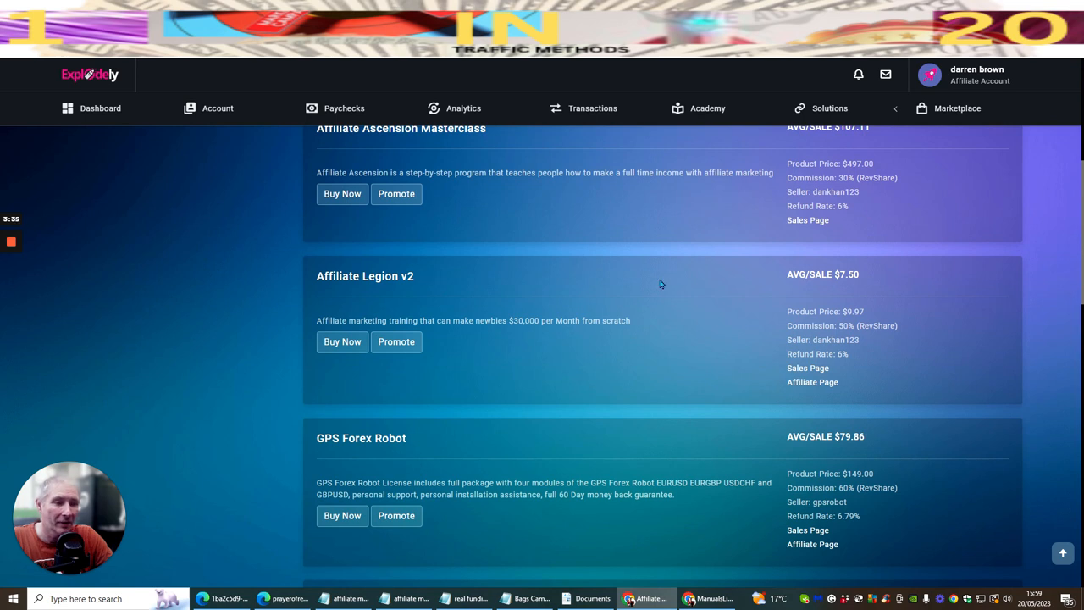
pyautogui.moveTo(623, 257)
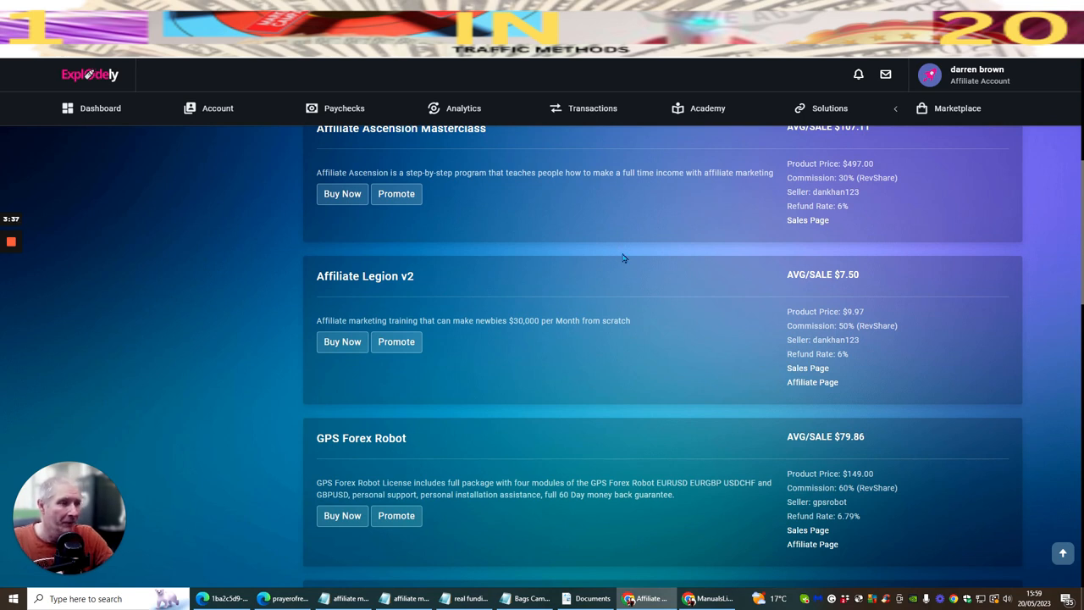
pyautogui.moveTo(625, 273)
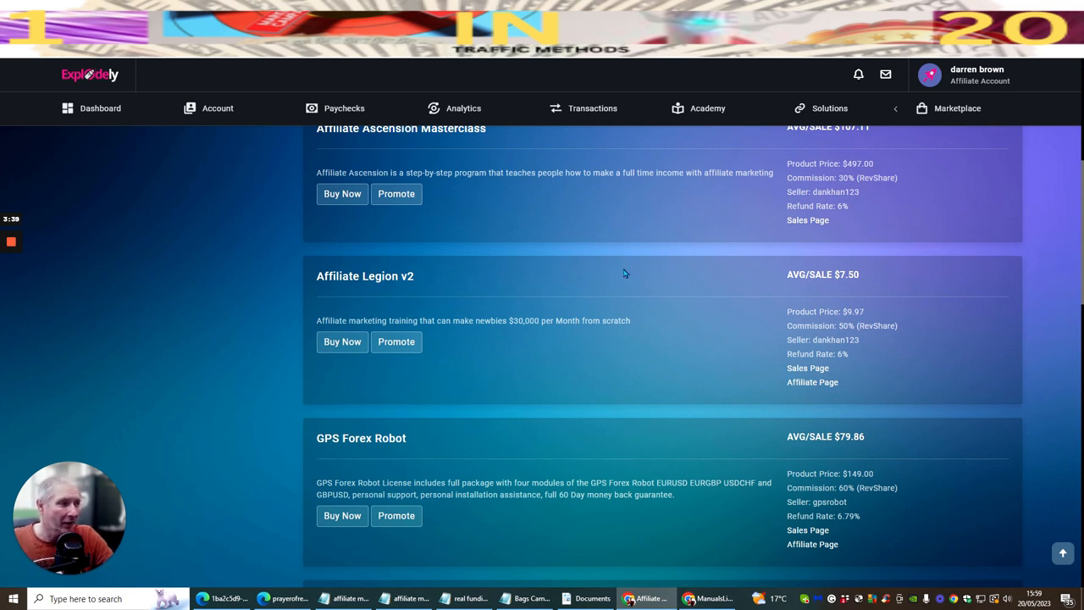
pyautogui.scroll(-3)
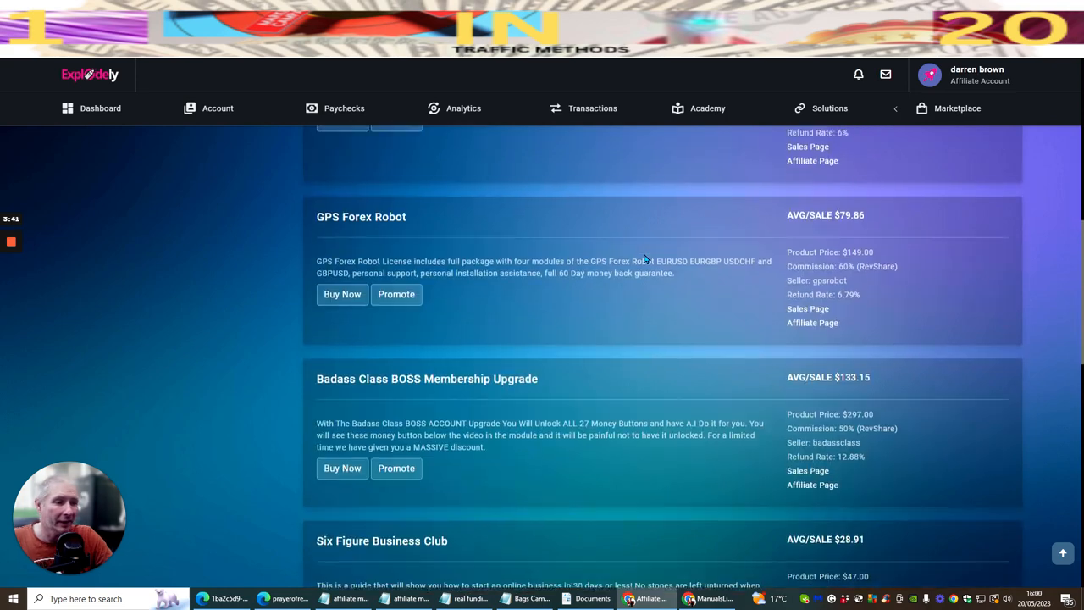
pyautogui.scroll(-3)
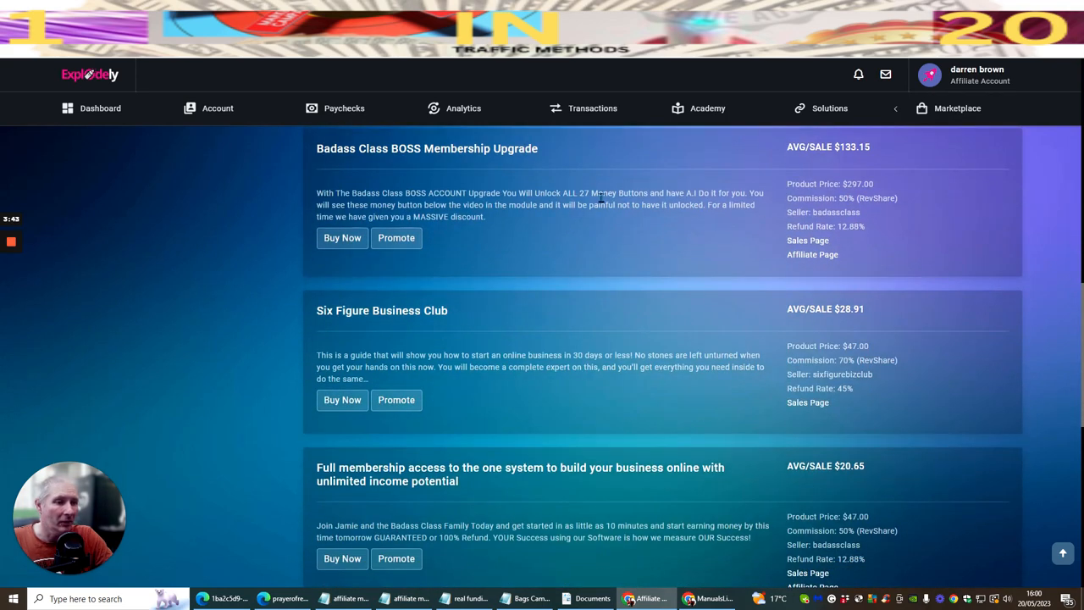
pyautogui.scroll(-3)
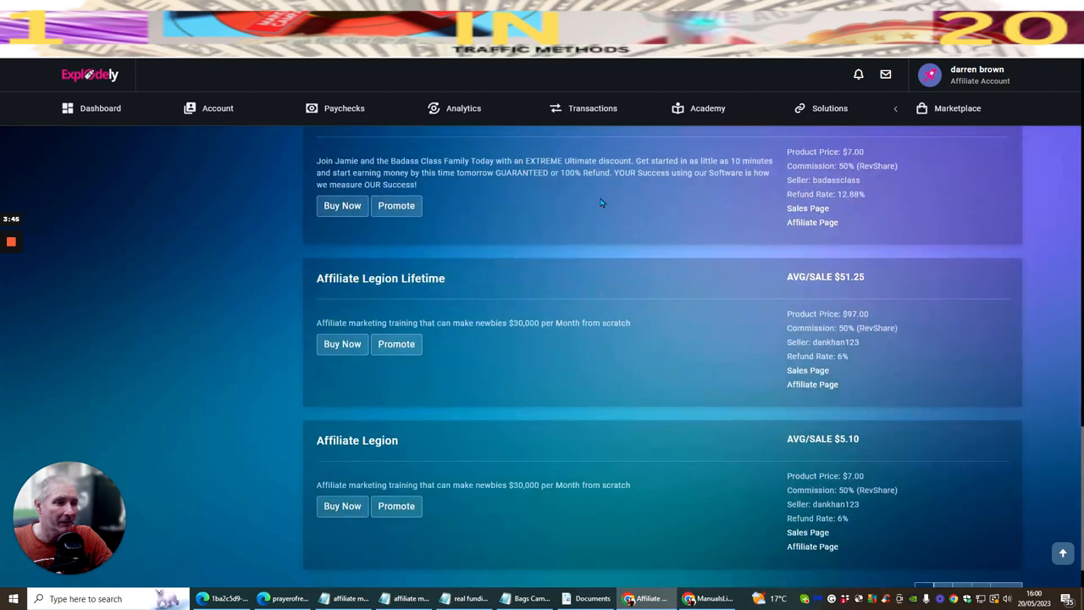
pyautogui.scroll(-3)
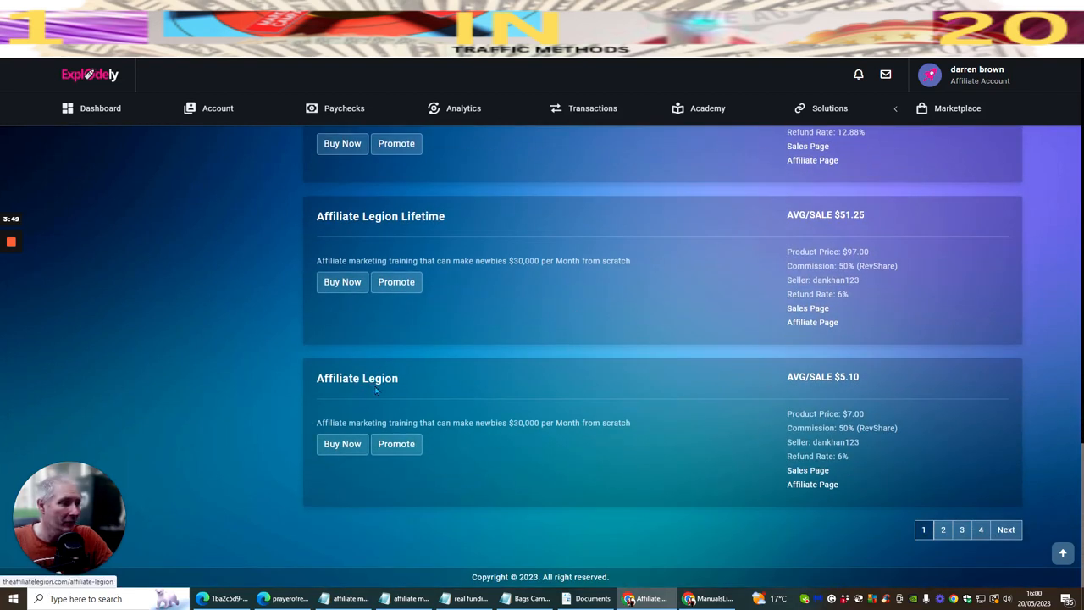
pyautogui.moveTo(606, 236)
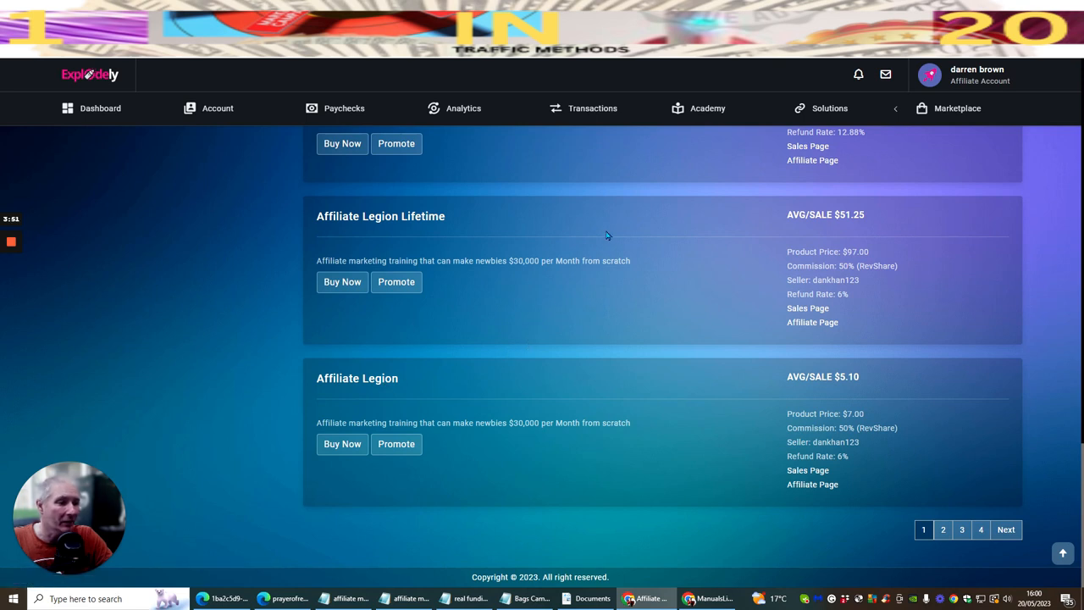
pyautogui.moveTo(457, 424)
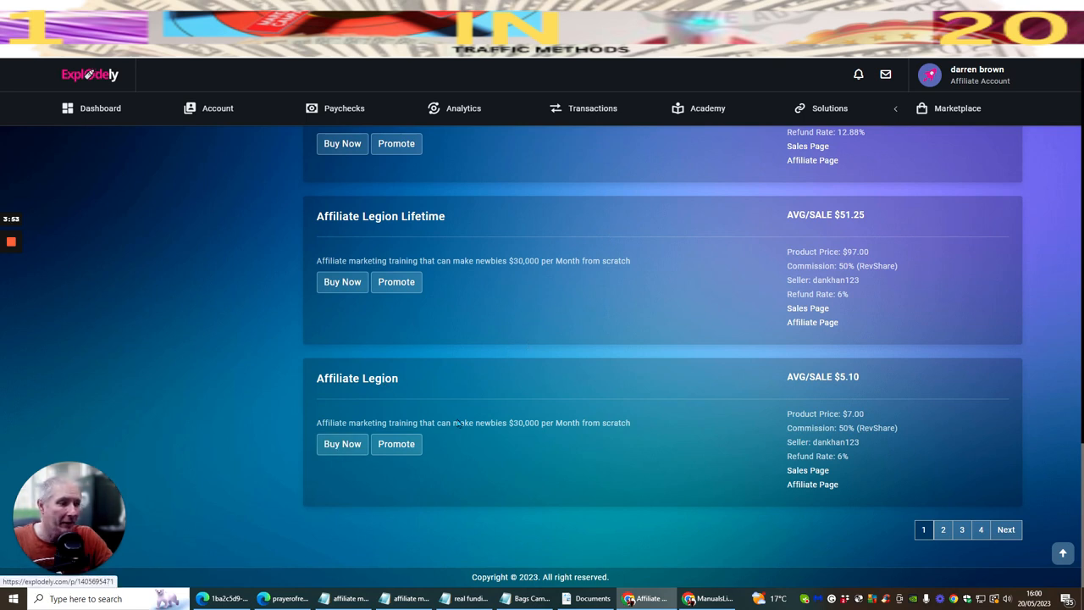
pyautogui.moveTo(581, 356)
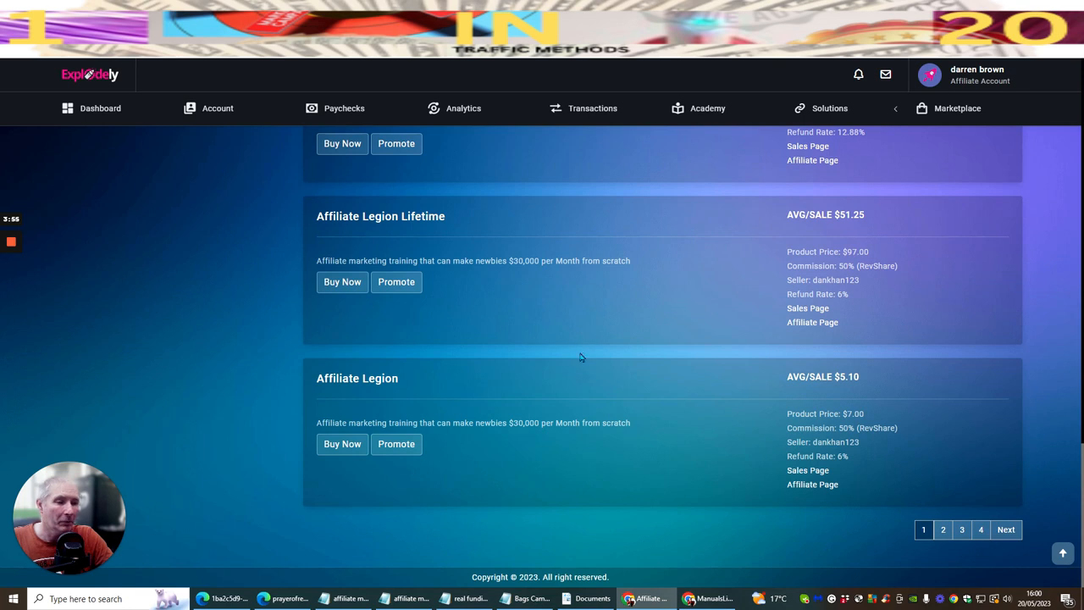
pyautogui.moveTo(566, 375)
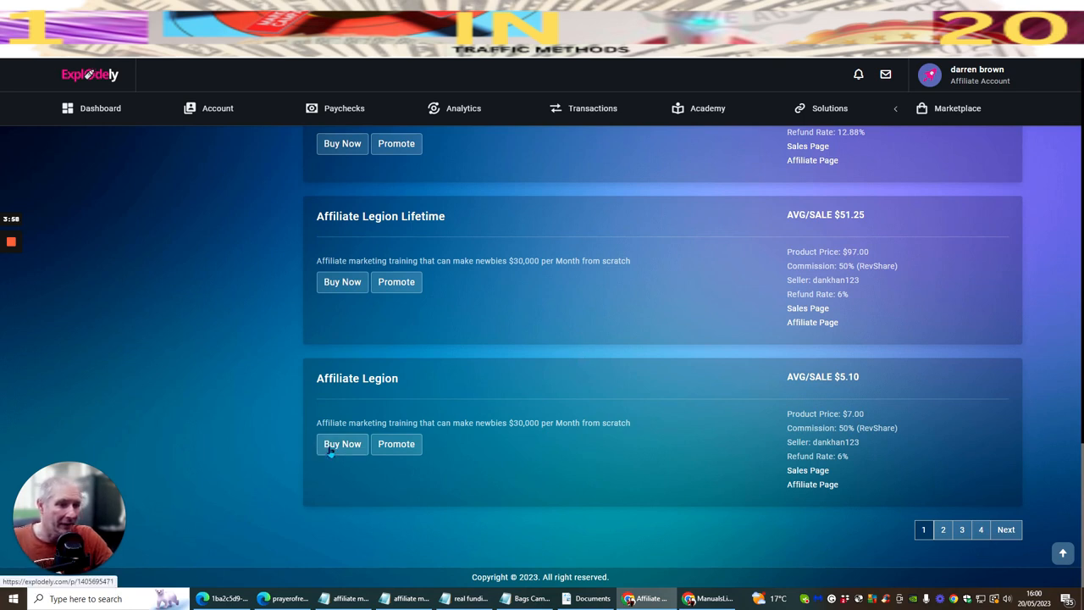
pyautogui.moveTo(565, 457)
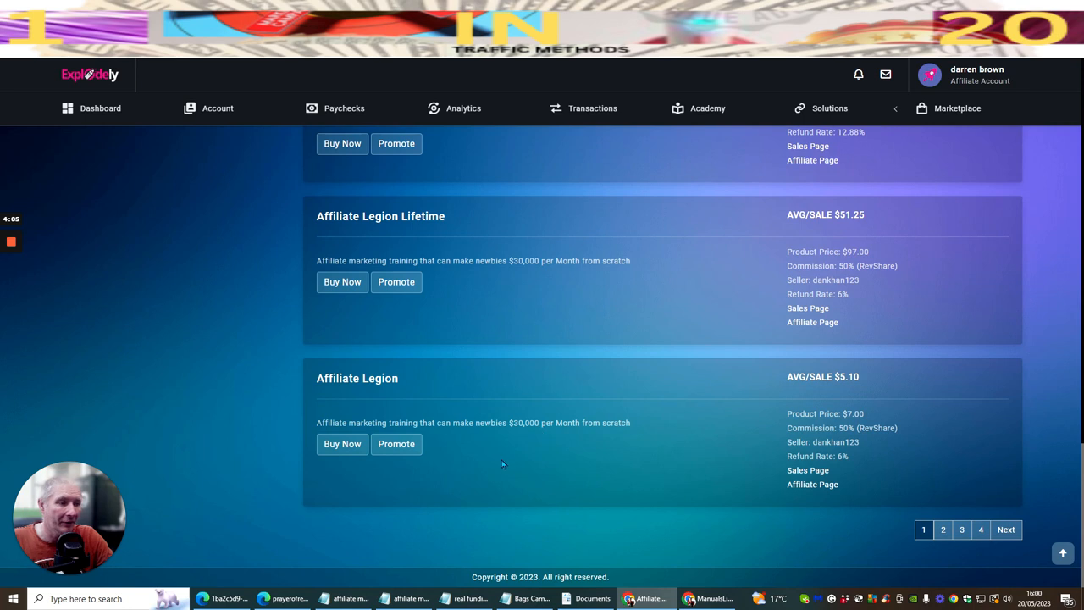
pyautogui.moveTo(533, 467)
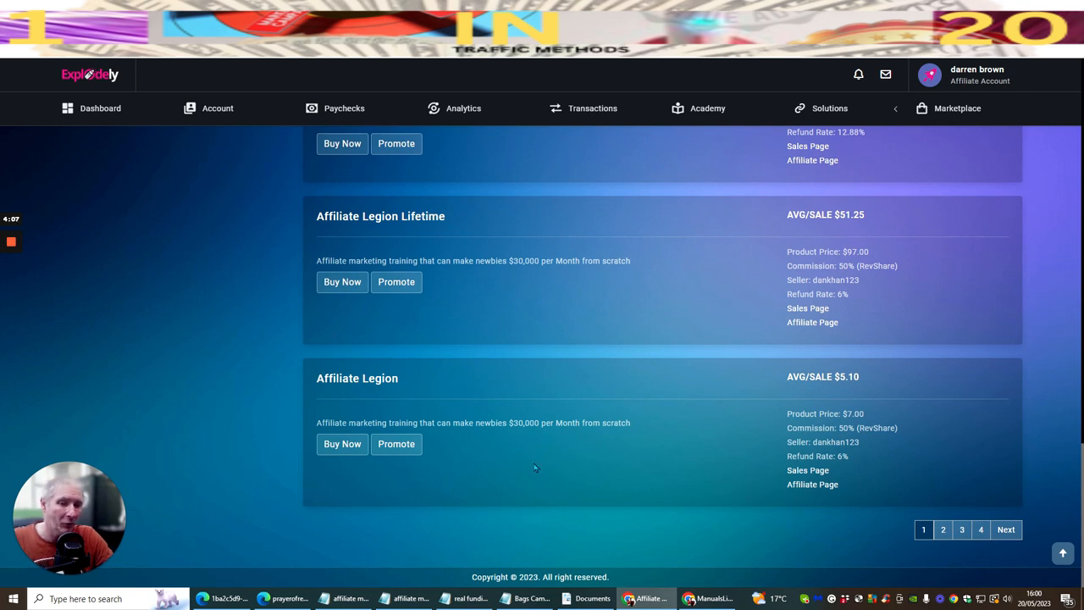
pyautogui.moveTo(521, 385)
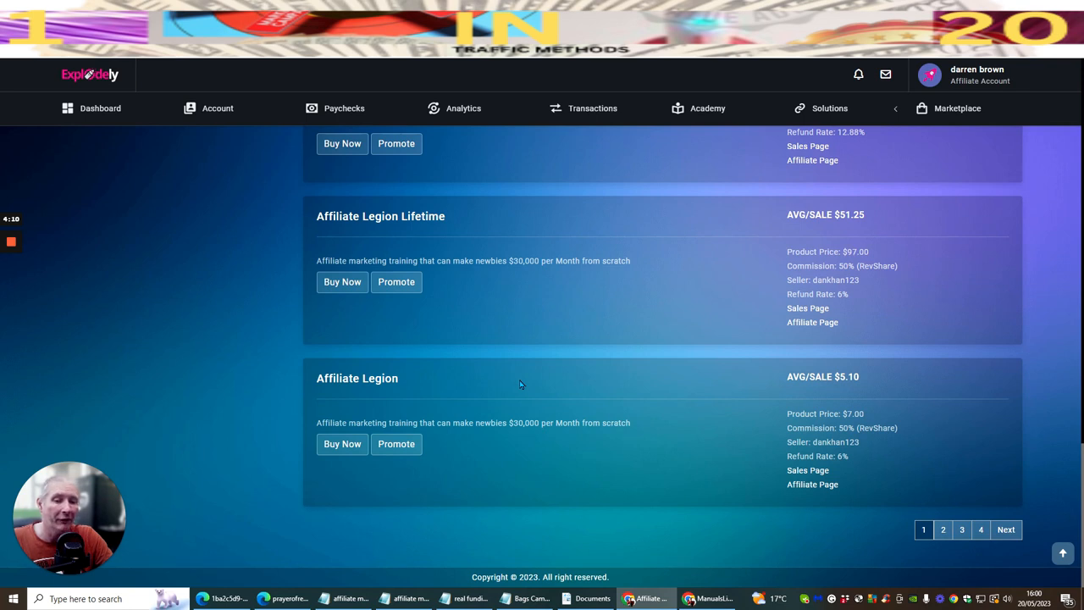
pyautogui.moveTo(492, 379)
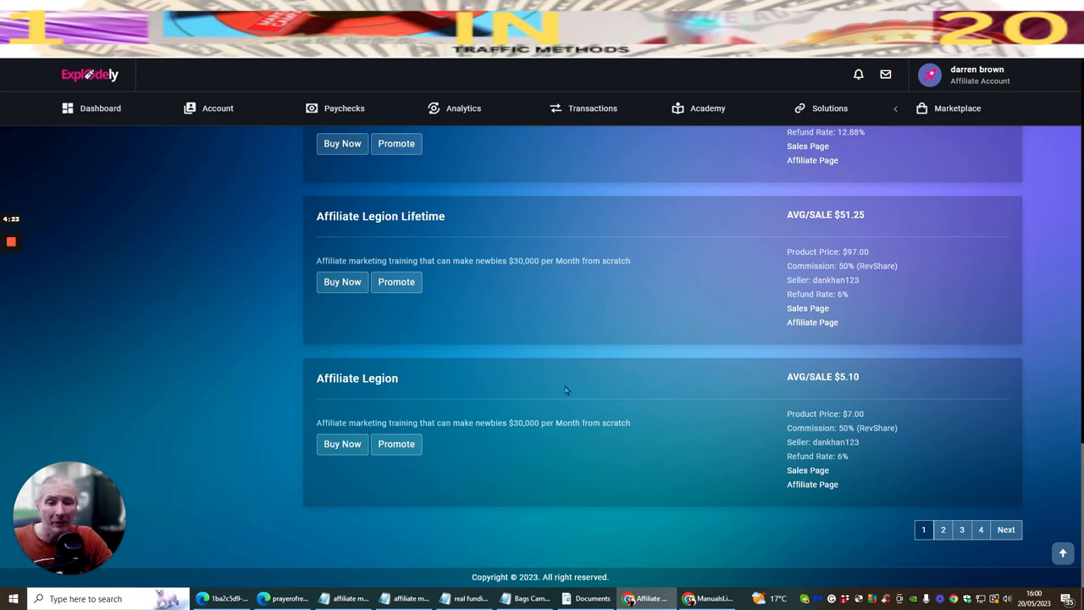
pyautogui.moveTo(476, 380)
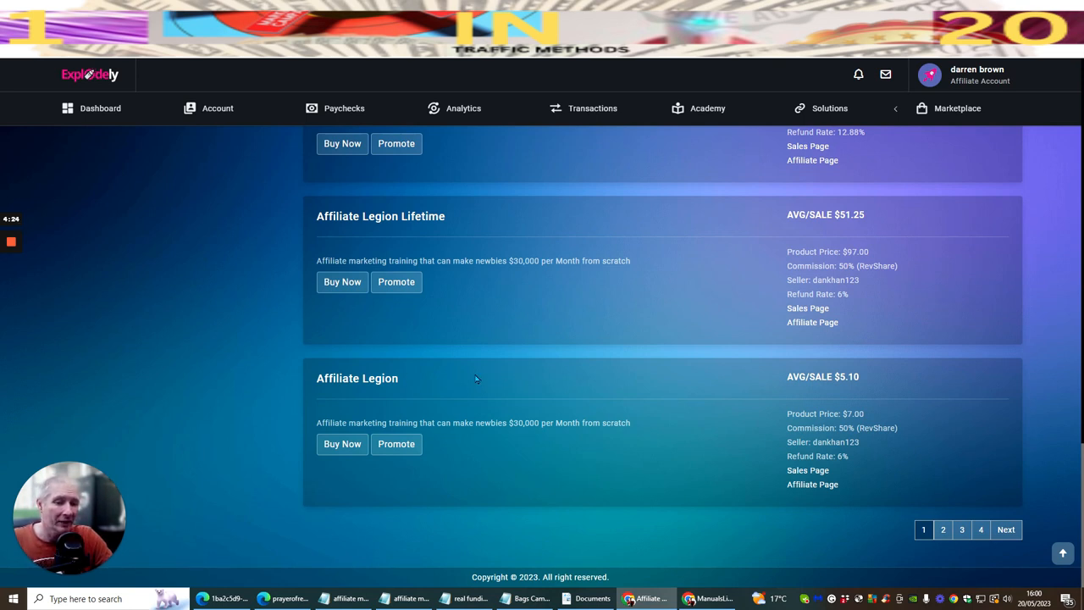
pyautogui.moveTo(522, 379)
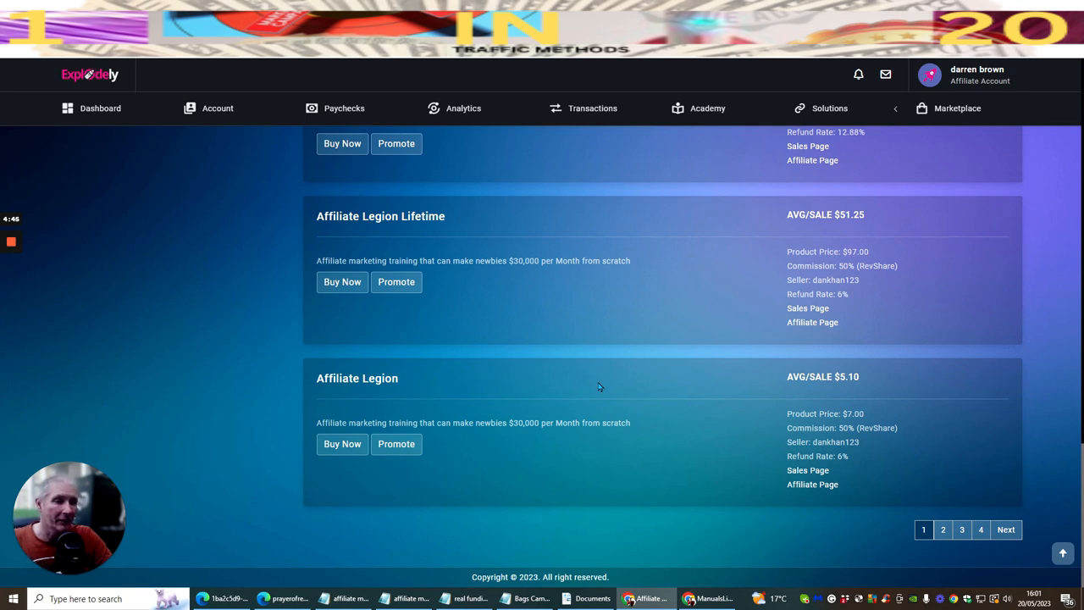
pyautogui.moveTo(356, 378)
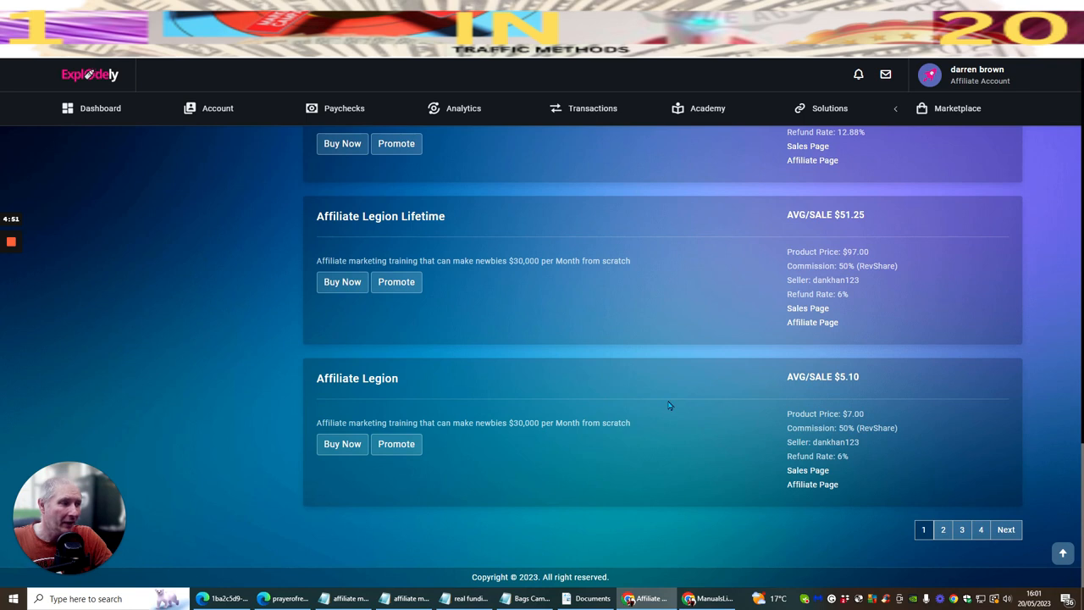
pyautogui.moveTo(599, 376)
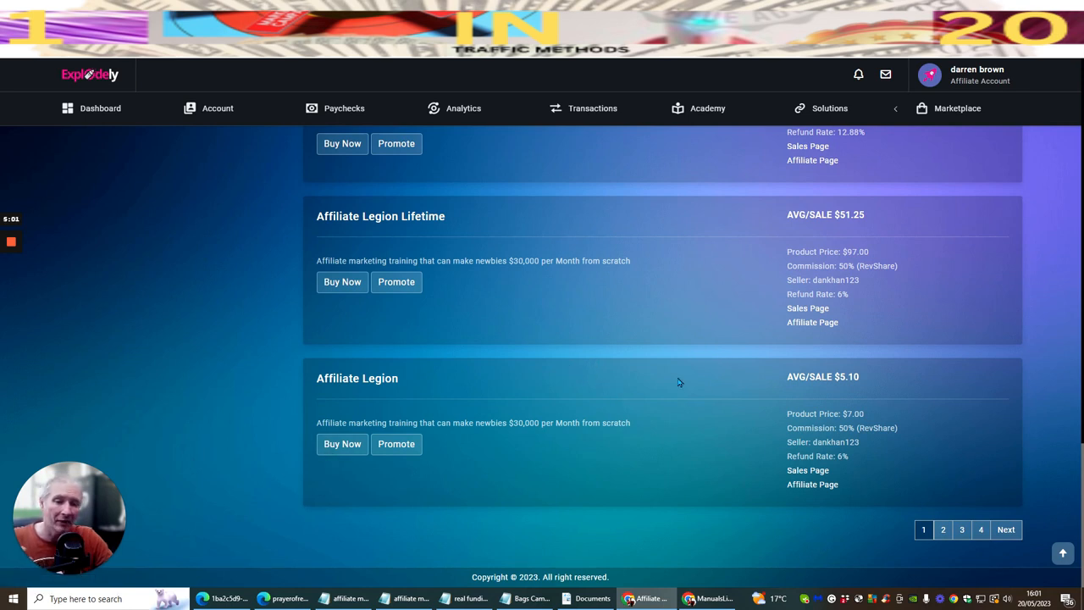
pyautogui.moveTo(528, 386)
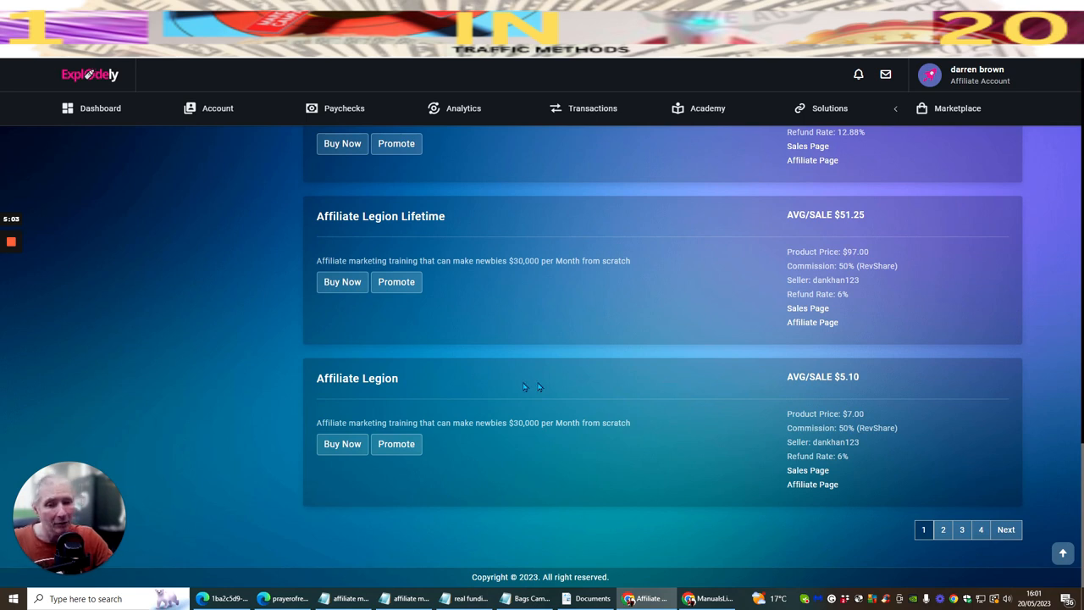
pyautogui.moveTo(643, 376)
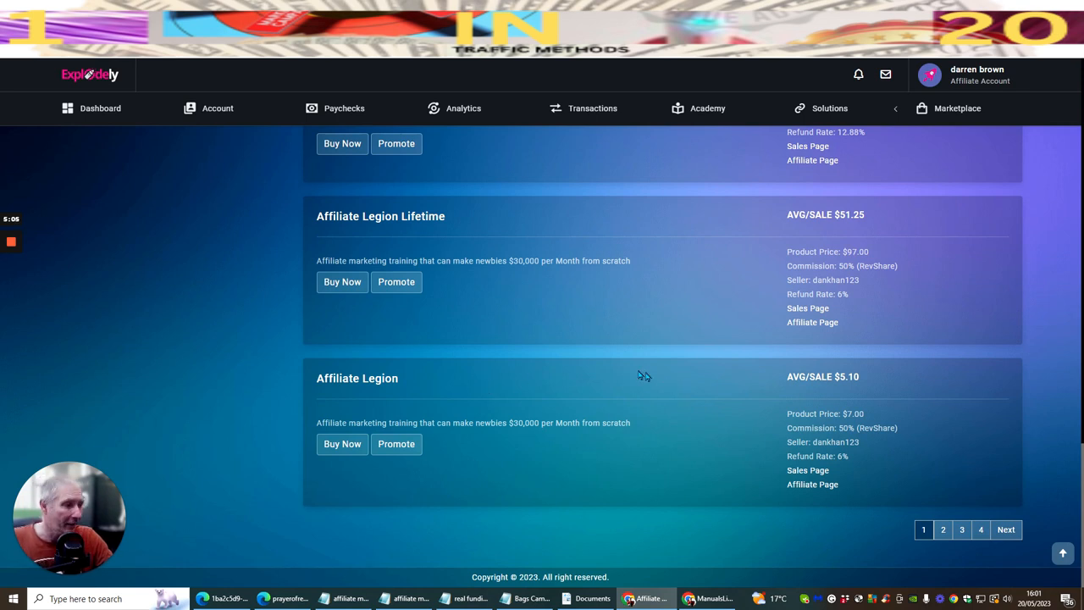
pyautogui.moveTo(597, 502)
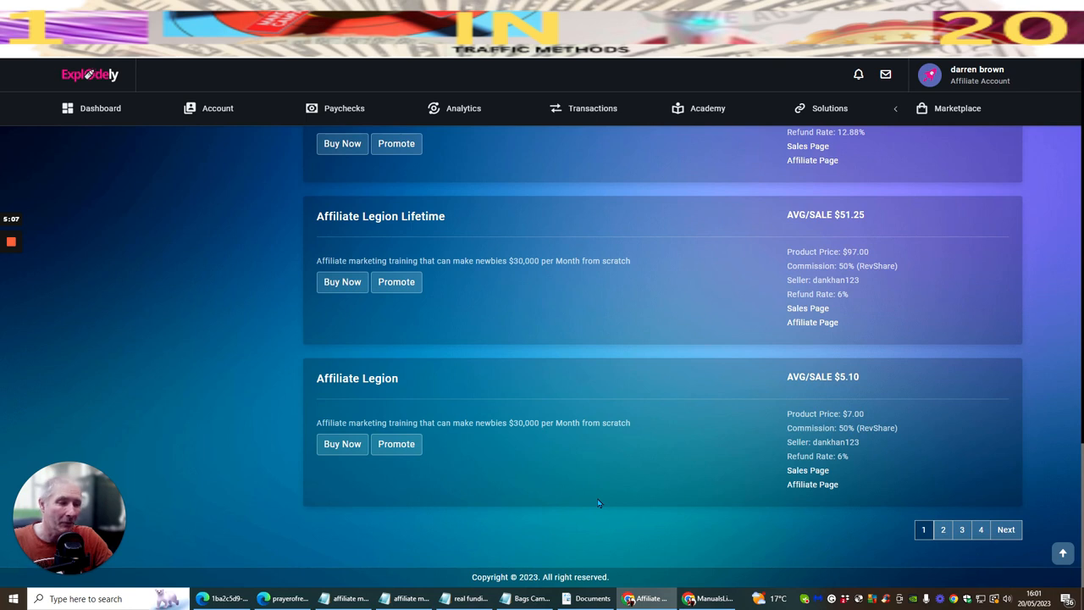
pyautogui.moveTo(558, 389)
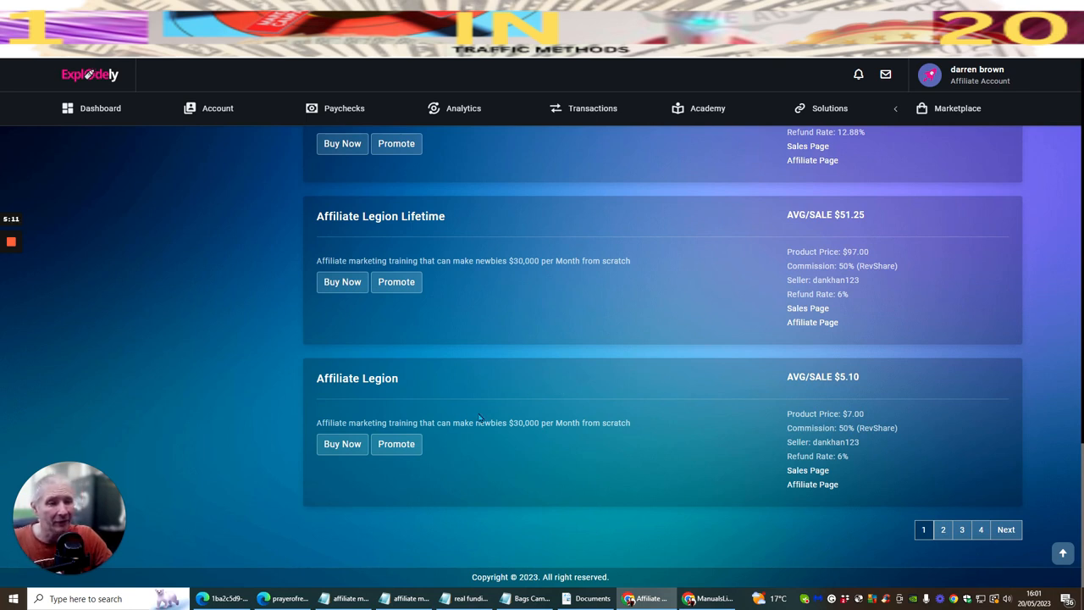
pyautogui.moveTo(545, 354)
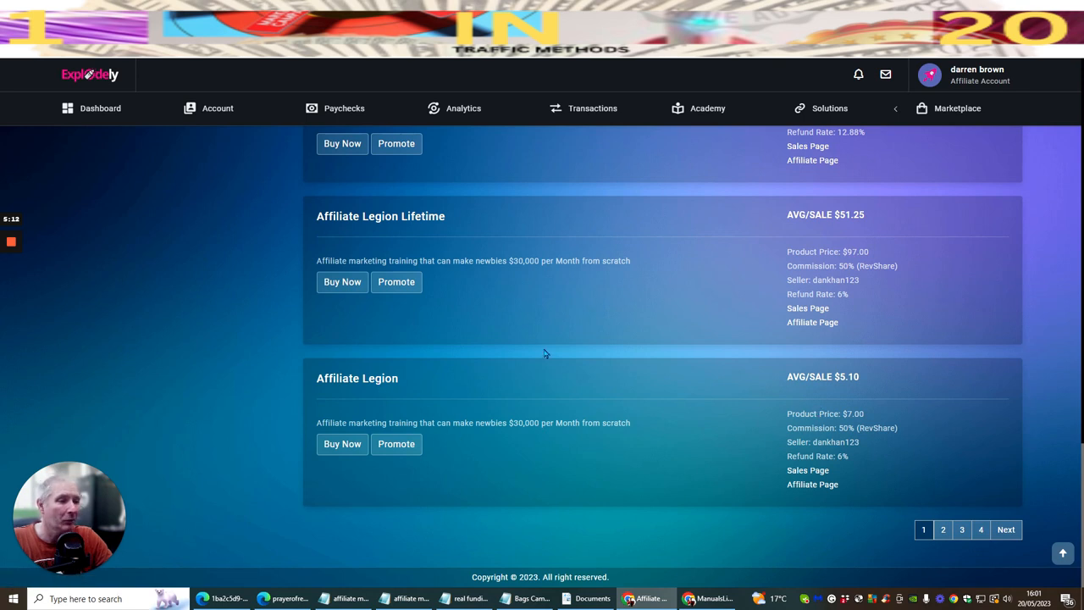
pyautogui.click(396, 281)
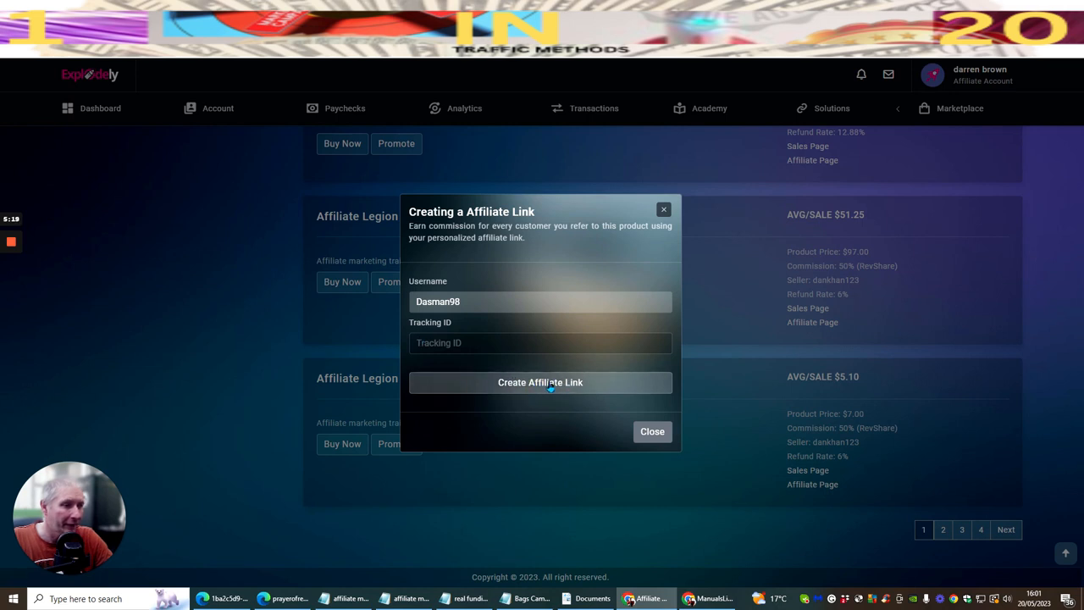
# - Create and copy the Affiliate Legion affiliate link, then load it via Paste and go in a new tab
pyautogui.click(539, 383)
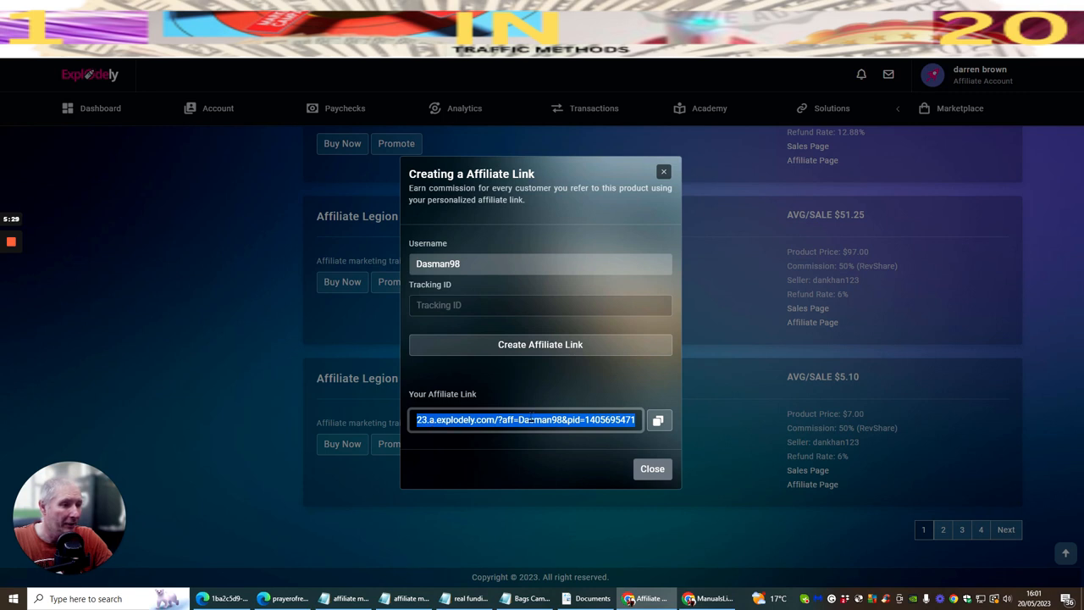
pyautogui.click(657, 420)
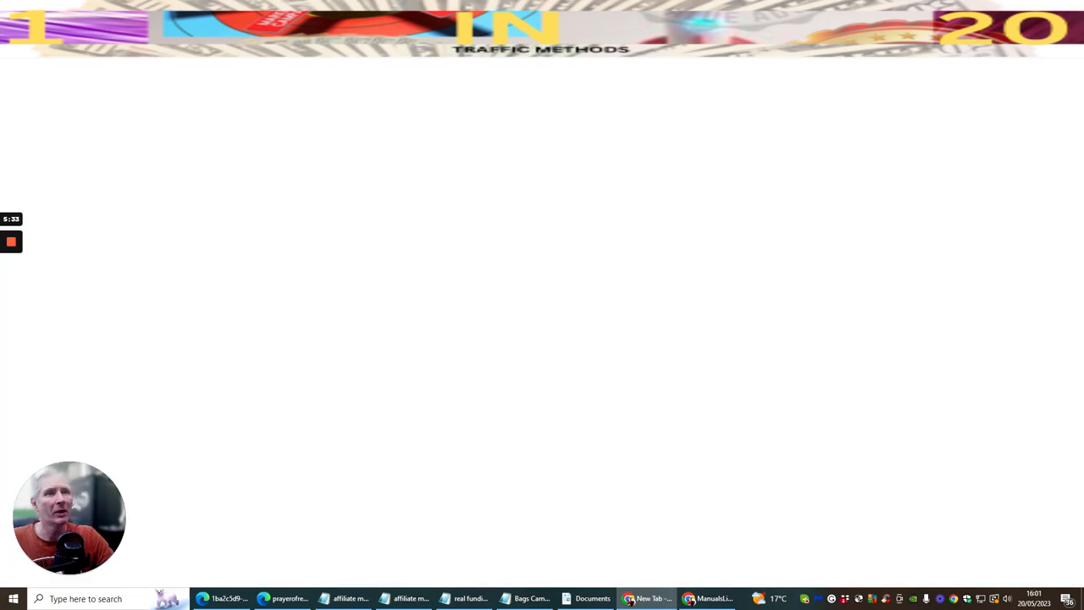
pyautogui.rightClick(318, 65)
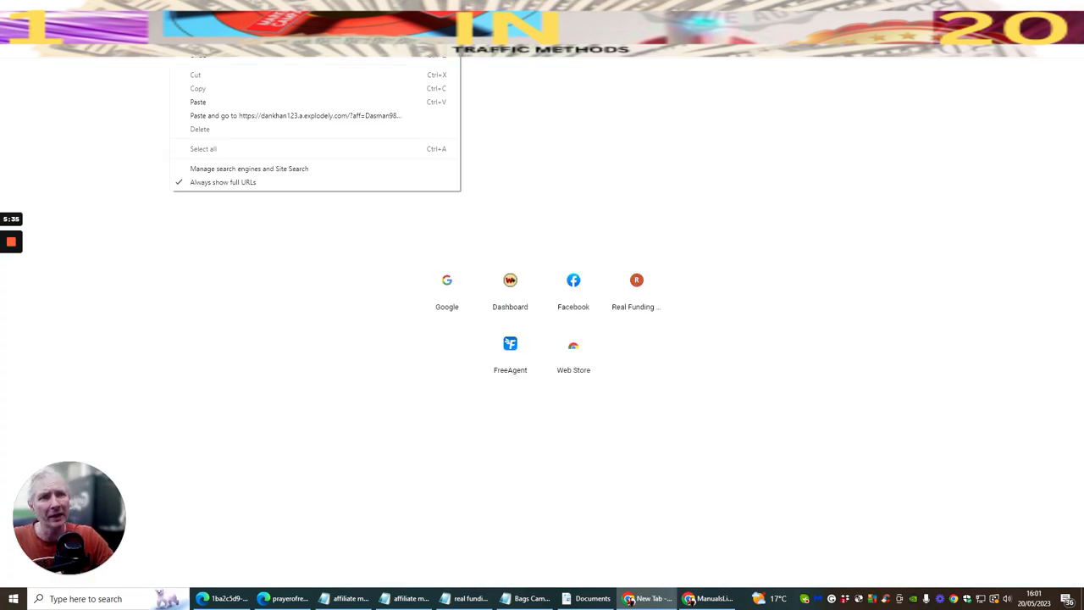
pyautogui.click(249, 215)
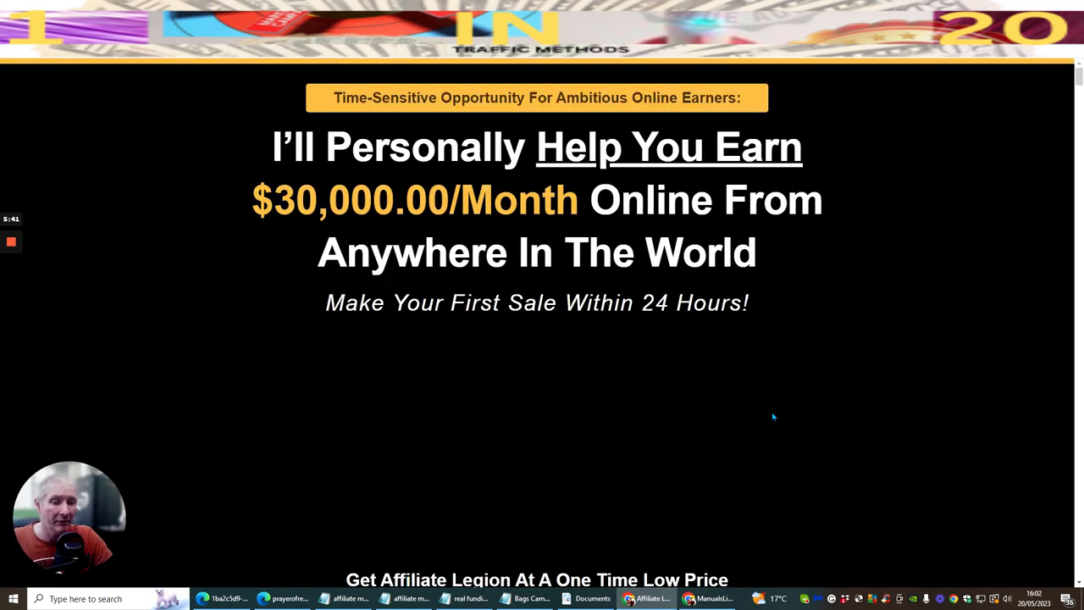
pyautogui.moveTo(752, 403)
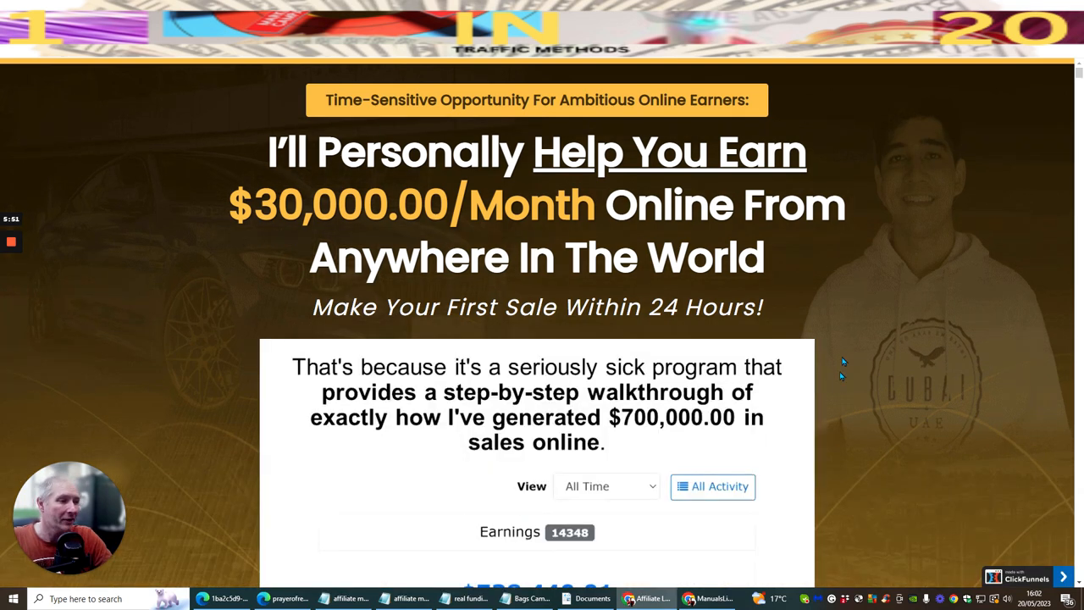
pyautogui.moveTo(904, 302)
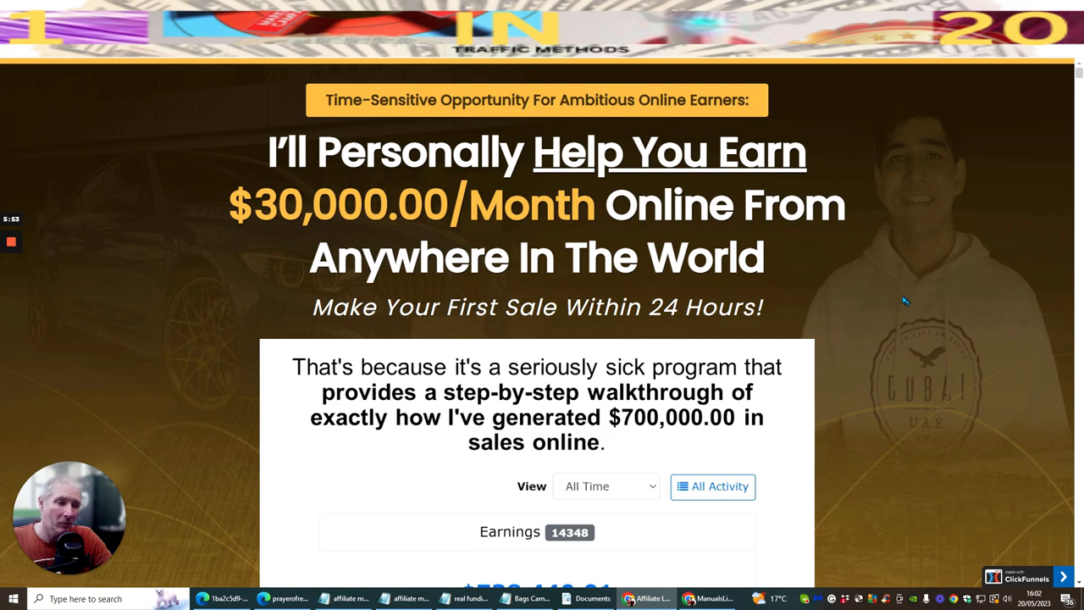
# - Scroll the Affiliate Legion sales page past the 'And That's Only Page 1 Of The List!' section
pyautogui.scroll(-3)
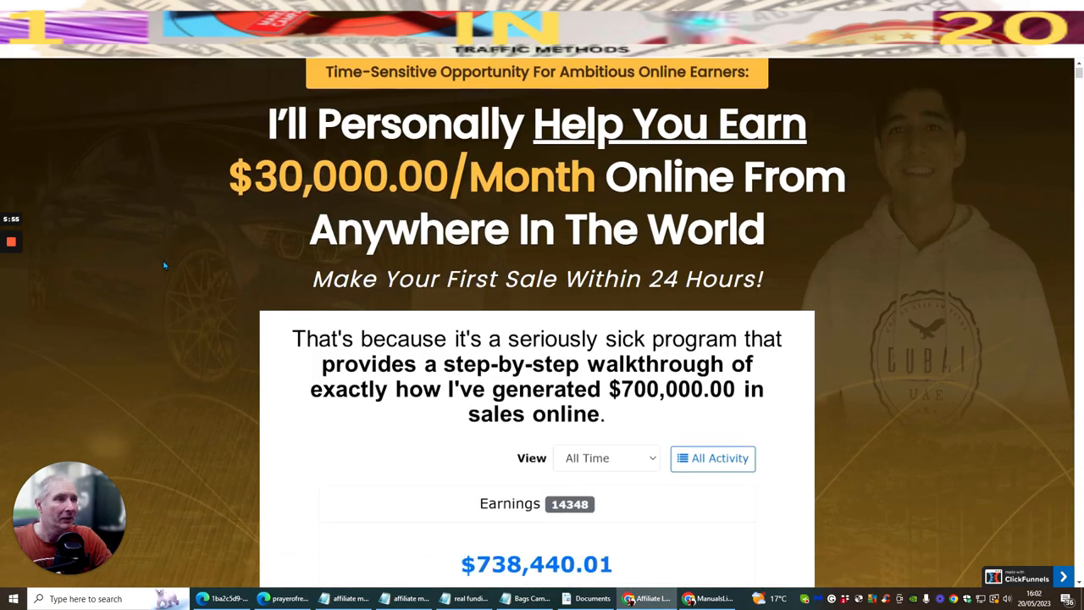
pyautogui.scroll(-3)
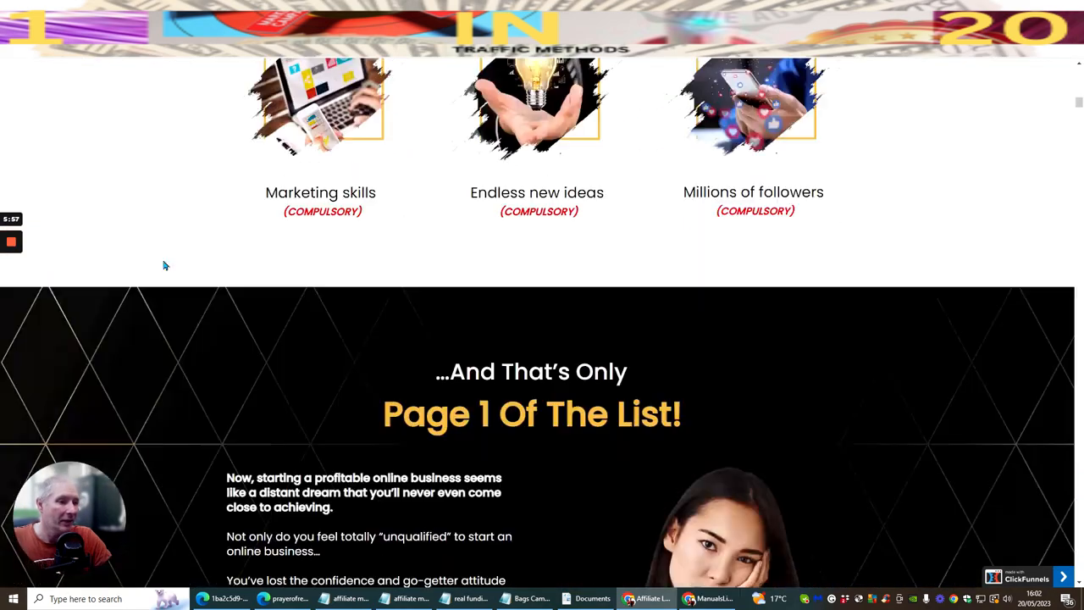
pyautogui.scroll(-3)
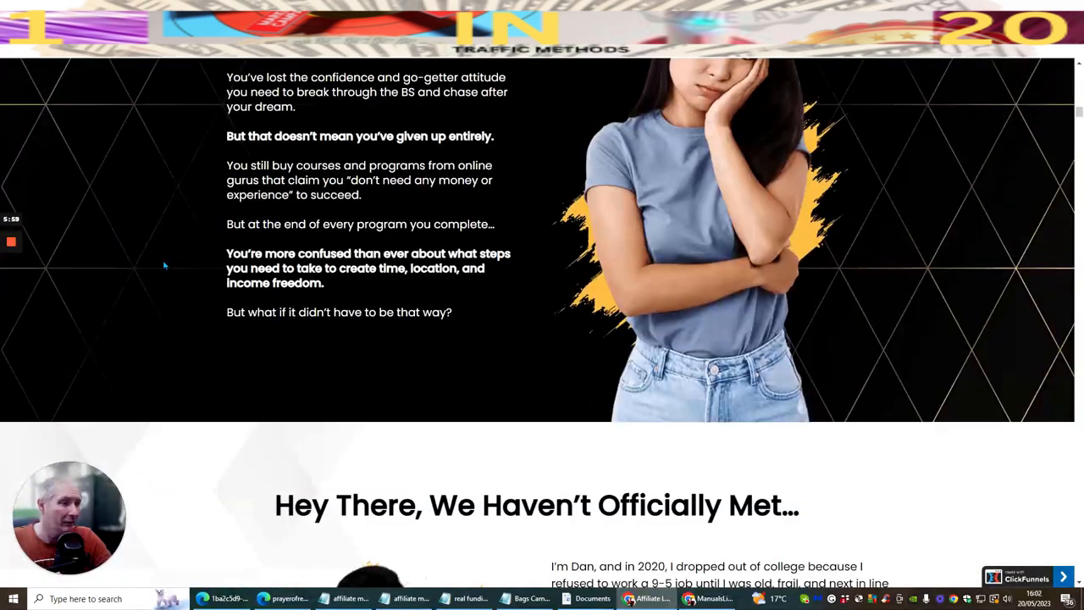
pyautogui.scroll(-3)
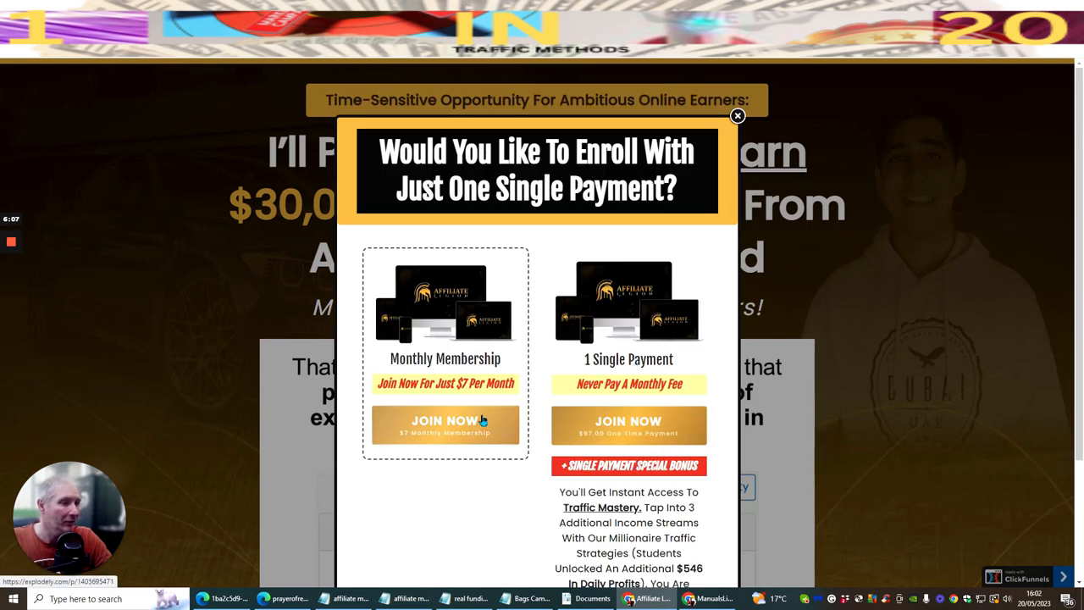
pyautogui.moveTo(427, 400)
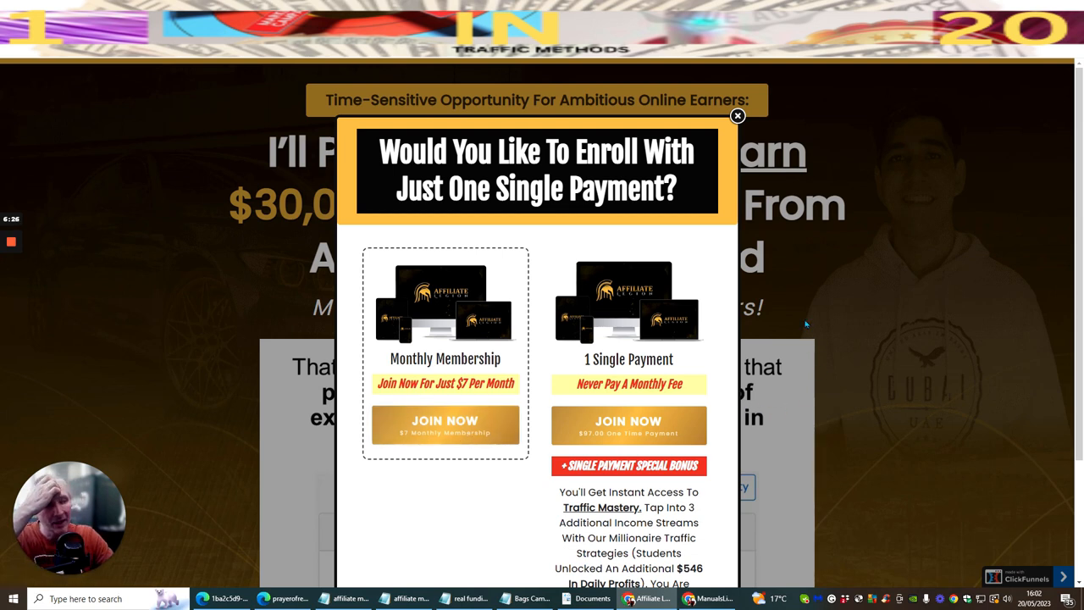
pyautogui.moveTo(872, 308)
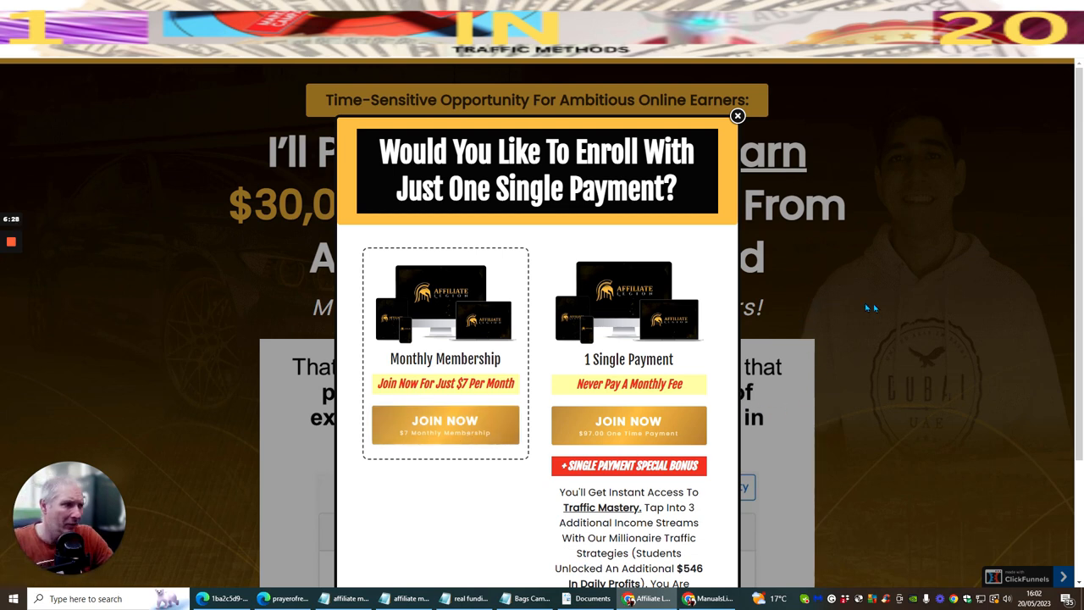
pyautogui.moveTo(853, 332)
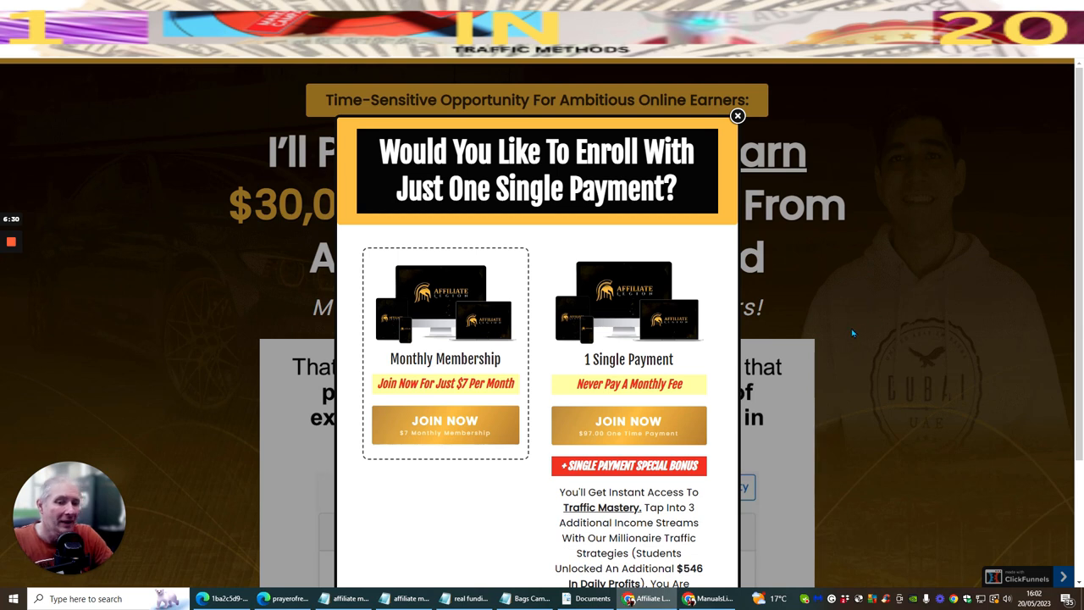
pyautogui.moveTo(854, 332)
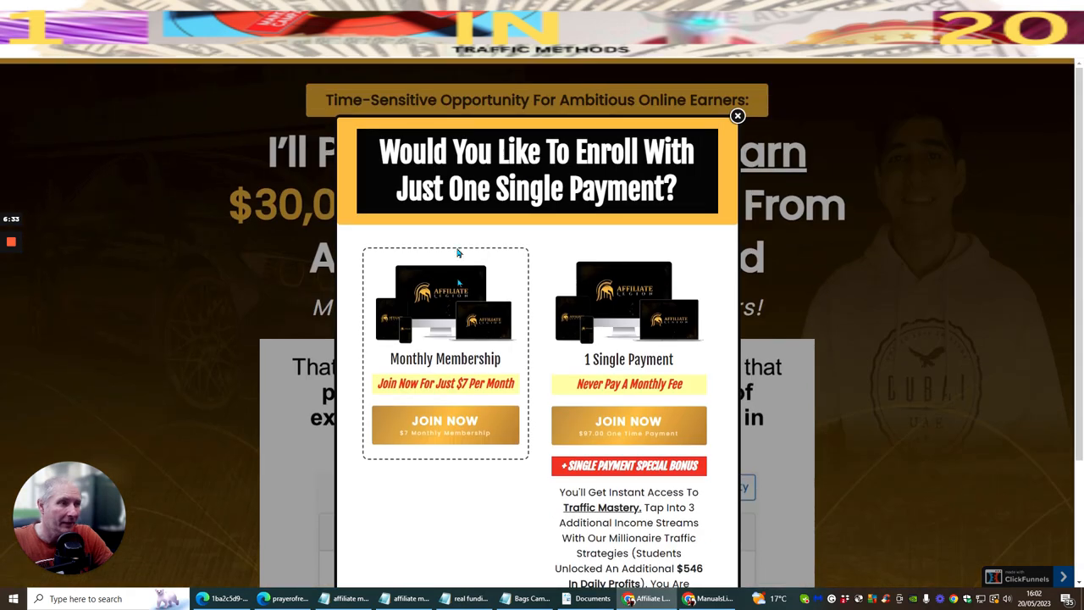
# - Dismiss the enrolment popup and check the earnings video and Start Your Membership price
pyautogui.click(736, 116)
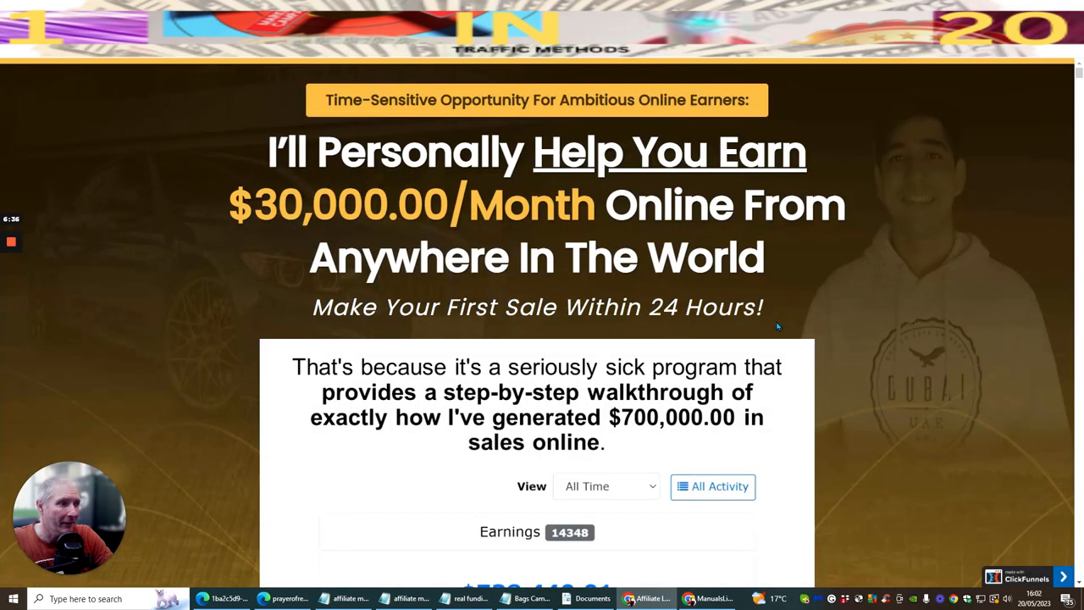
pyautogui.moveTo(495, 291)
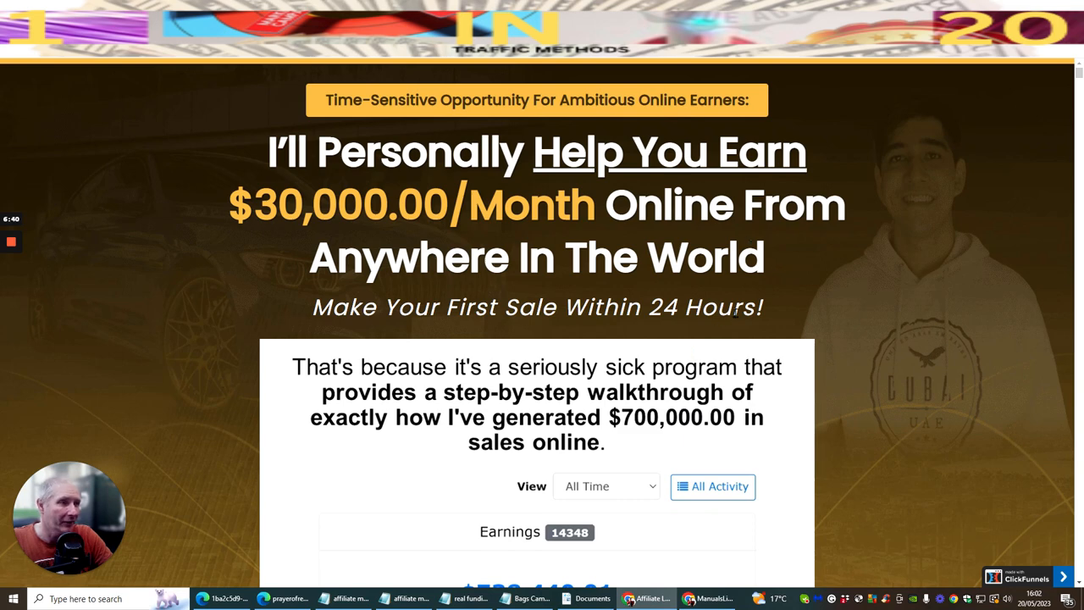
pyautogui.scroll(-3)
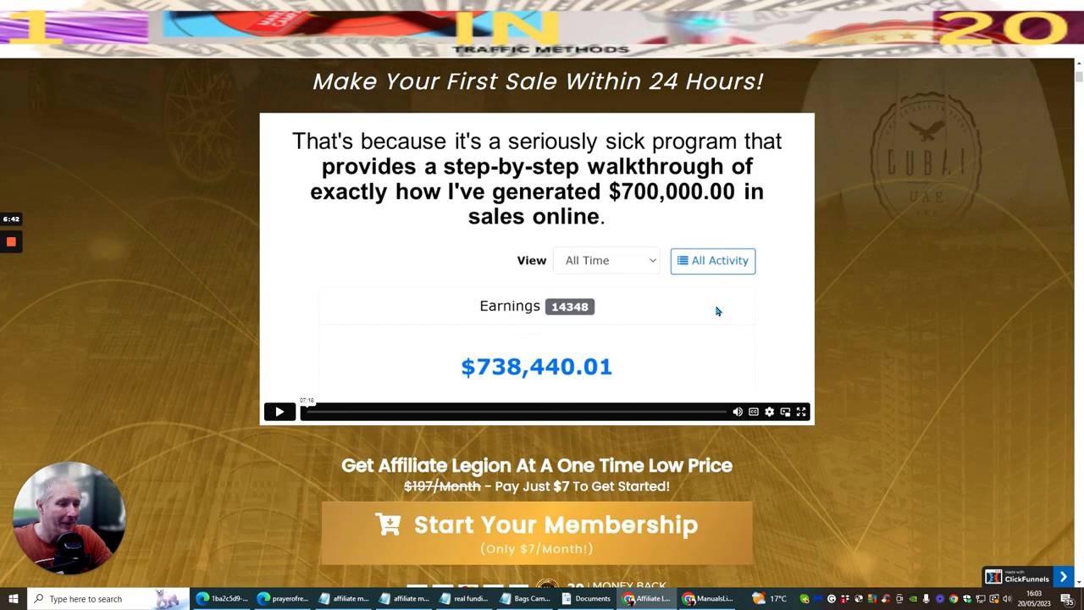
pyautogui.scroll(3)
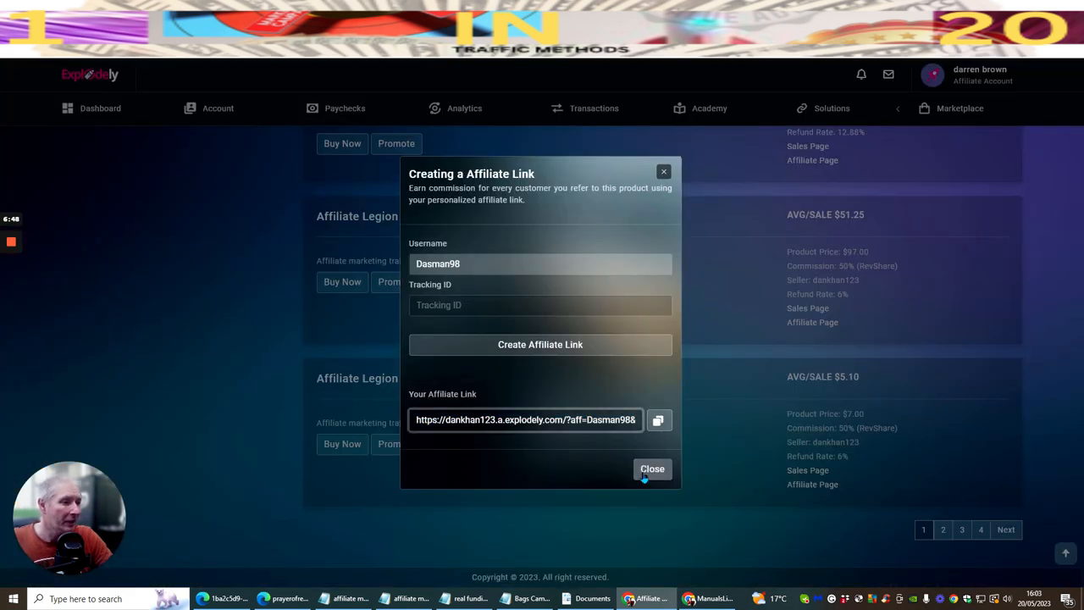
# - Close the Creating an Affiliate Link dialog to return to the Marketplace listings
pyautogui.click(651, 467)
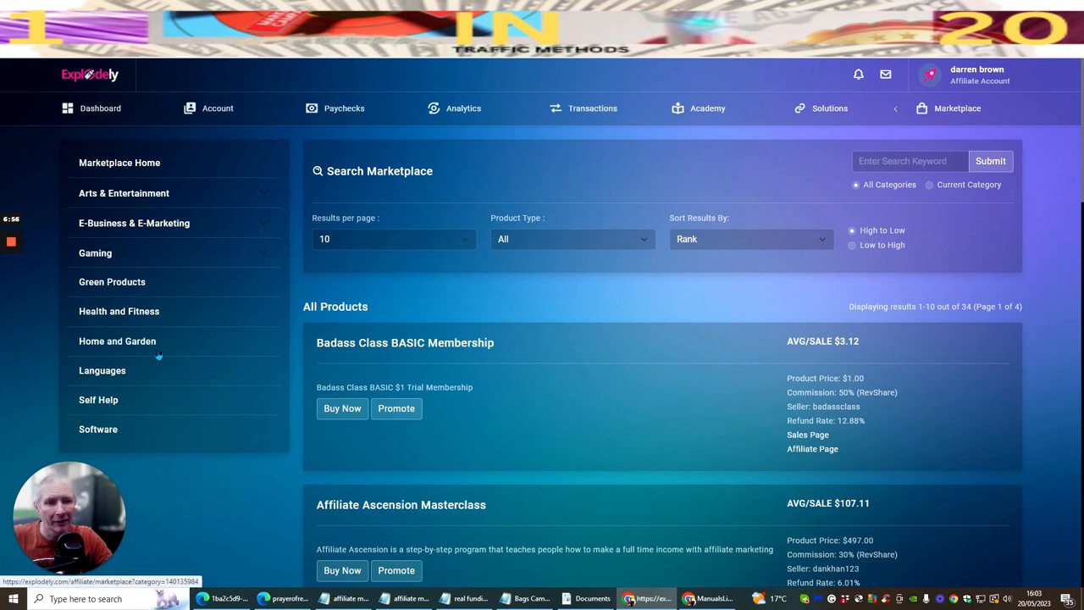
# - Filter the Marketplace to Health and Fitness and browse its first products from Age Slower
pyautogui.click(119, 312)
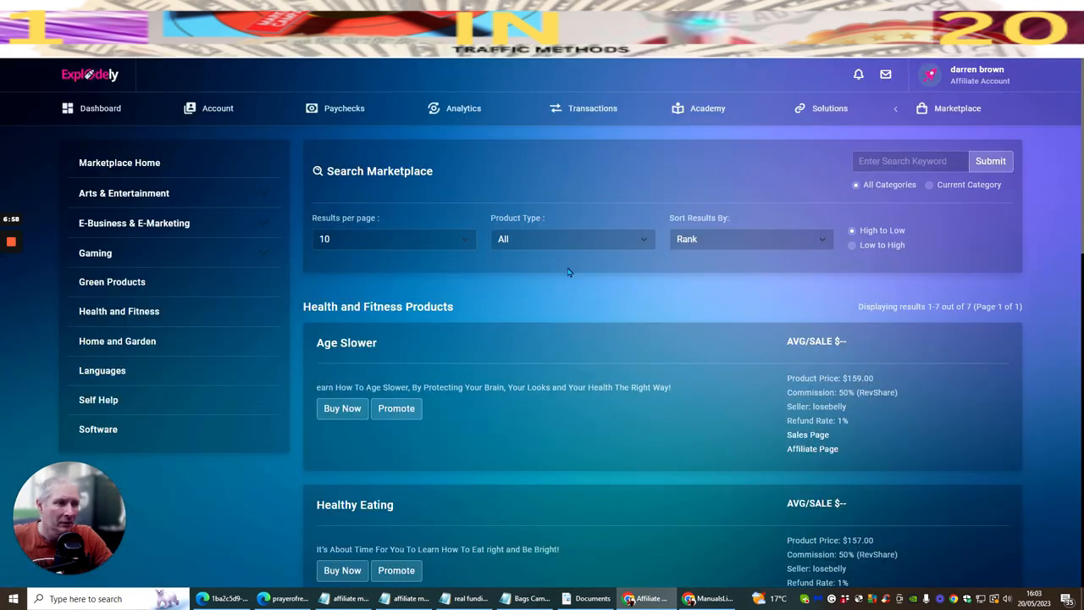
pyautogui.moveTo(573, 371)
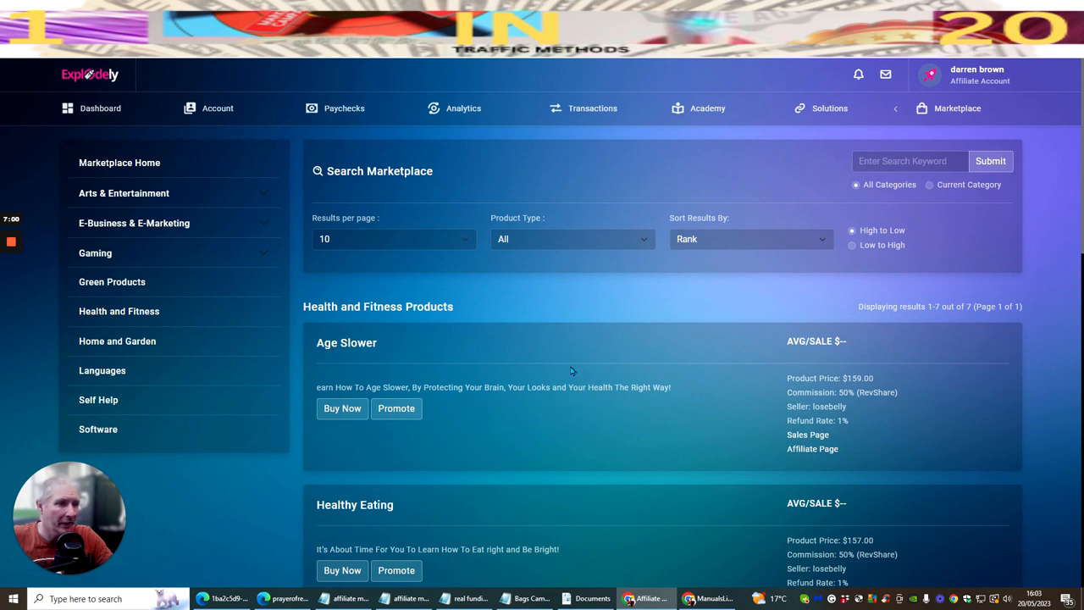
pyautogui.scroll(-3)
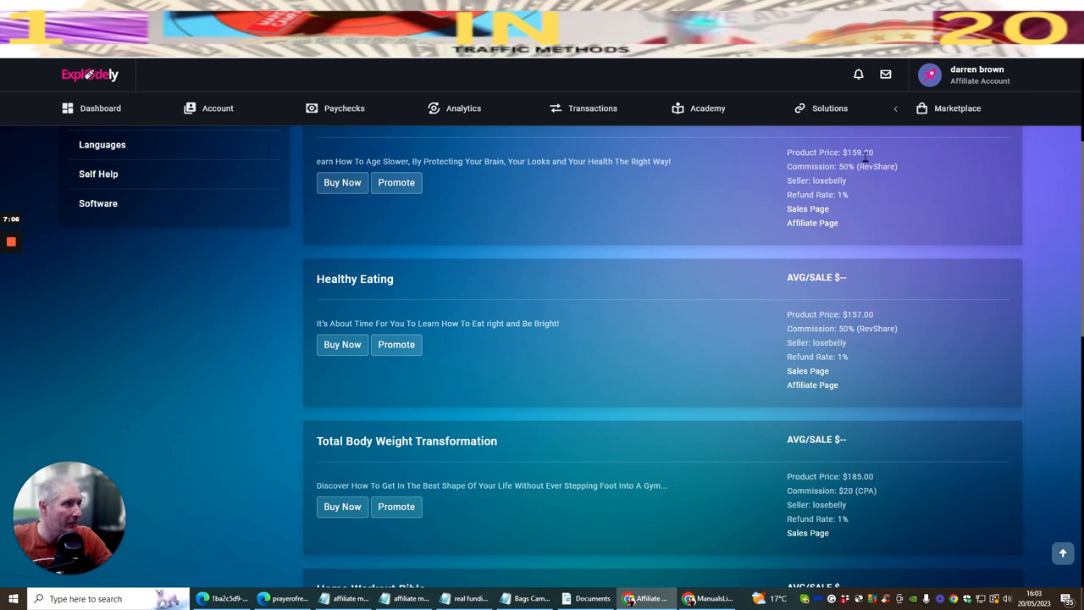
pyautogui.moveTo(626, 212)
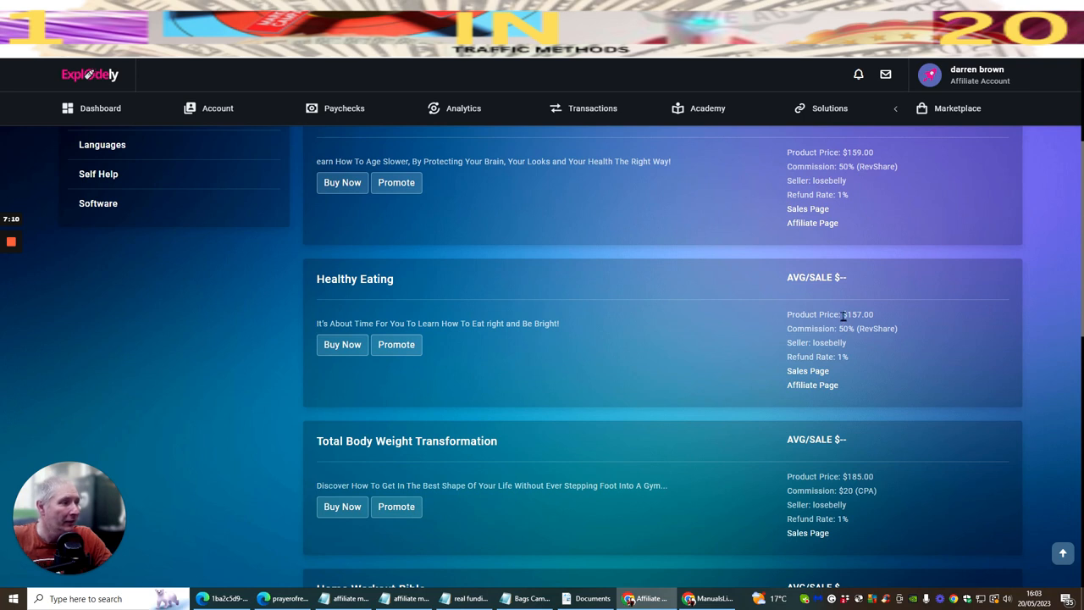
pyautogui.moveTo(847, 325)
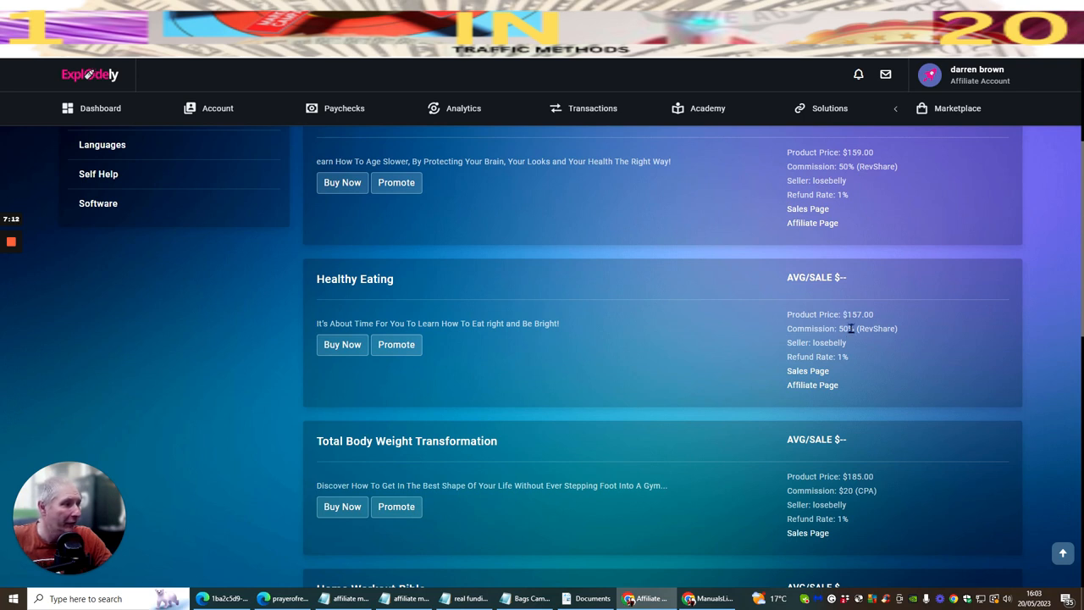
pyautogui.scroll(-3)
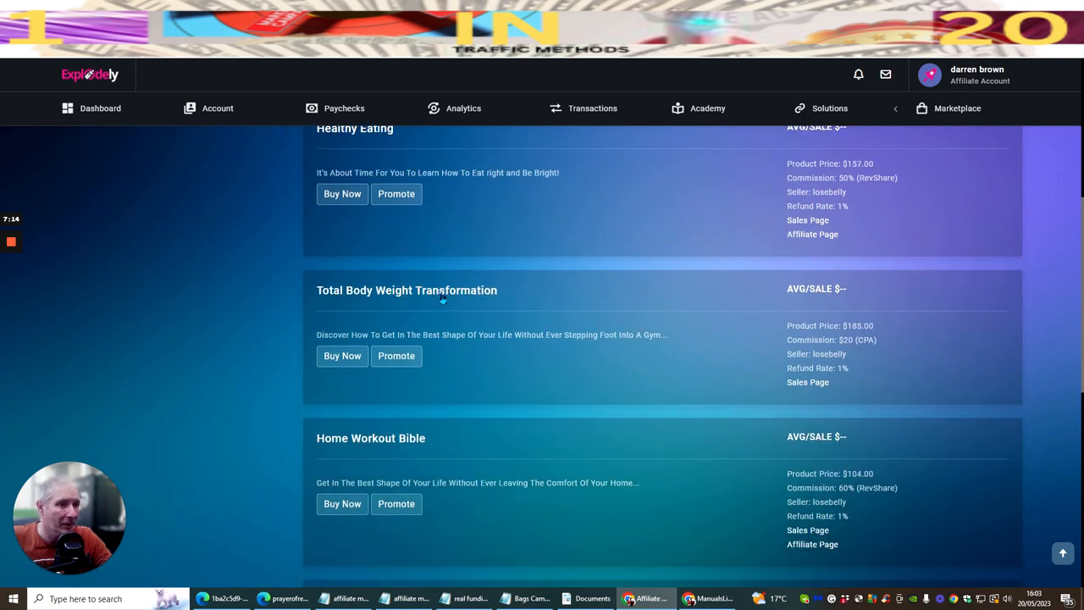
pyautogui.moveTo(827, 328)
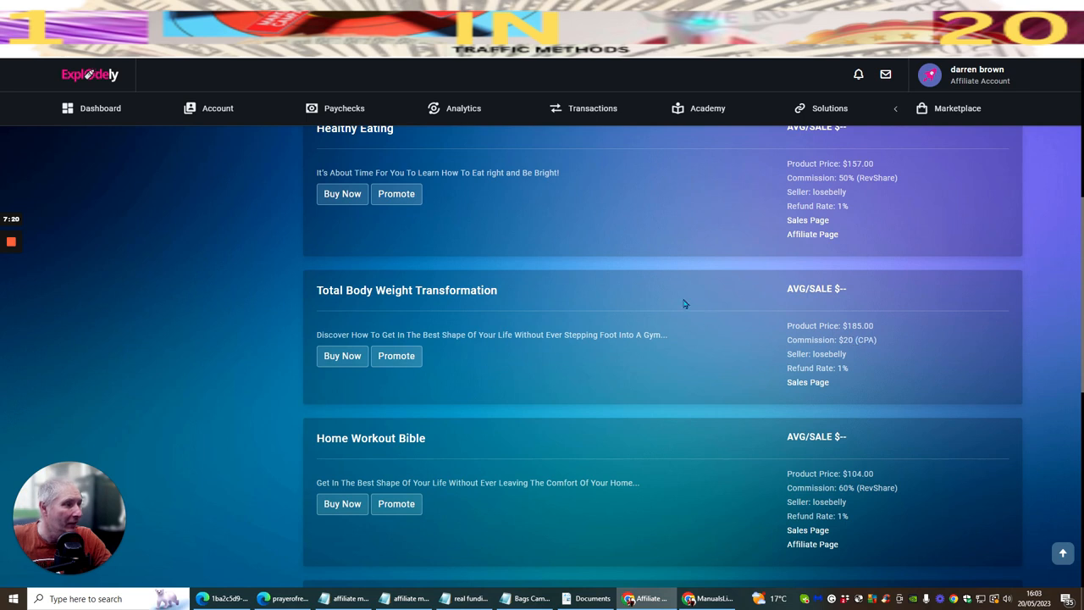
pyautogui.scroll(-3)
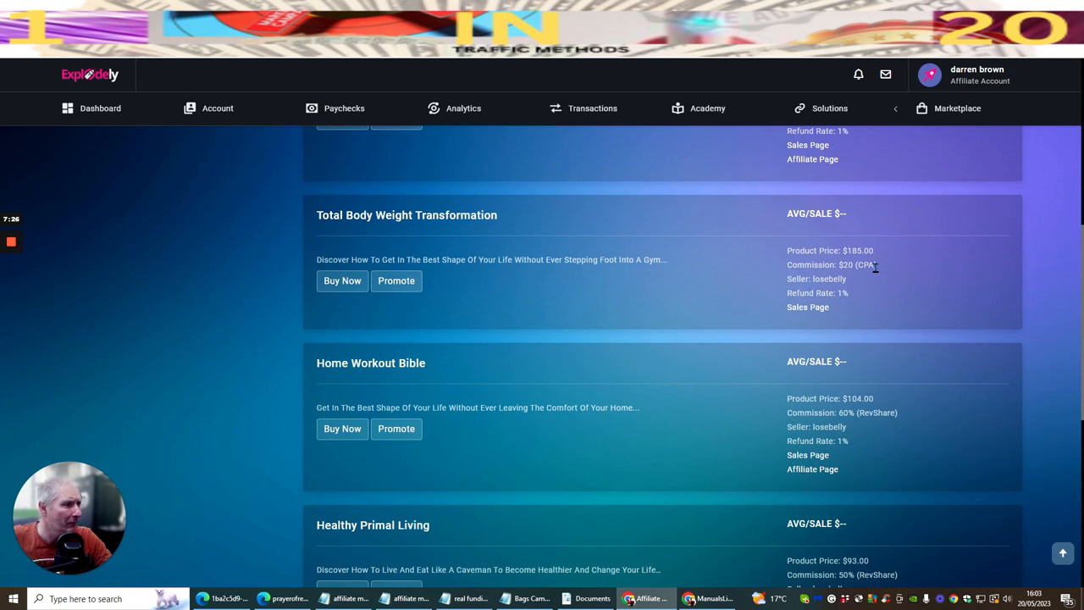
# - Scroll the Health and Fitness listings to the end, down to Detox Yourself
pyautogui.scroll(-3)
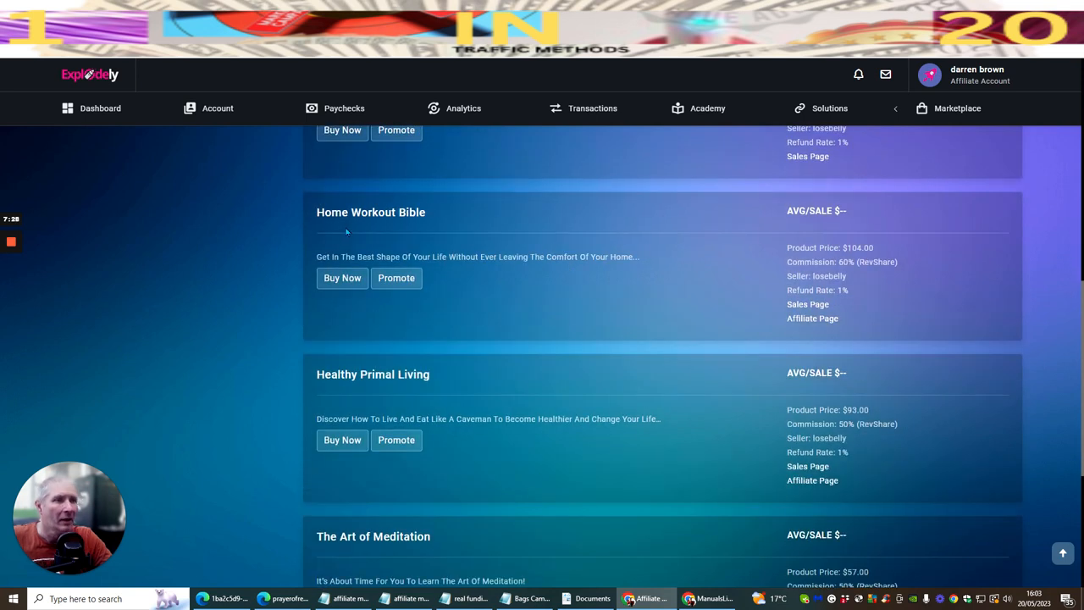
pyautogui.moveTo(664, 210)
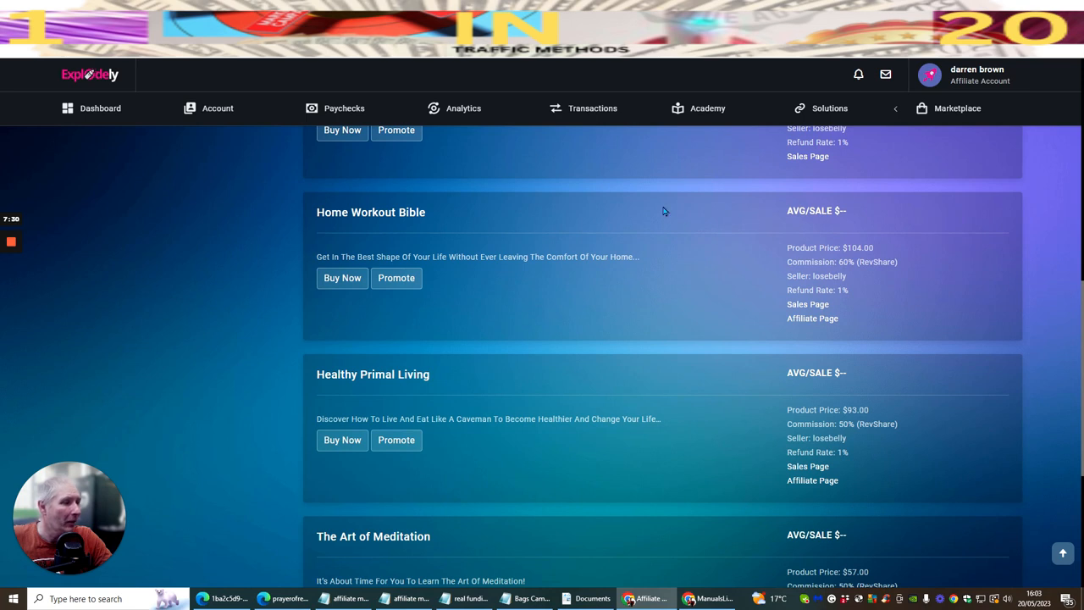
pyautogui.scroll(-3)
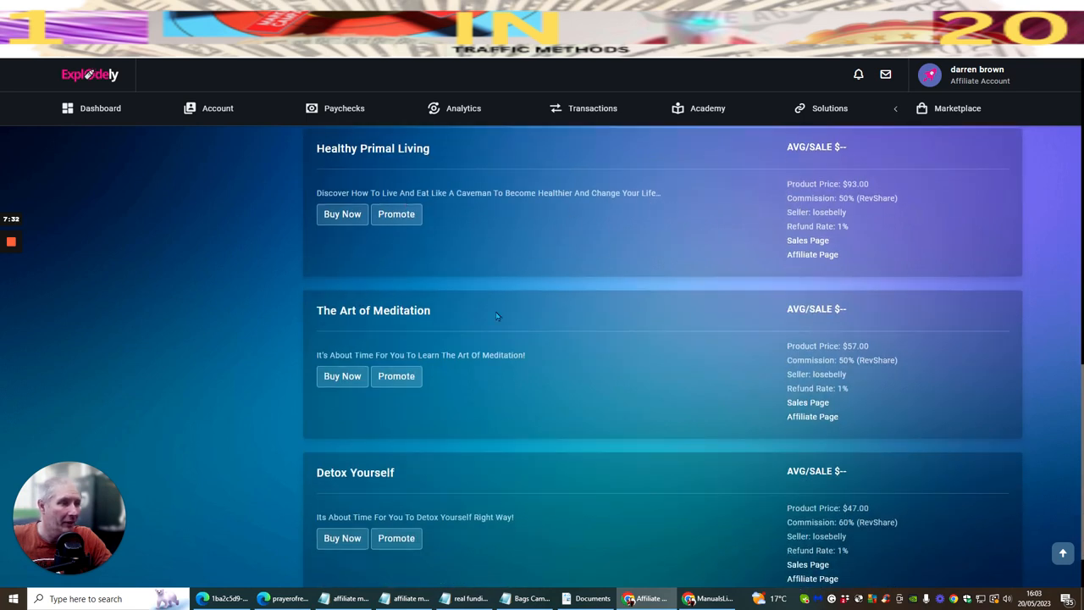
pyautogui.scroll(-3)
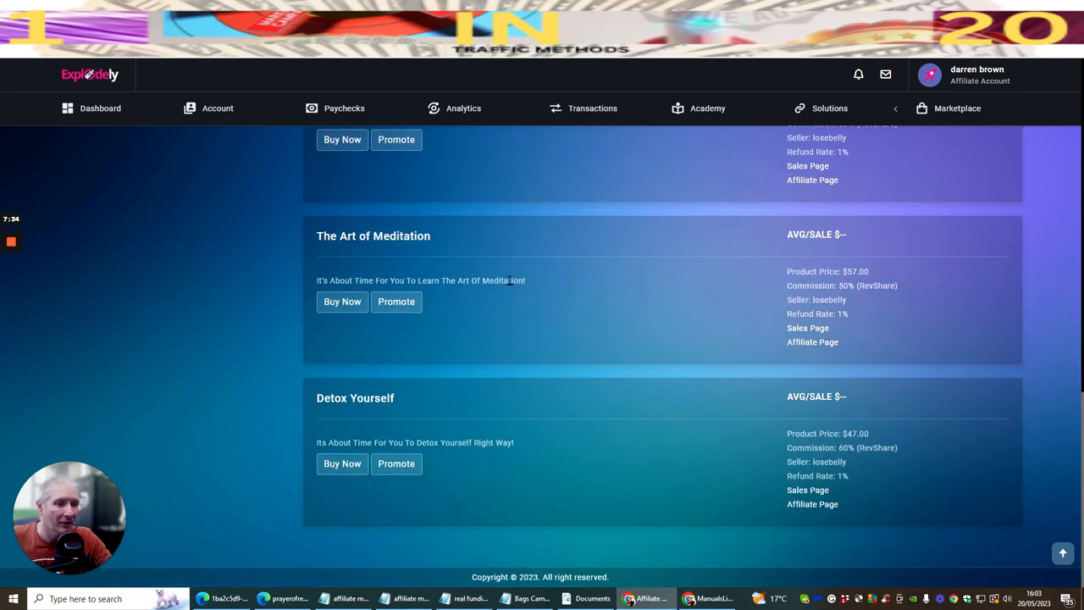
pyautogui.scroll(-3)
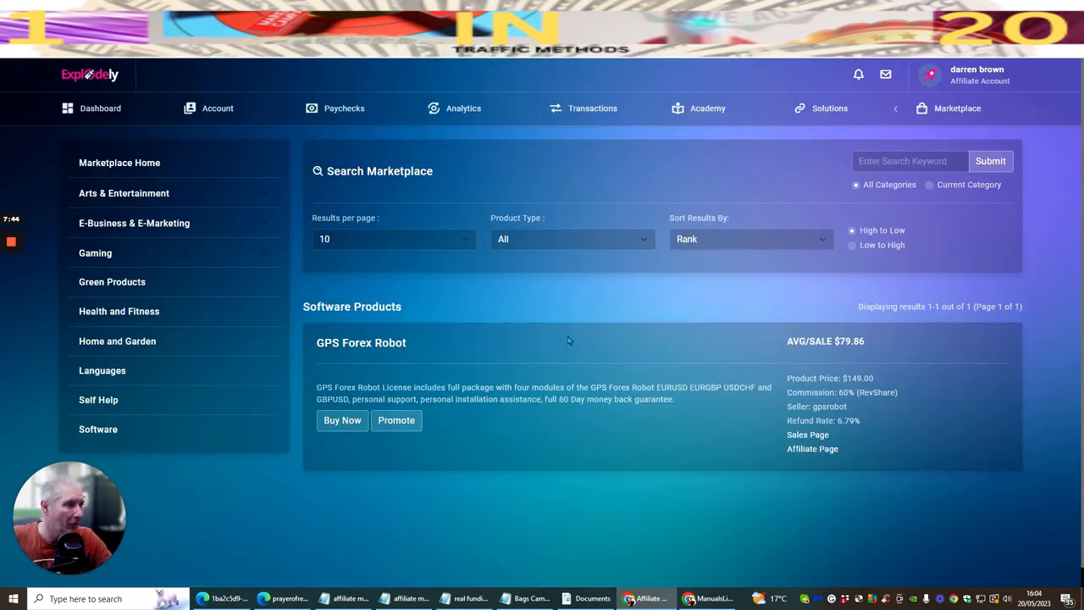
pyautogui.moveTo(837, 393)
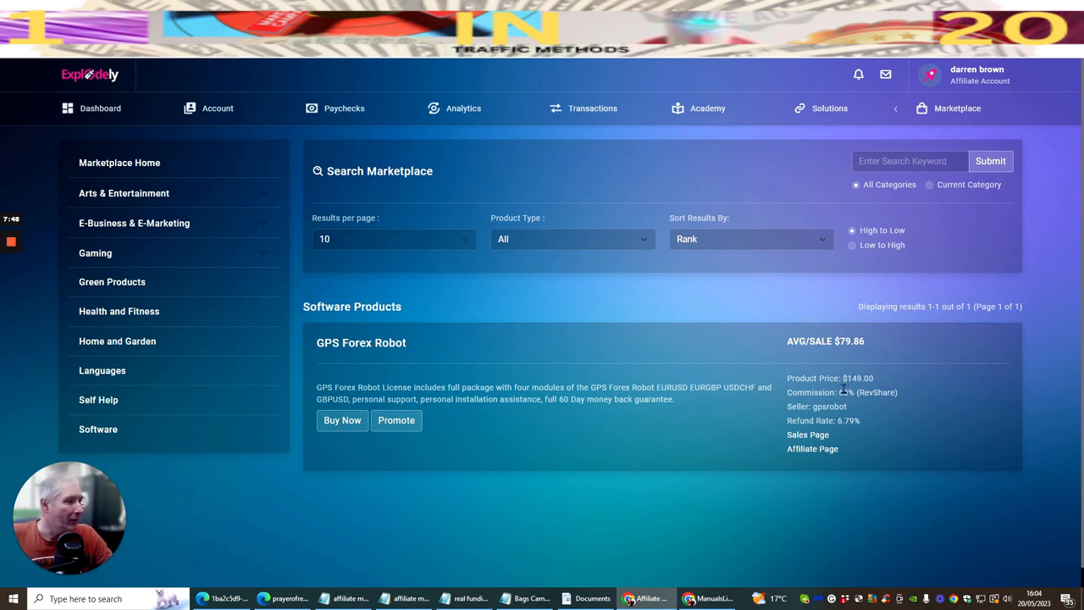
pyautogui.moveTo(846, 391)
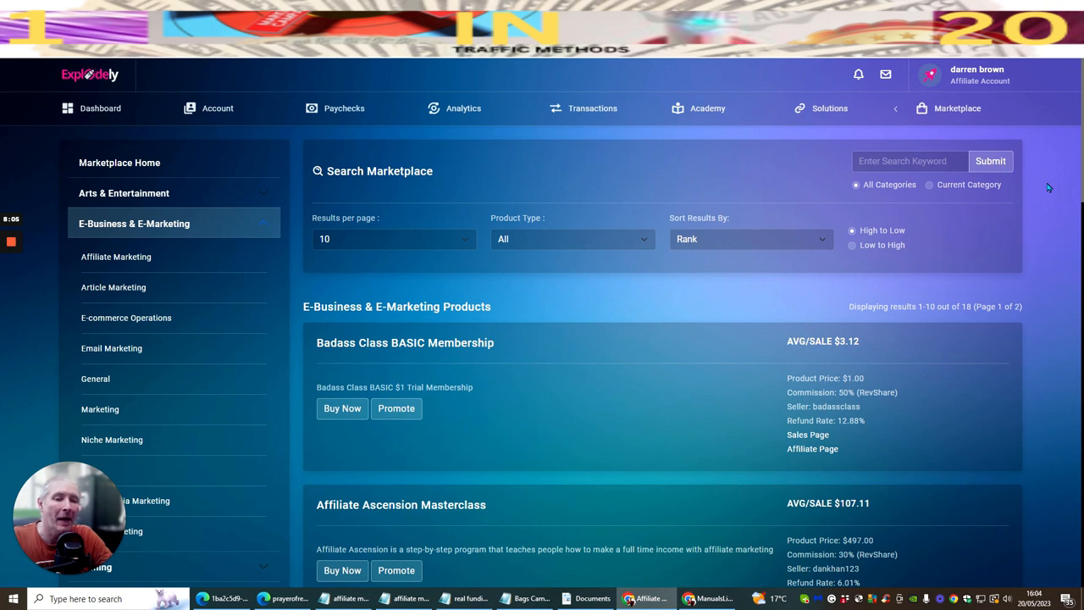
pyautogui.moveTo(1050, 218)
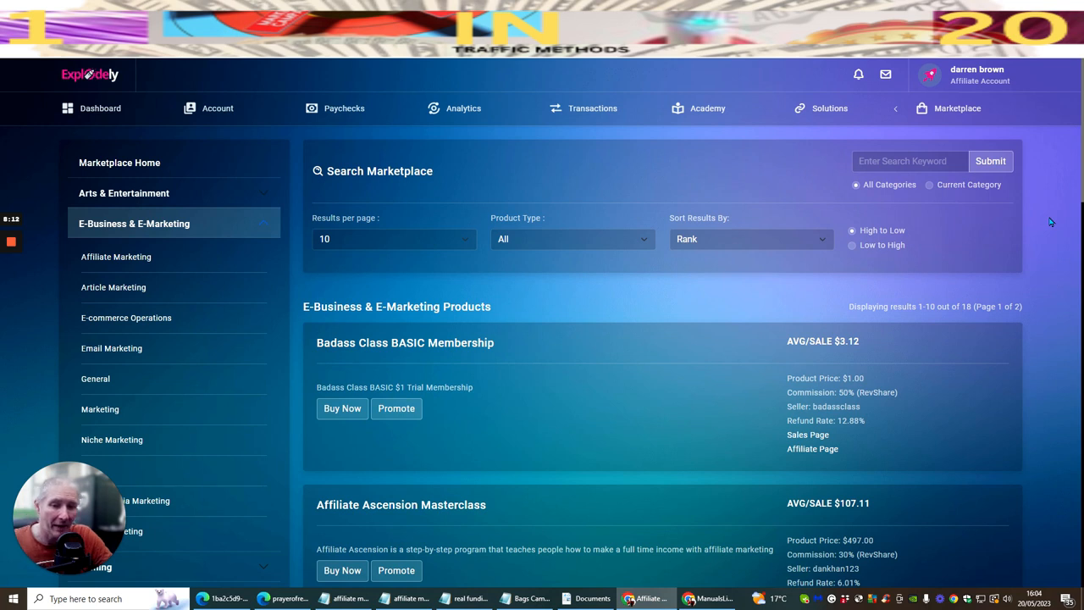
pyautogui.moveTo(1033, 200)
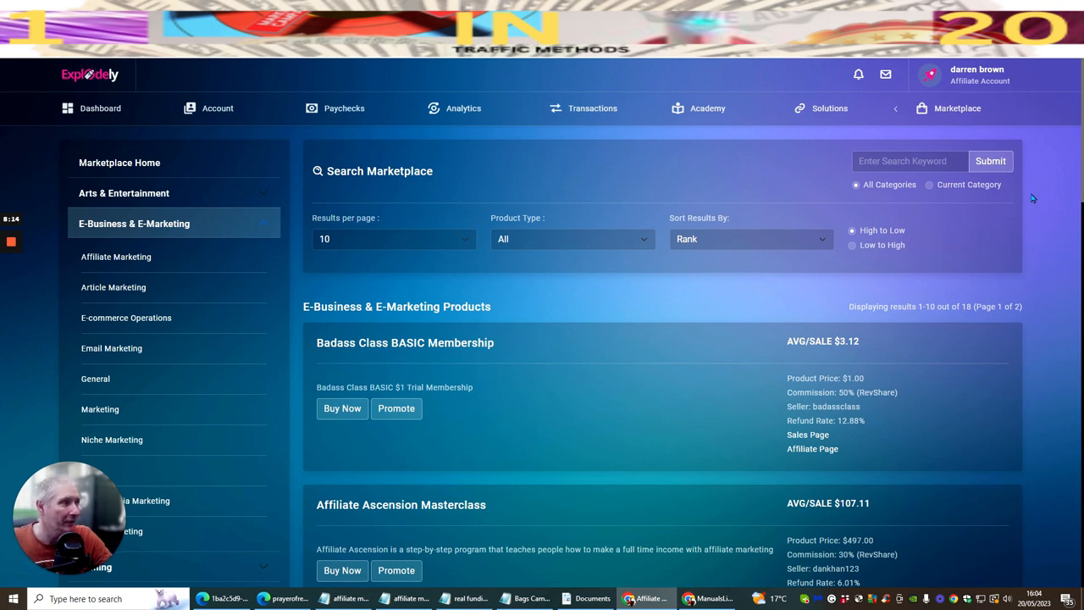
pyautogui.moveTo(1031, 254)
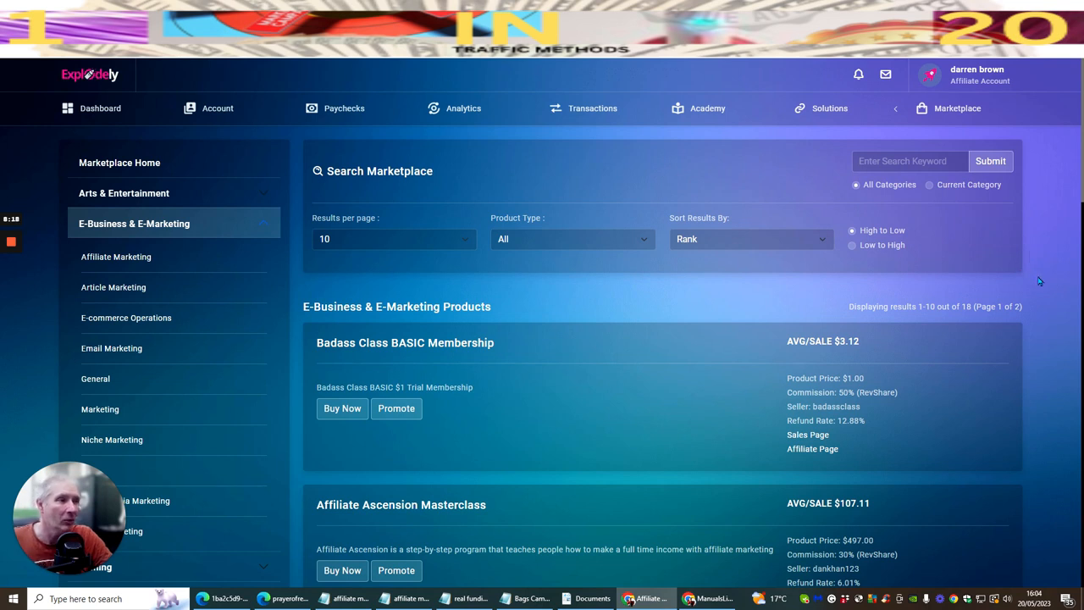
pyautogui.moveTo(217, 108)
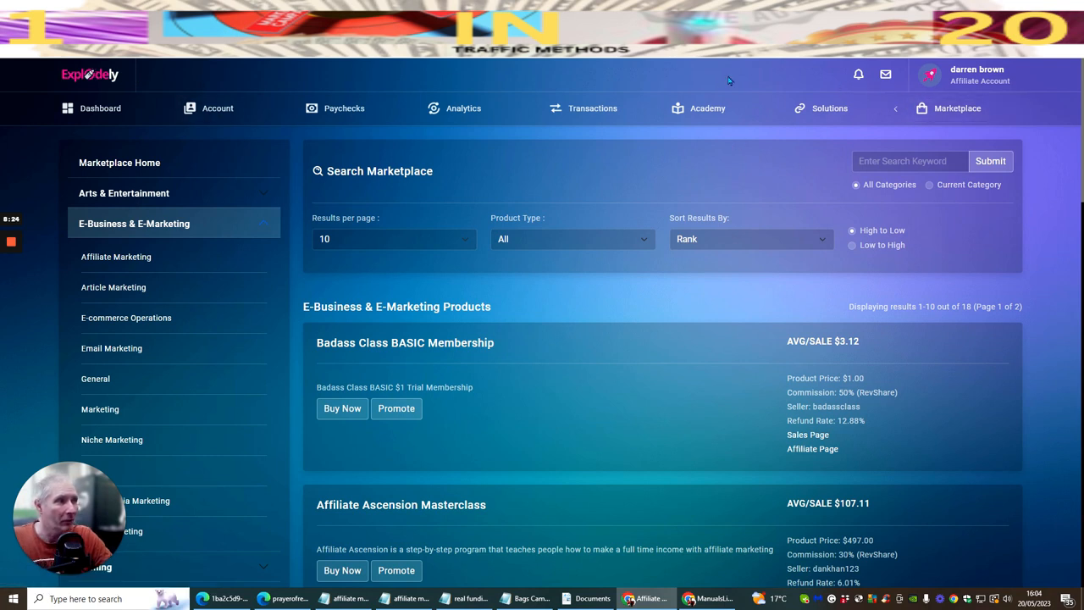
pyautogui.moveTo(608, 342)
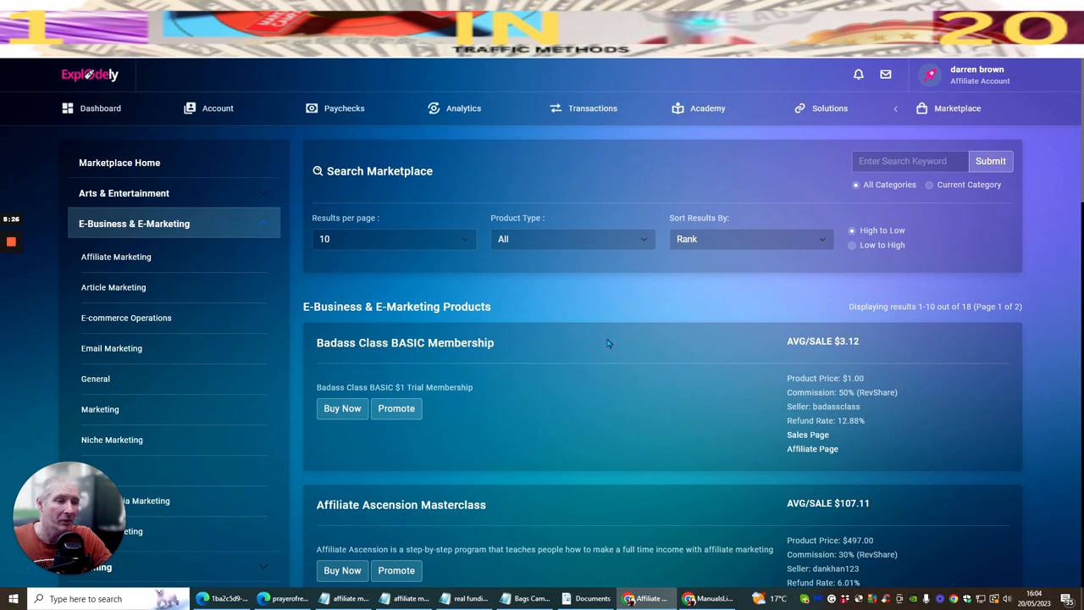
pyautogui.moveTo(591, 400)
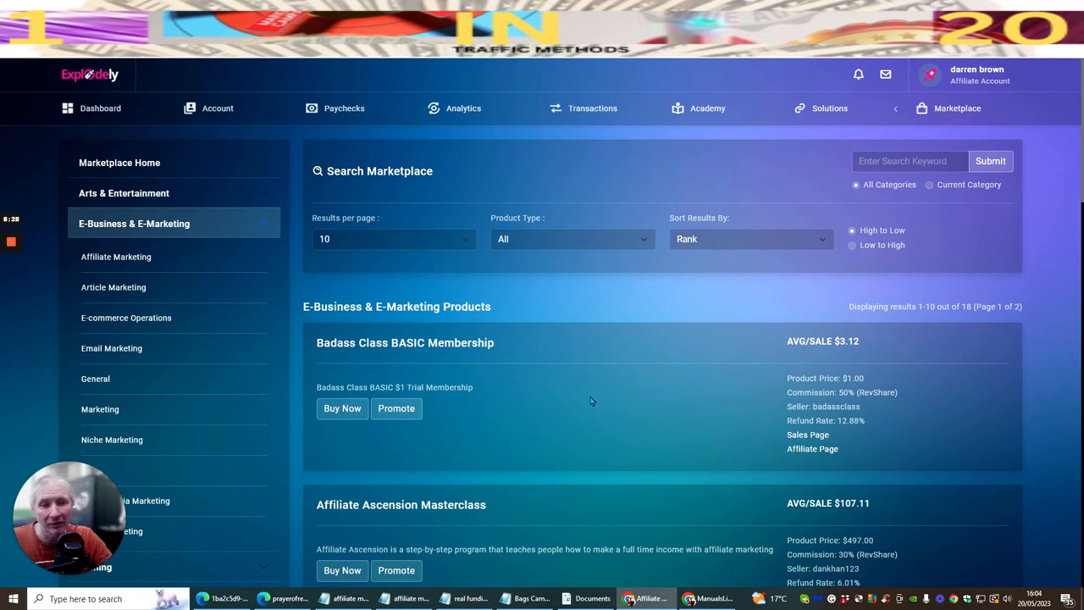
pyautogui.scroll(-3)
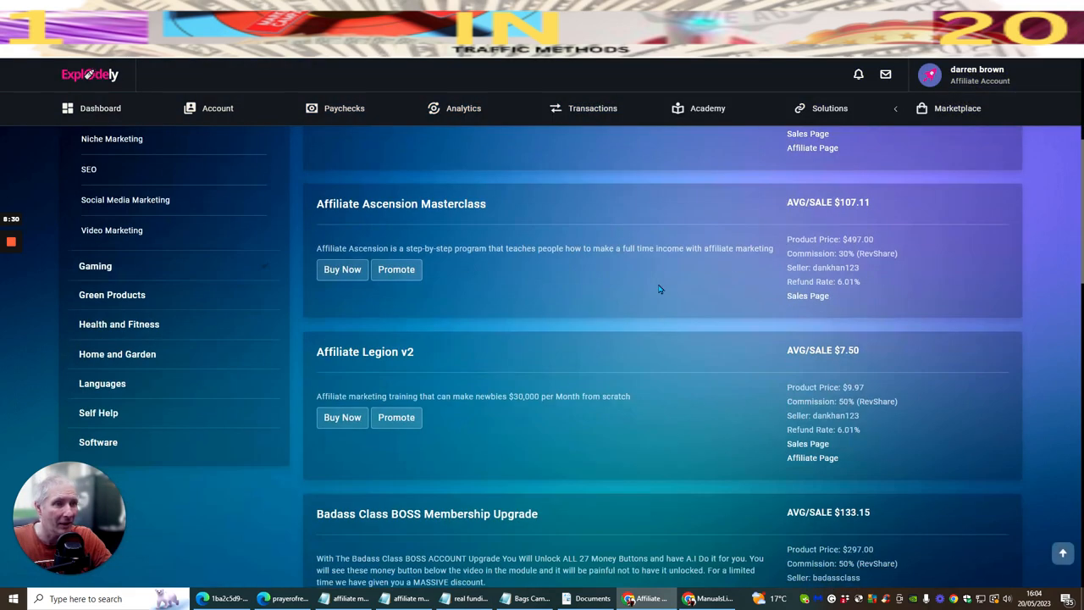
pyautogui.scroll(-3)
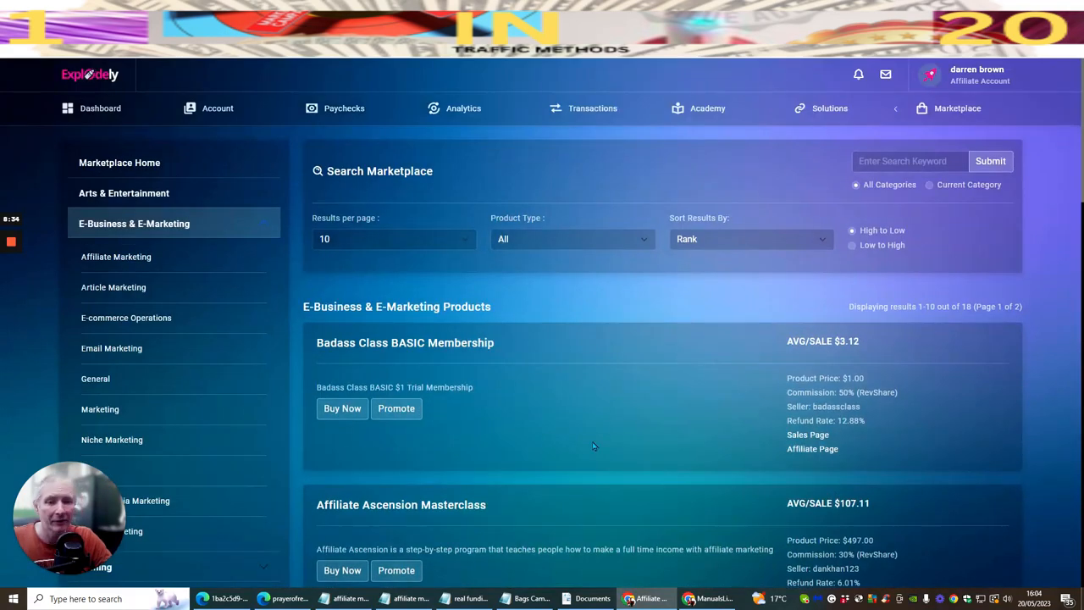
pyautogui.moveTo(667, 301)
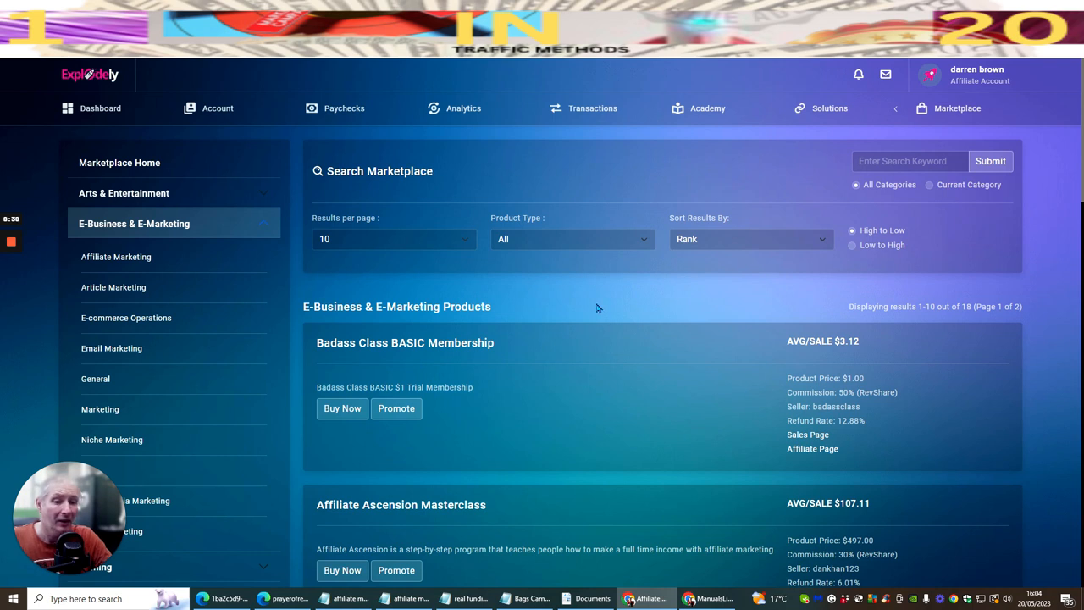
pyautogui.moveTo(619, 295)
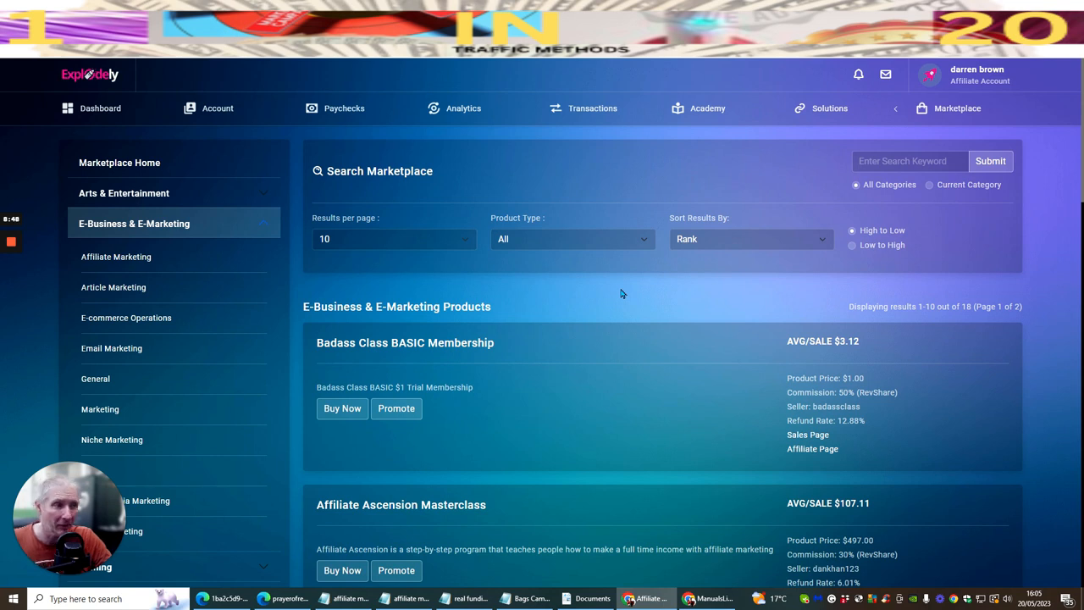
pyautogui.moveTo(618, 295)
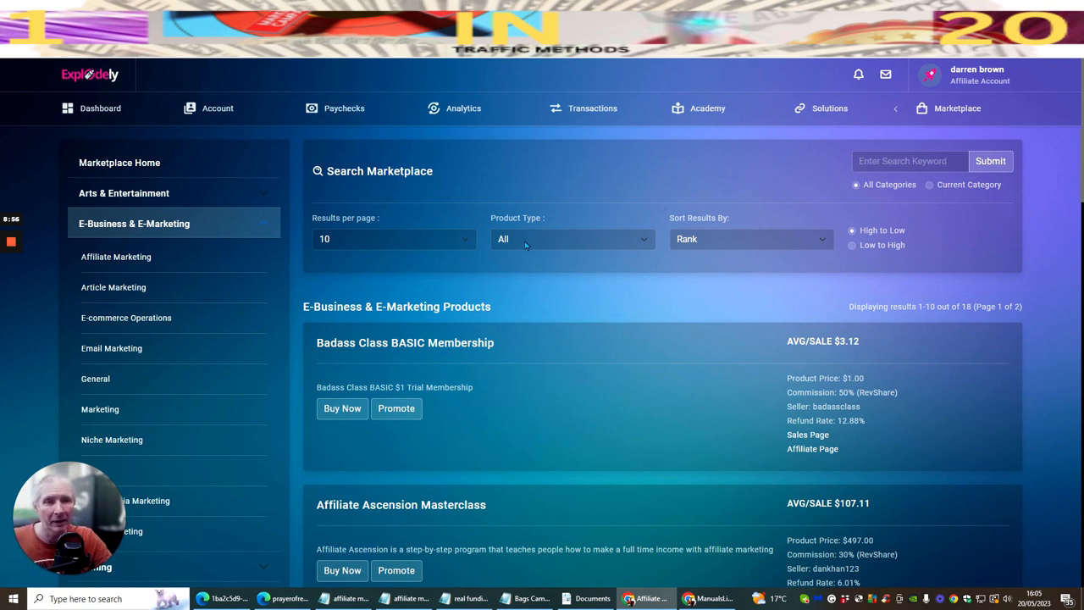
pyautogui.moveTo(600, 311)
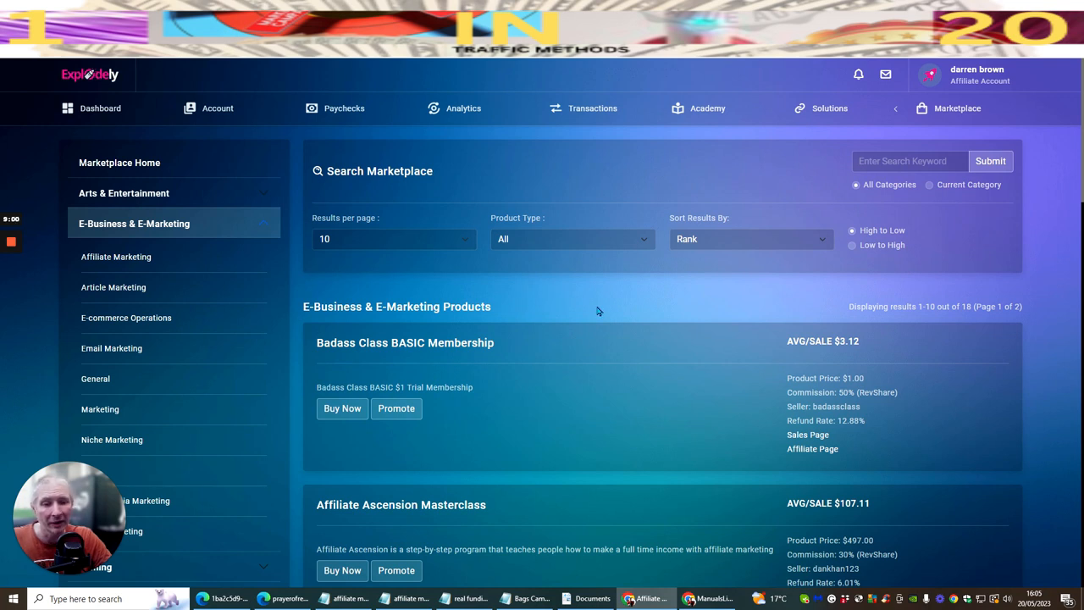
pyautogui.moveTo(589, 306)
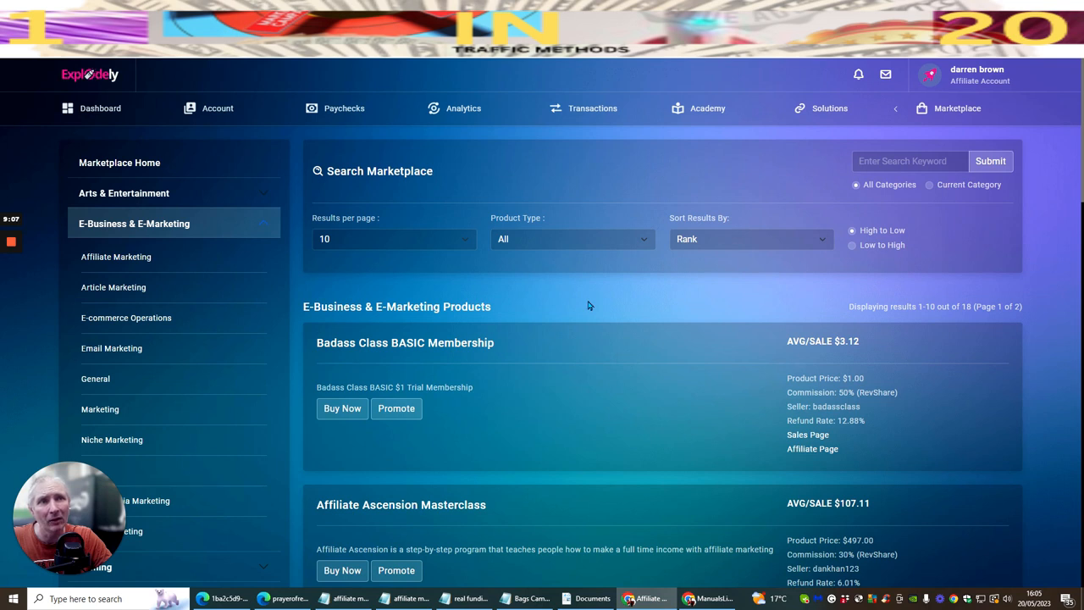
pyautogui.moveTo(587, 304)
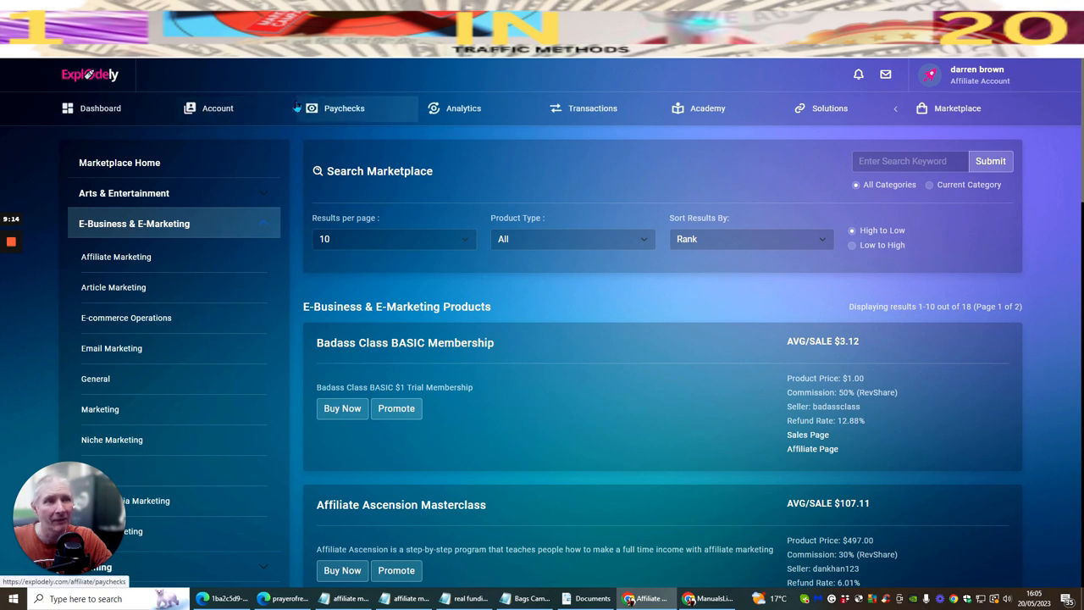
pyautogui.click(98, 109)
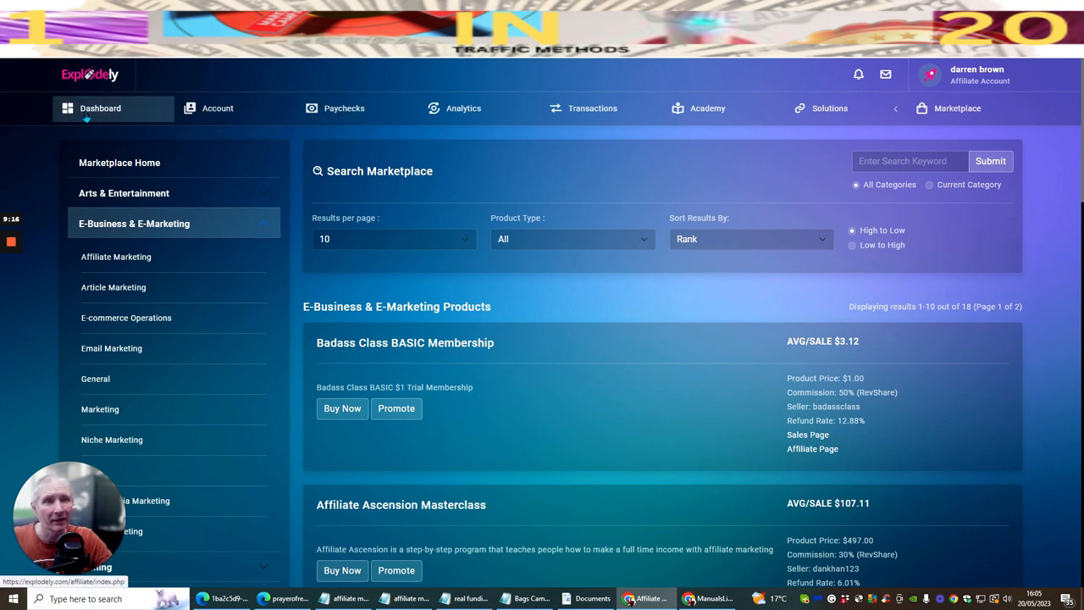
pyautogui.click(464, 108)
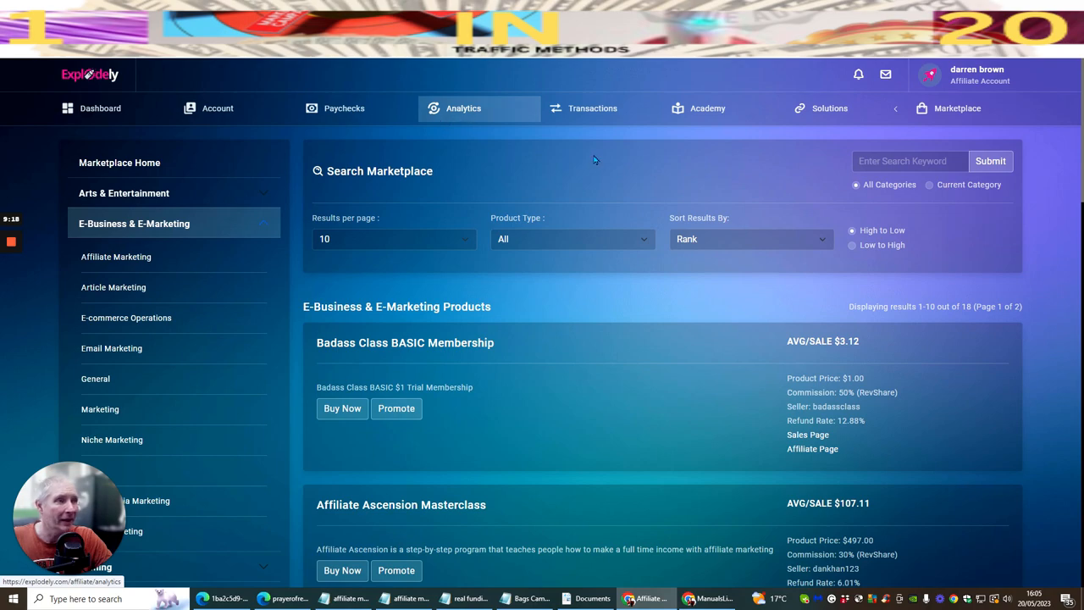
pyautogui.scroll(-3)
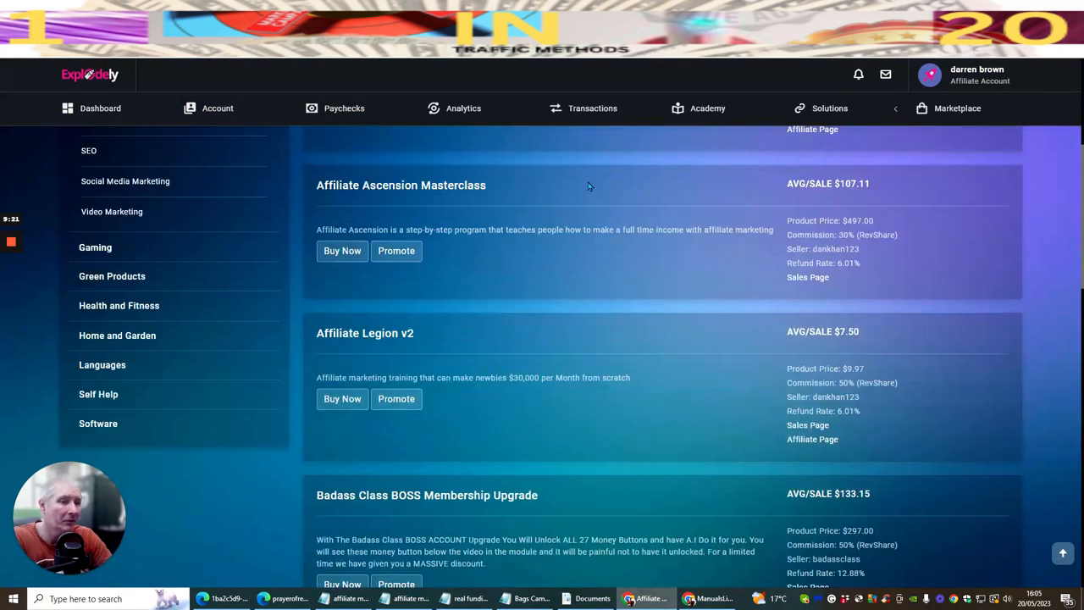
pyautogui.scroll(-3)
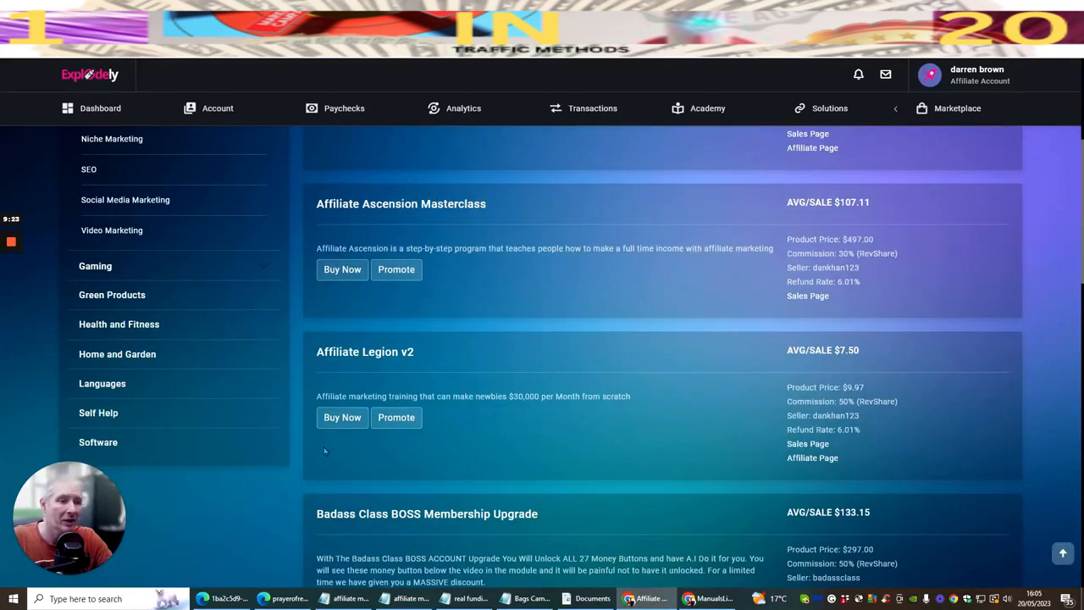
pyautogui.moveTo(611, 328)
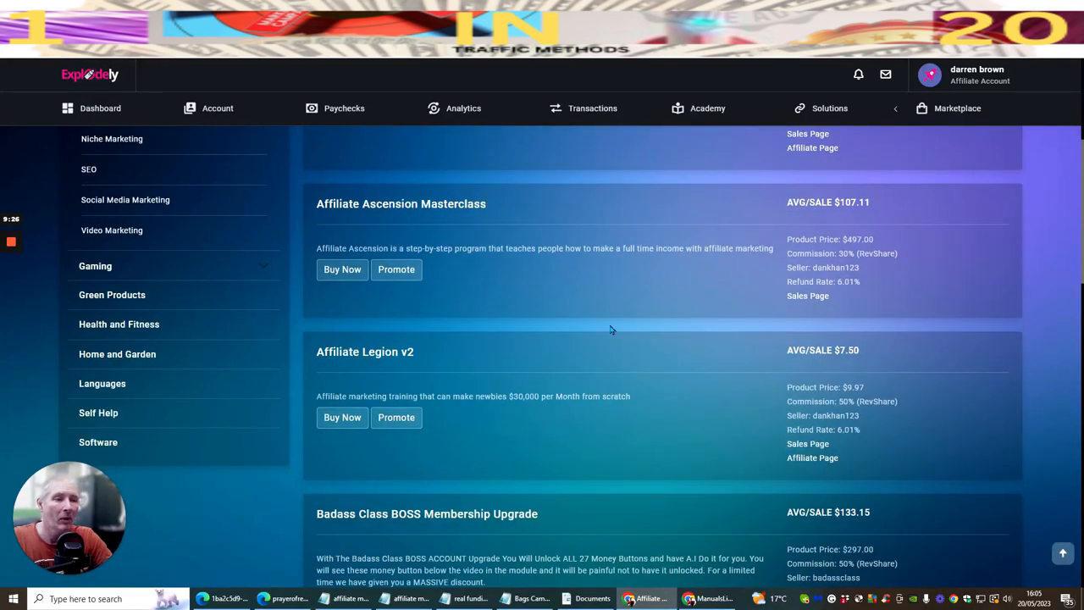
pyautogui.moveTo(495, 375)
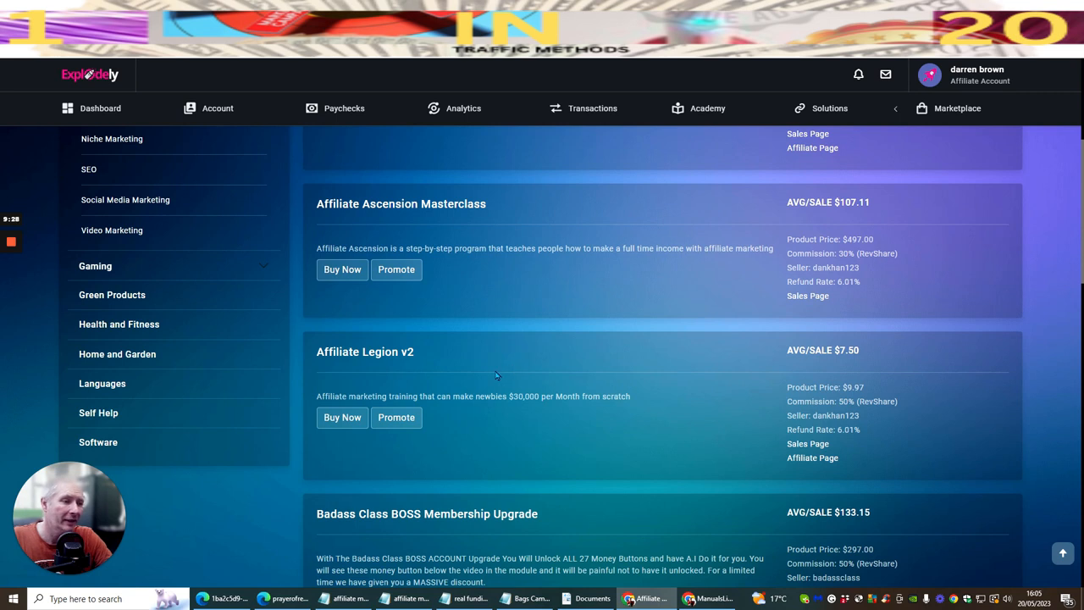
pyautogui.moveTo(558, 288)
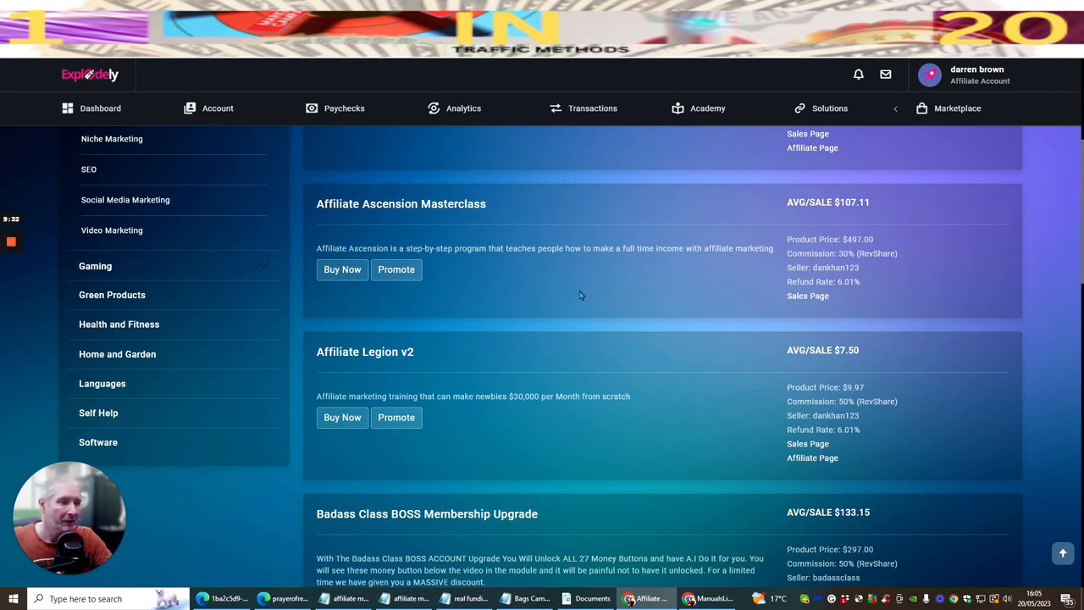
pyautogui.moveTo(585, 298)
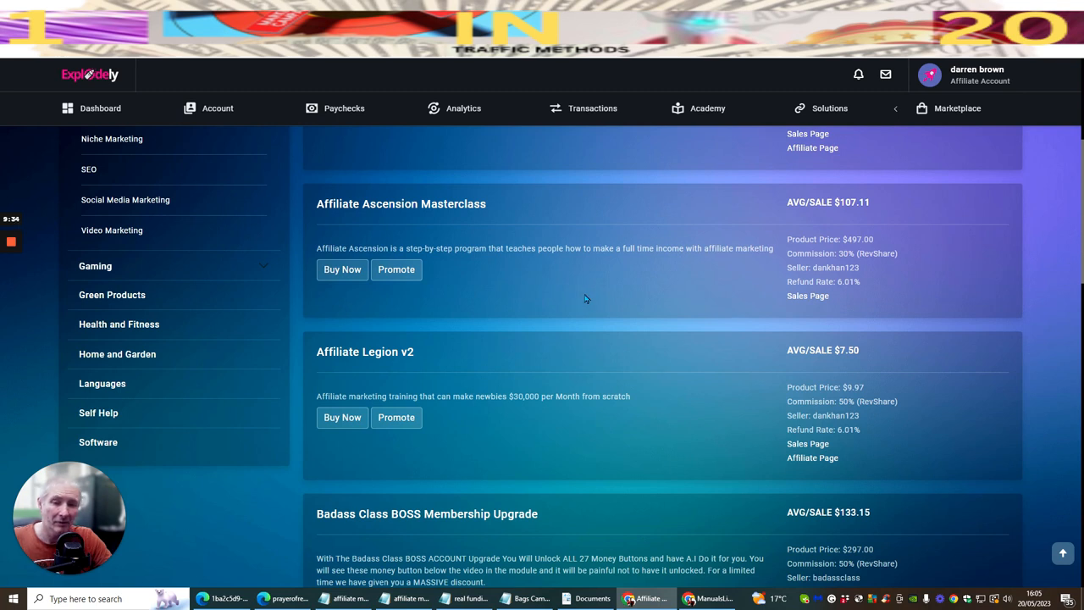
pyautogui.click(134, 224)
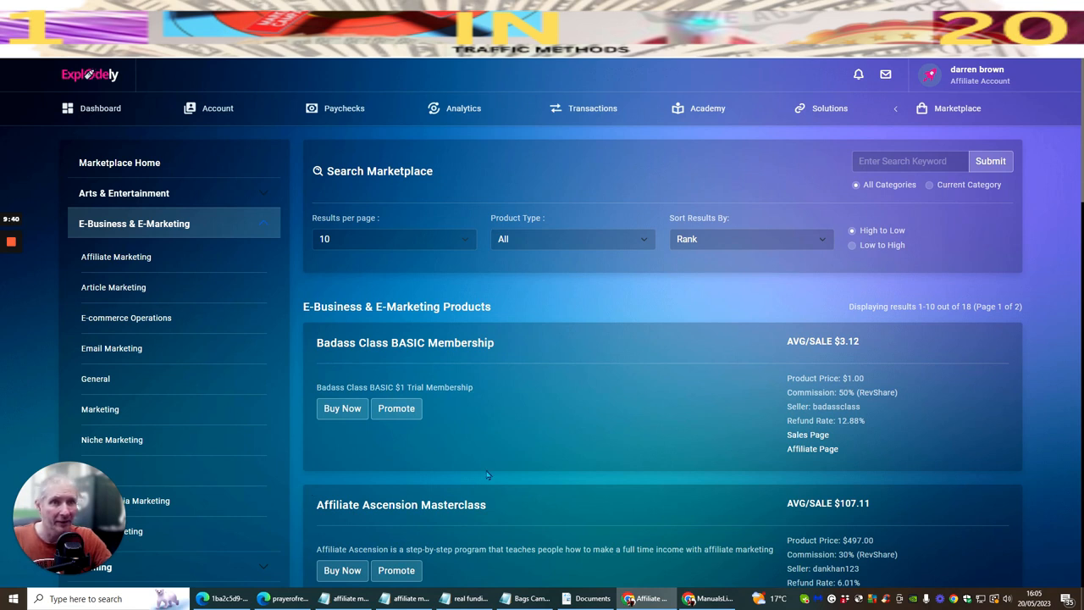
pyautogui.moveTo(569, 298)
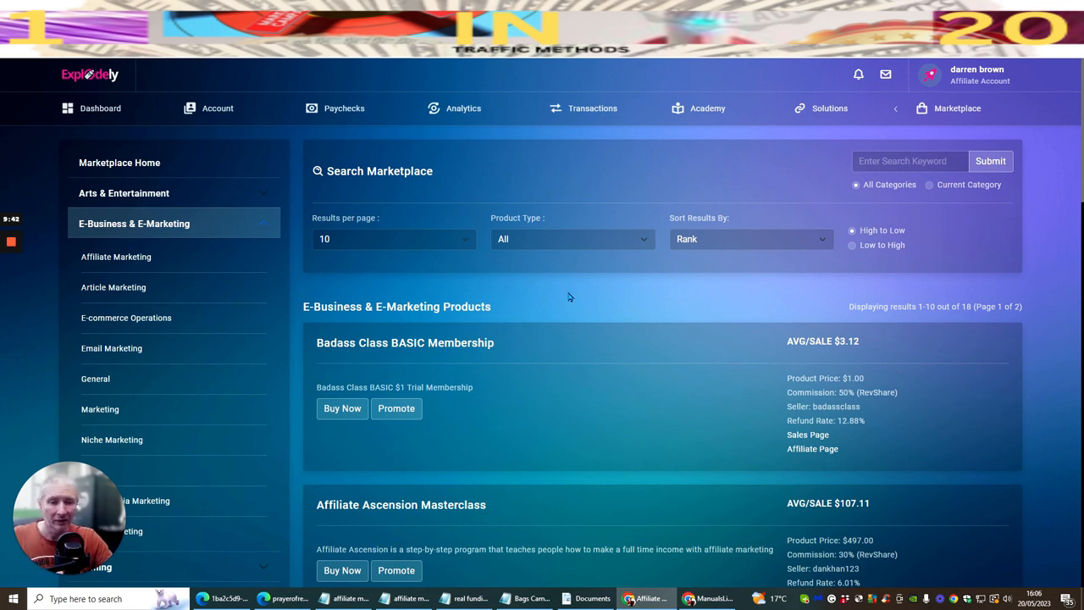
pyautogui.moveTo(440, 281)
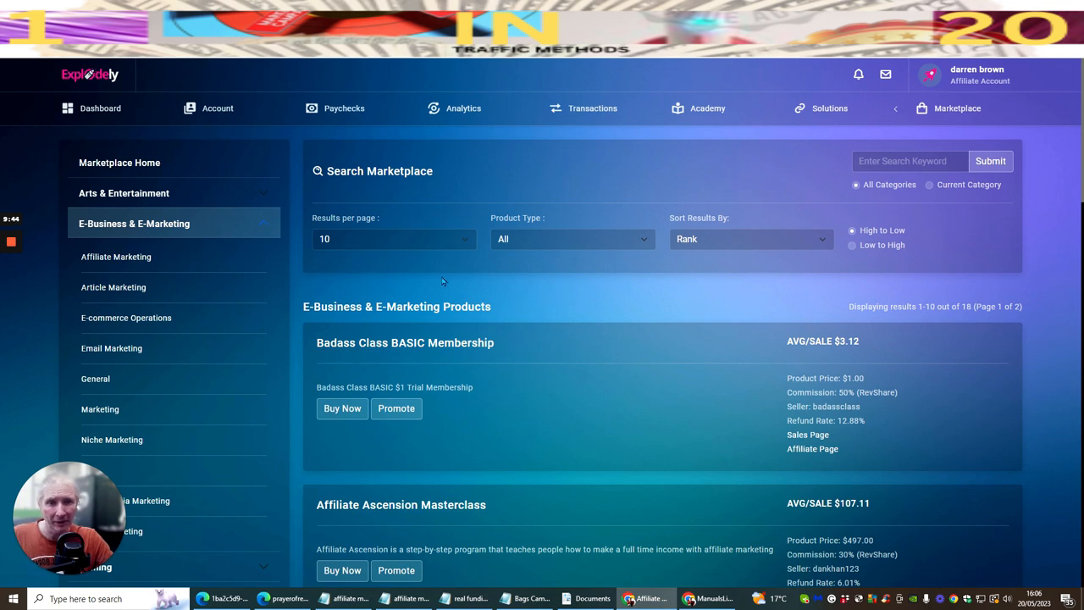